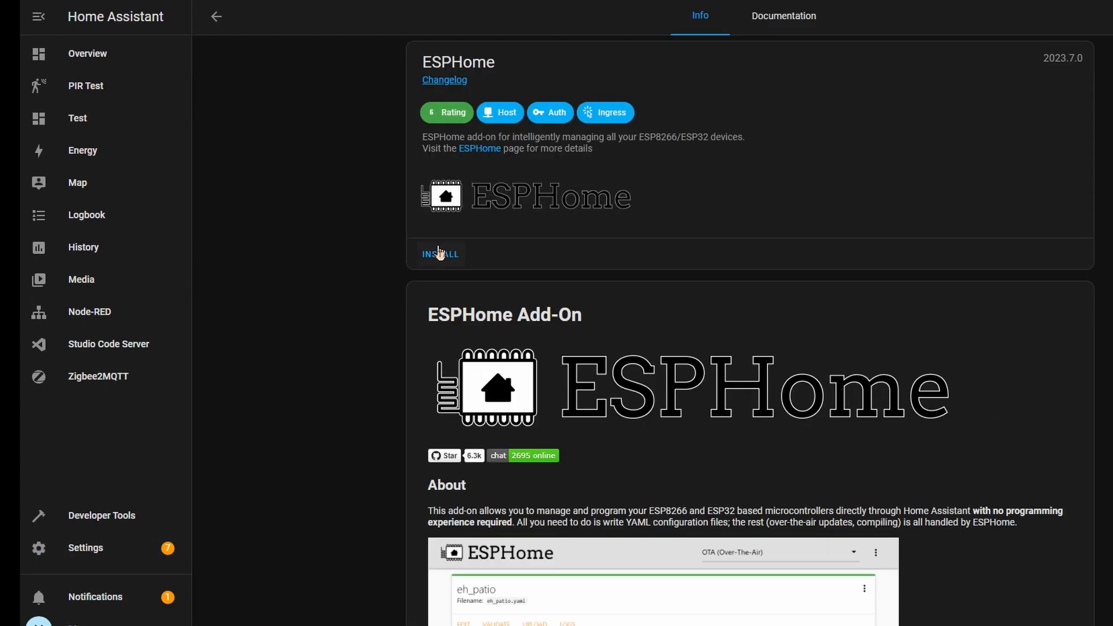
Install the ESPHome add-on and go to its dashboard.
click(440, 254)
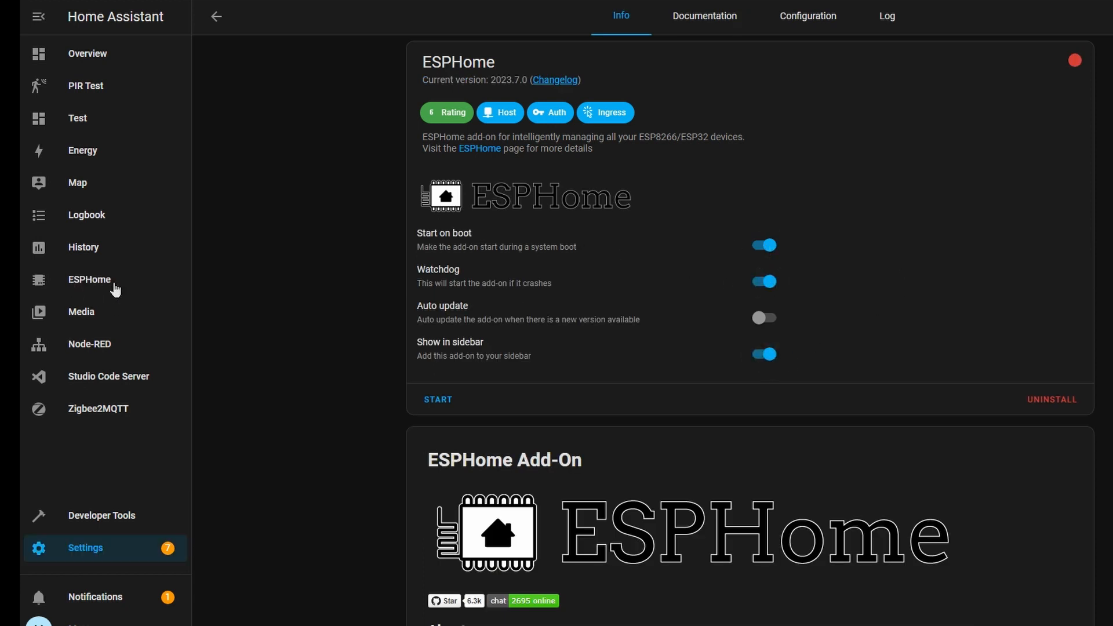
click(438, 398)
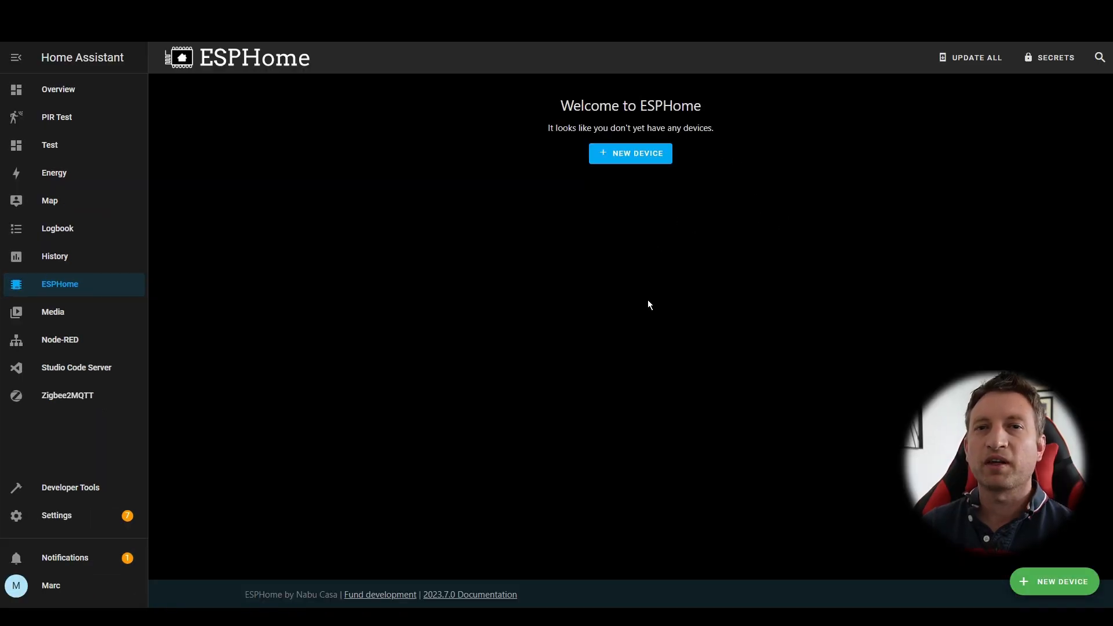
Start a new ESPHome device and name it Test1, leaving Wi-Fi fields blank.
click(629, 153)
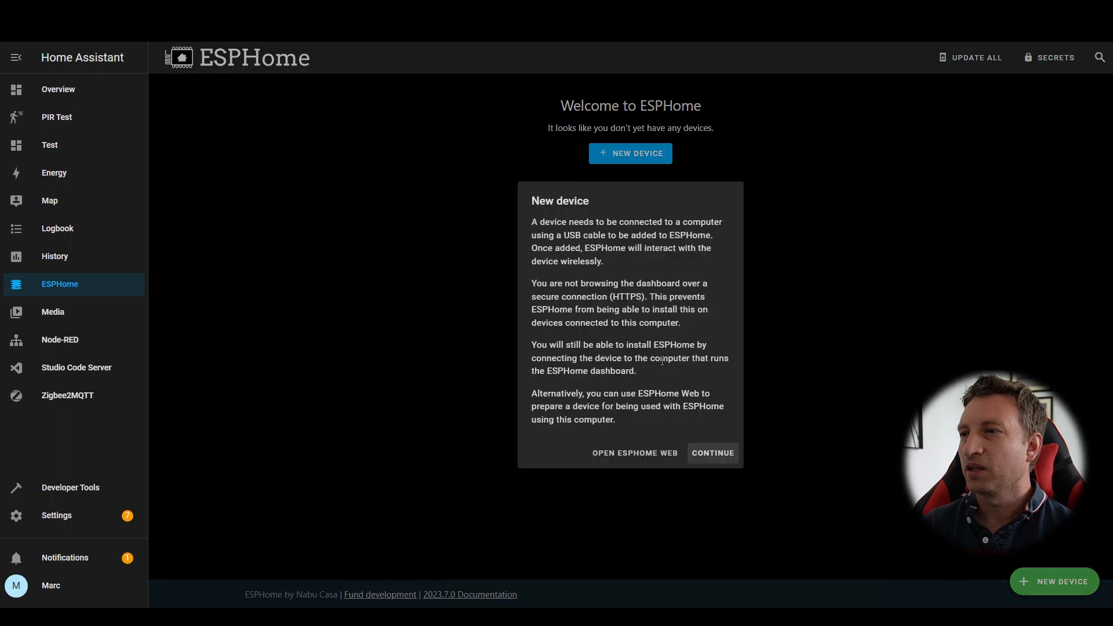
drag(533, 283, 678, 308)
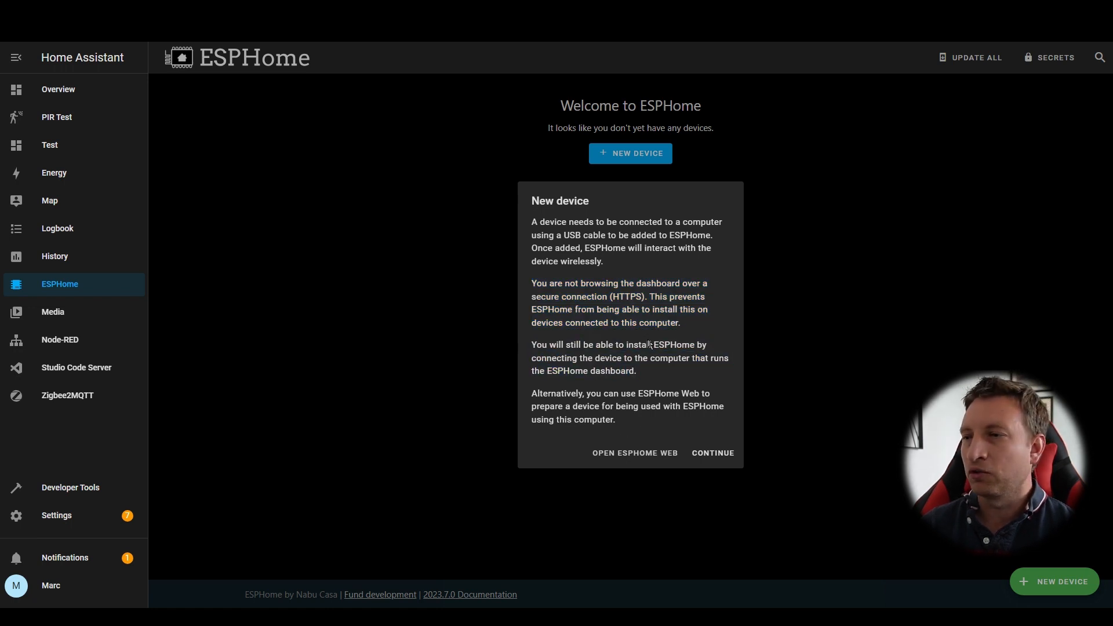
click(711, 453)
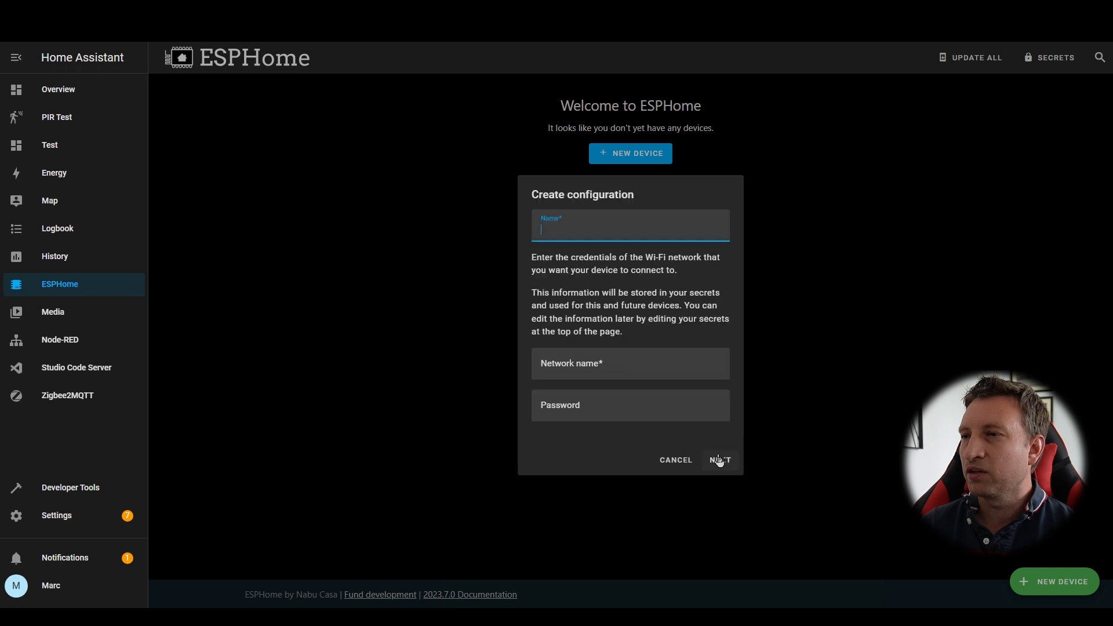
mouse_move(612, 222)
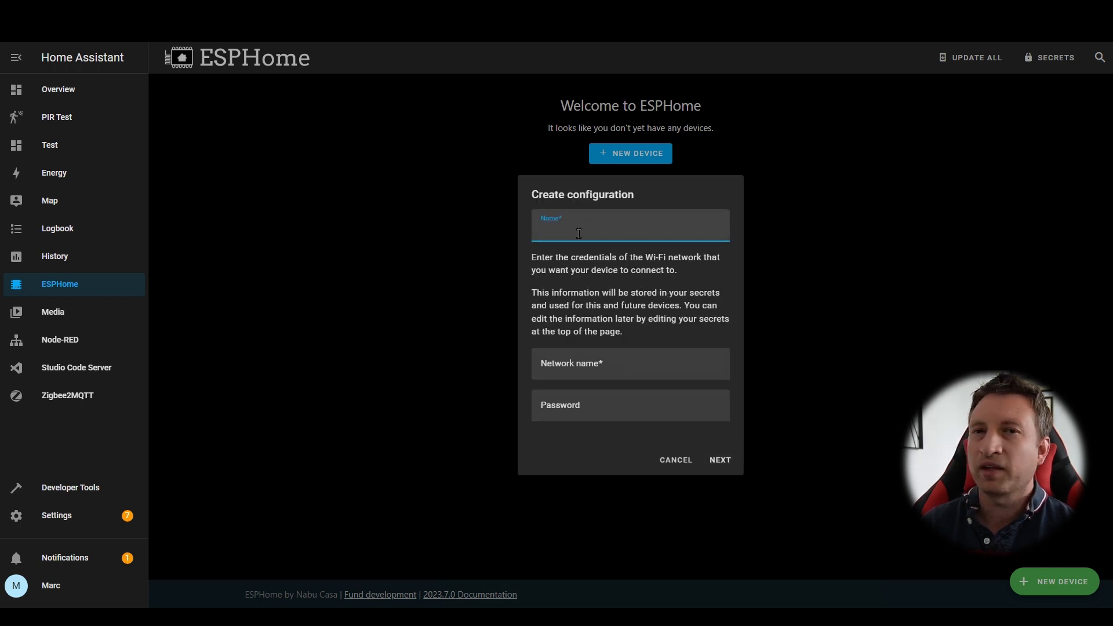
text(Test1)
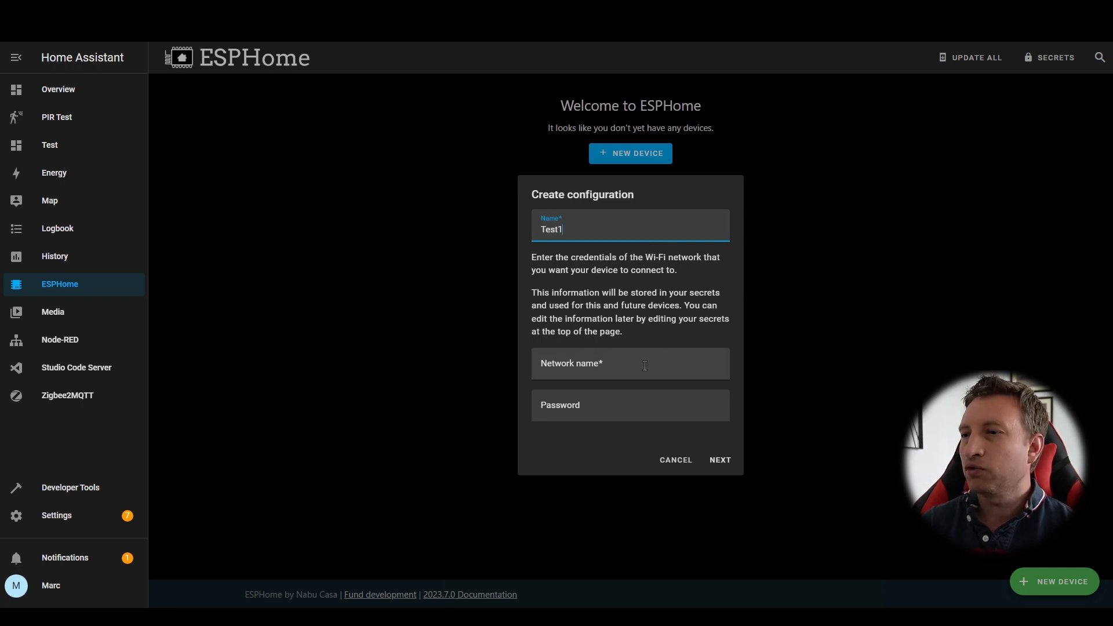
click(628, 363)
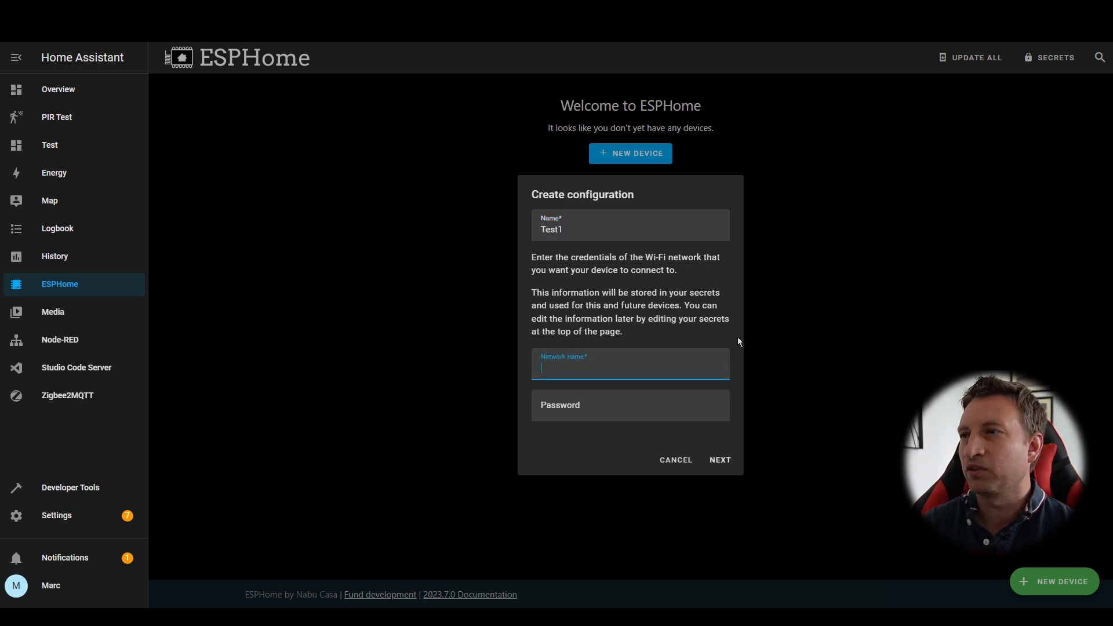
mouse_move(626, 387)
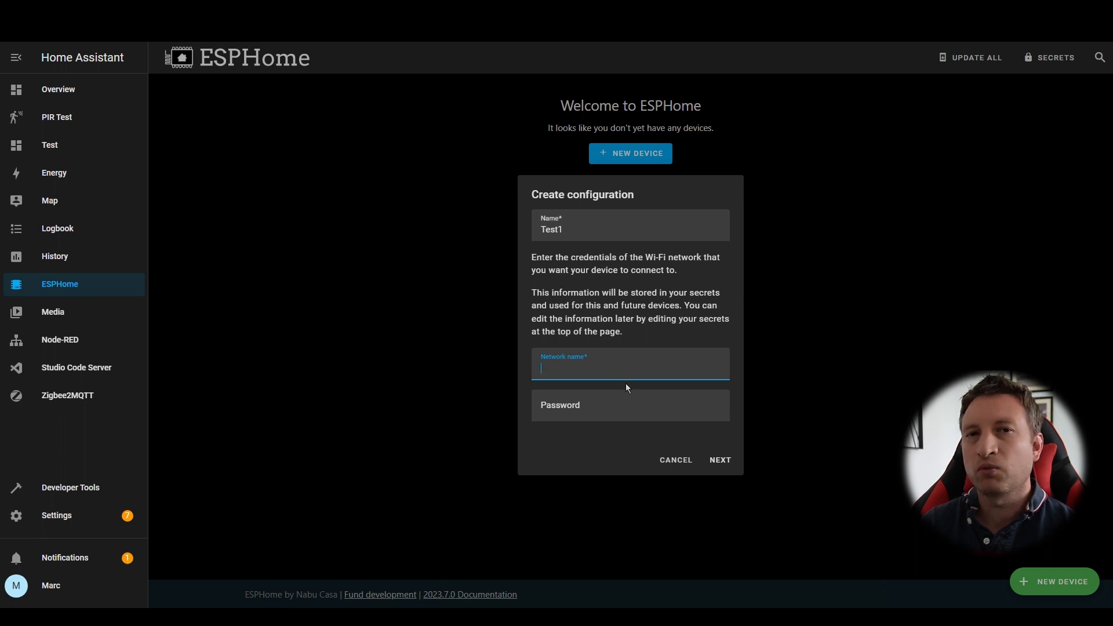
mouse_move(1056, 65)
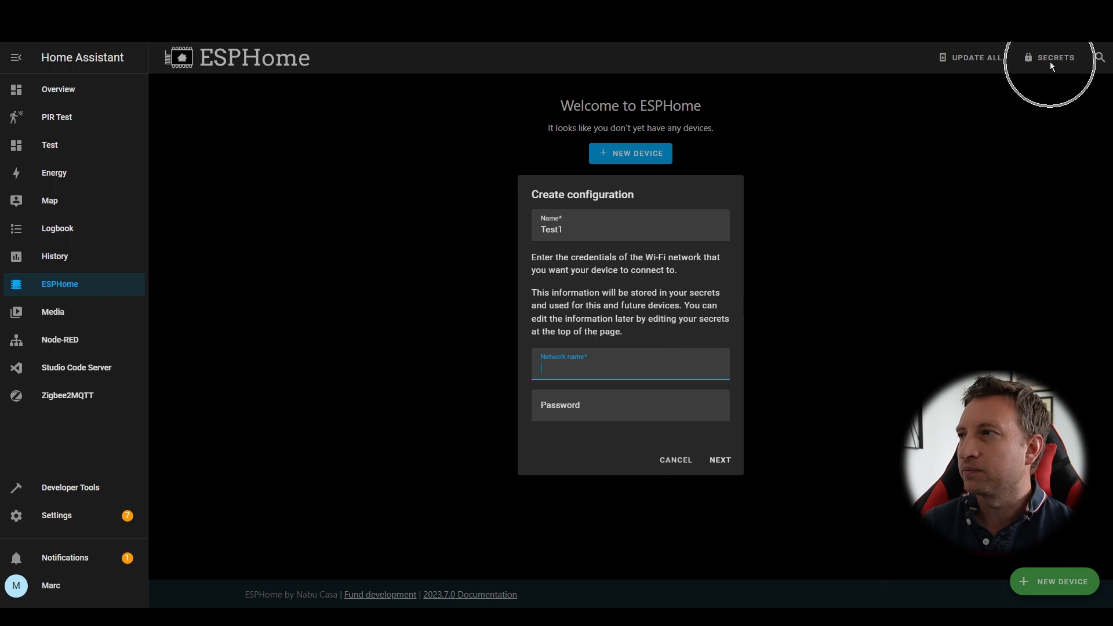
Create the test1 configuration with a device type chosen, skipping installation for now.
click(718, 460)
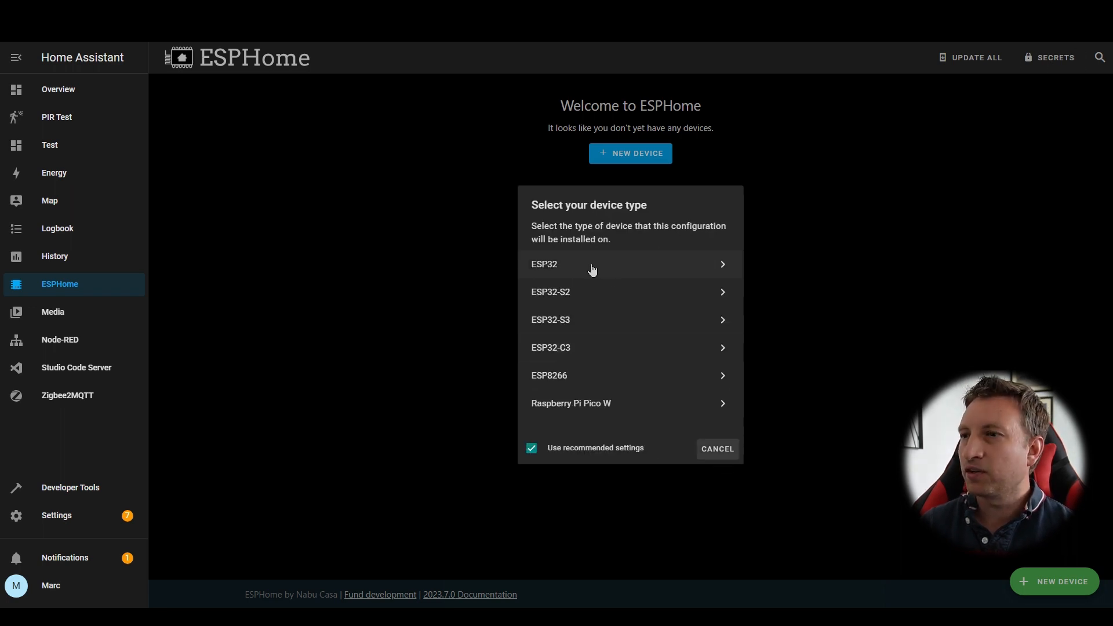
mouse_move(586, 386)
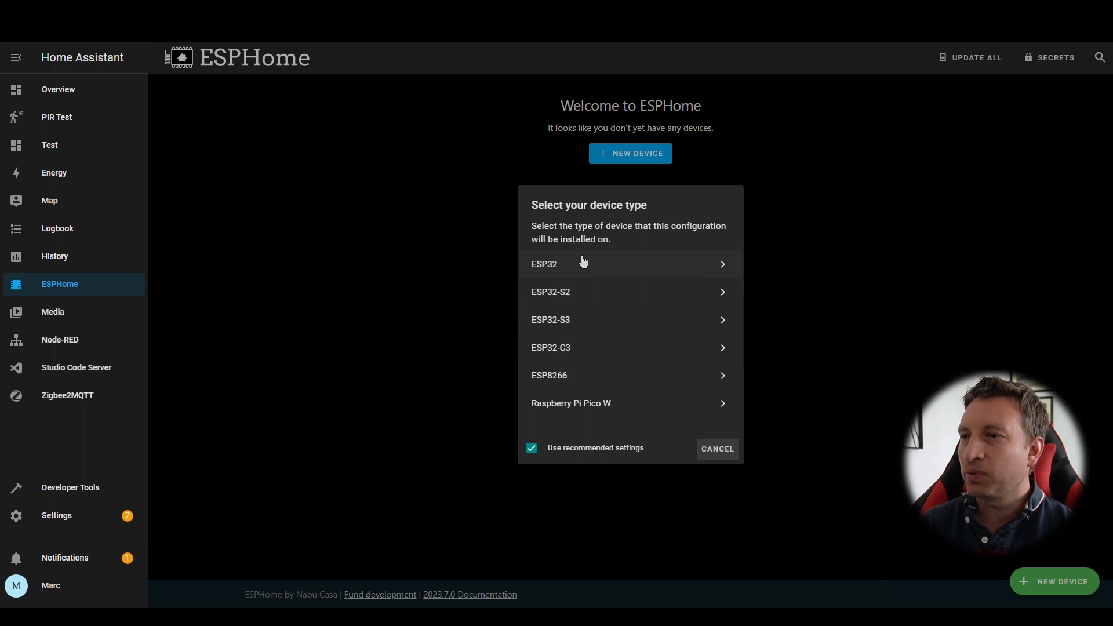
mouse_move(583, 298)
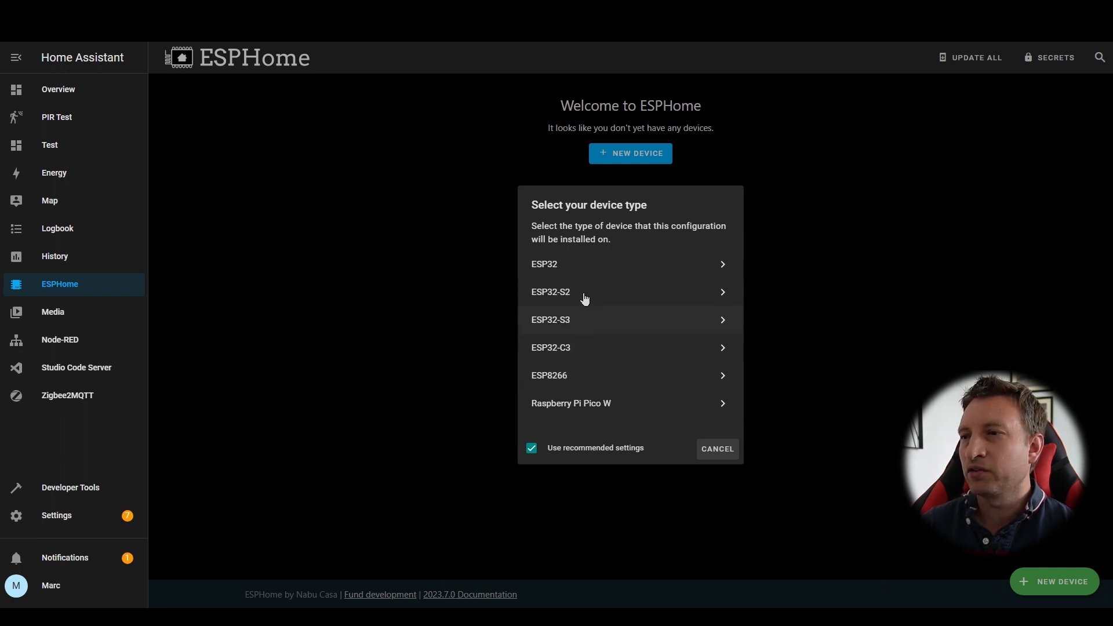
mouse_move(592, 375)
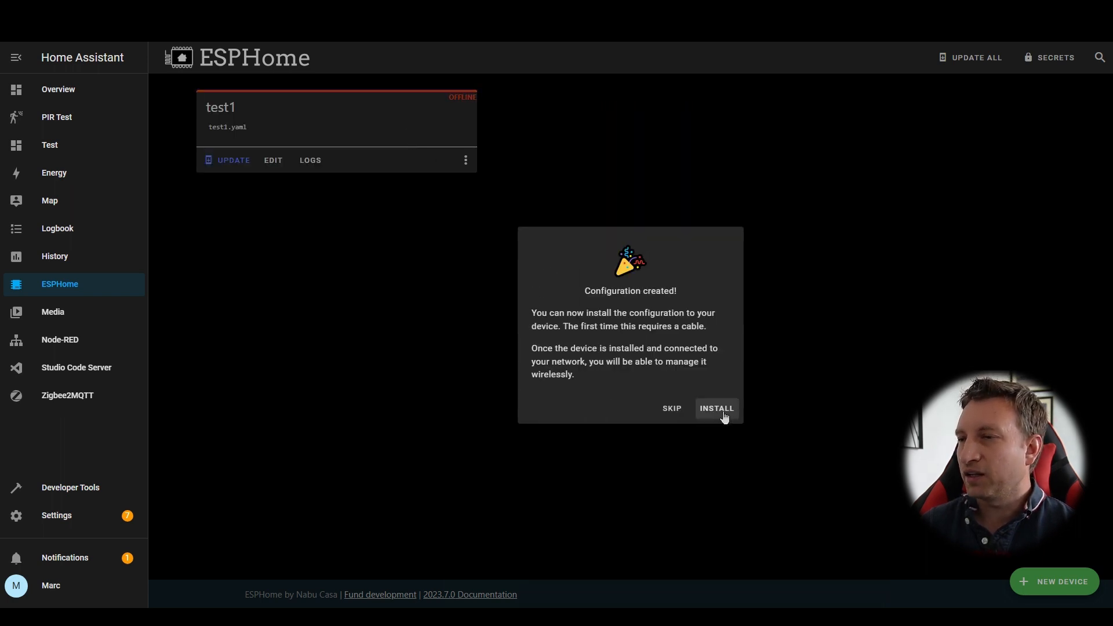
mouse_move(709, 273)
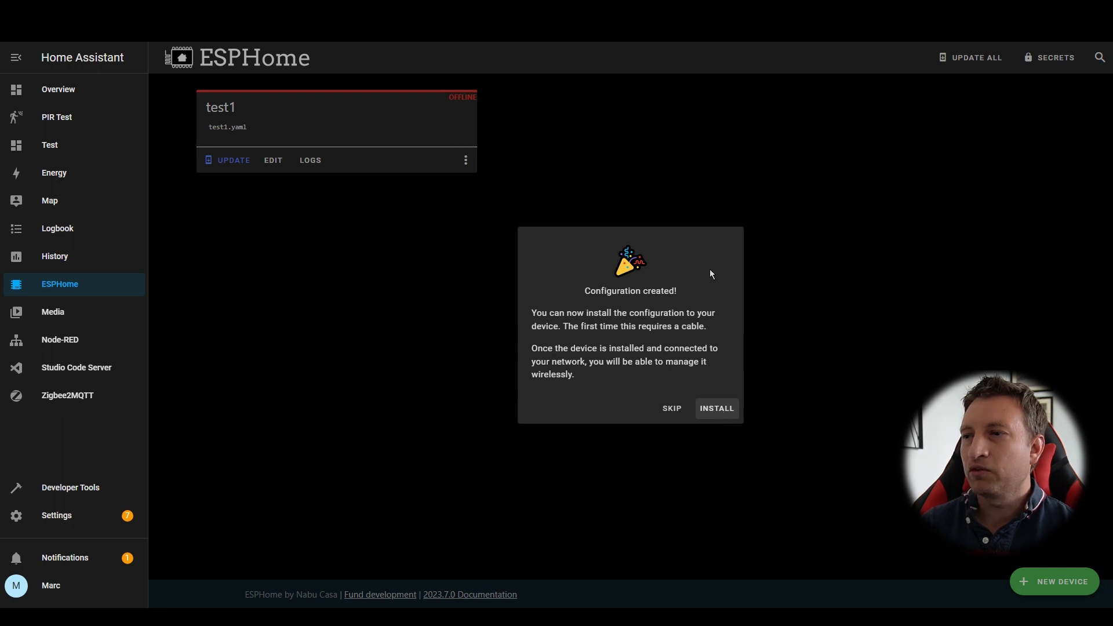
click(669, 408)
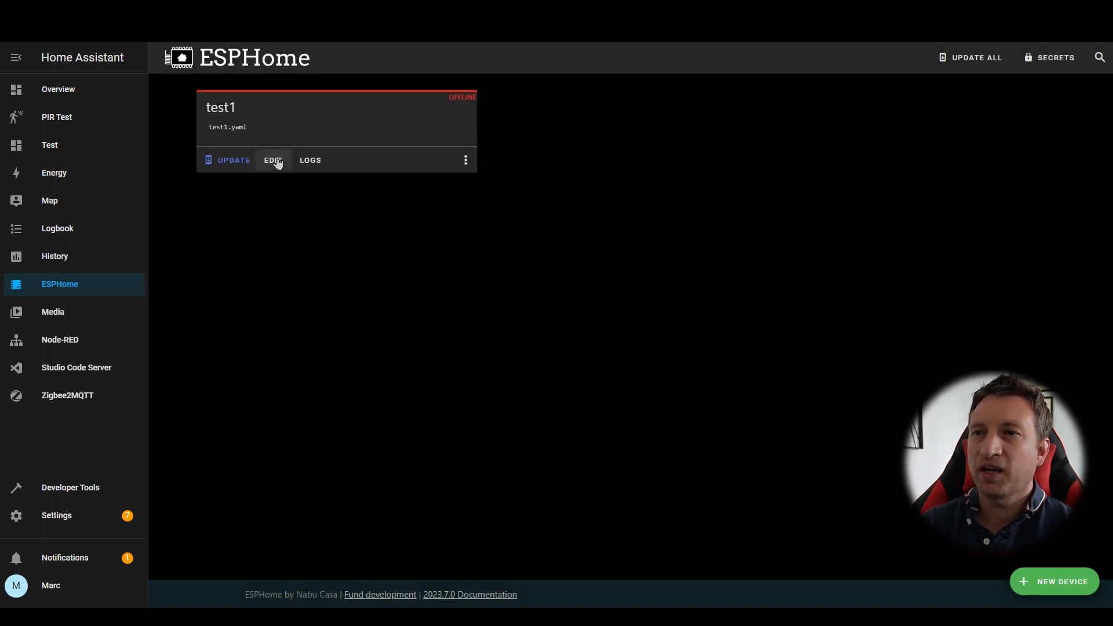
click(273, 160)
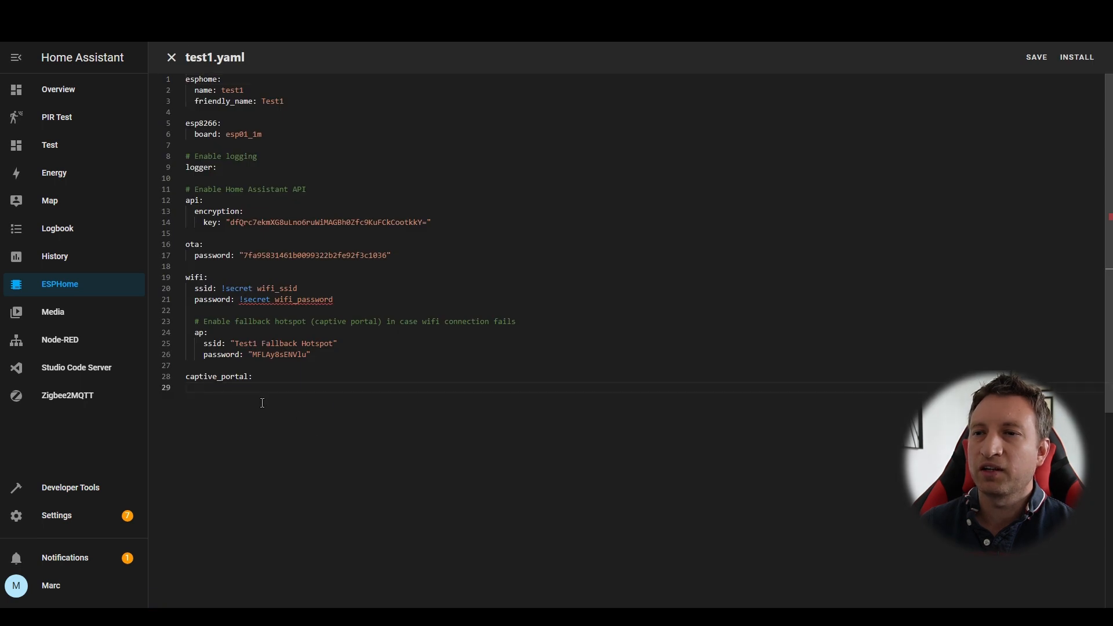
mouse_move(348, 200)
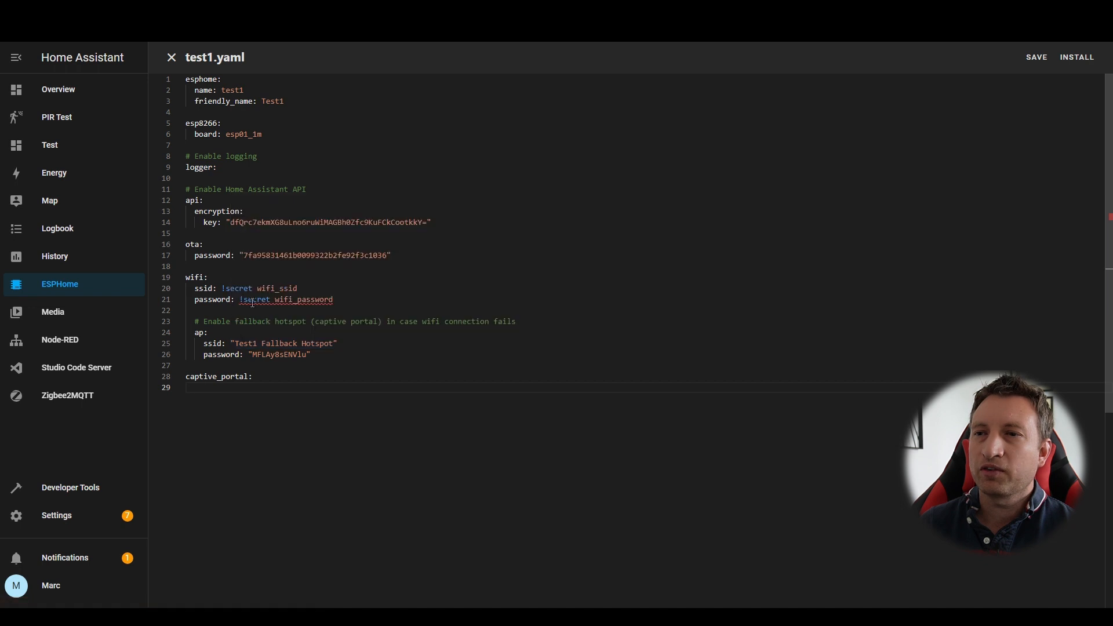
mouse_move(220, 103)
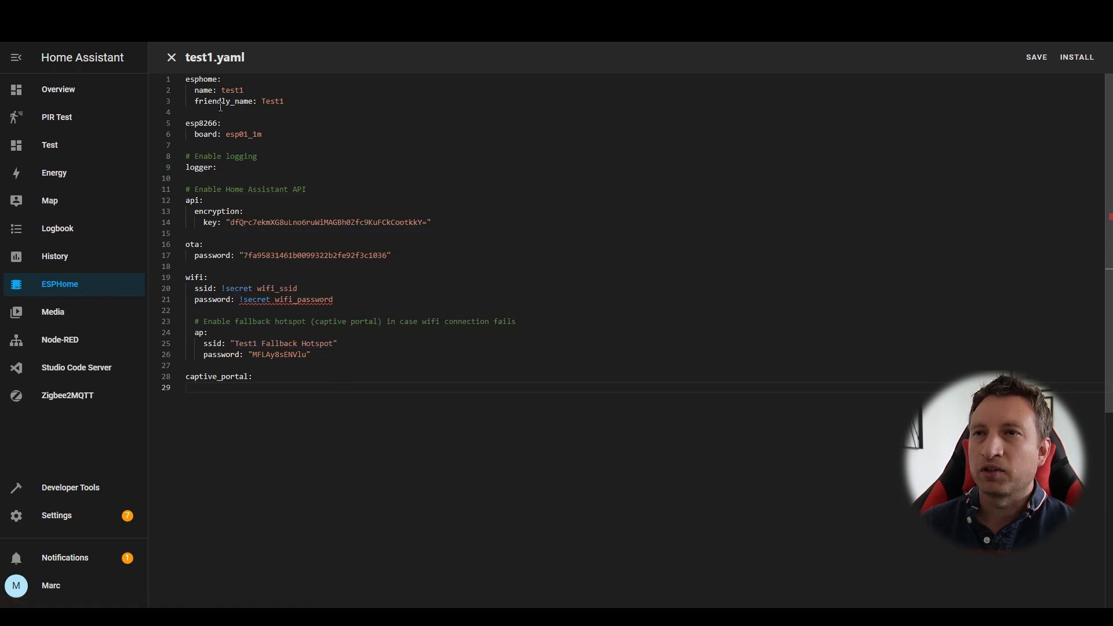
click(171, 56)
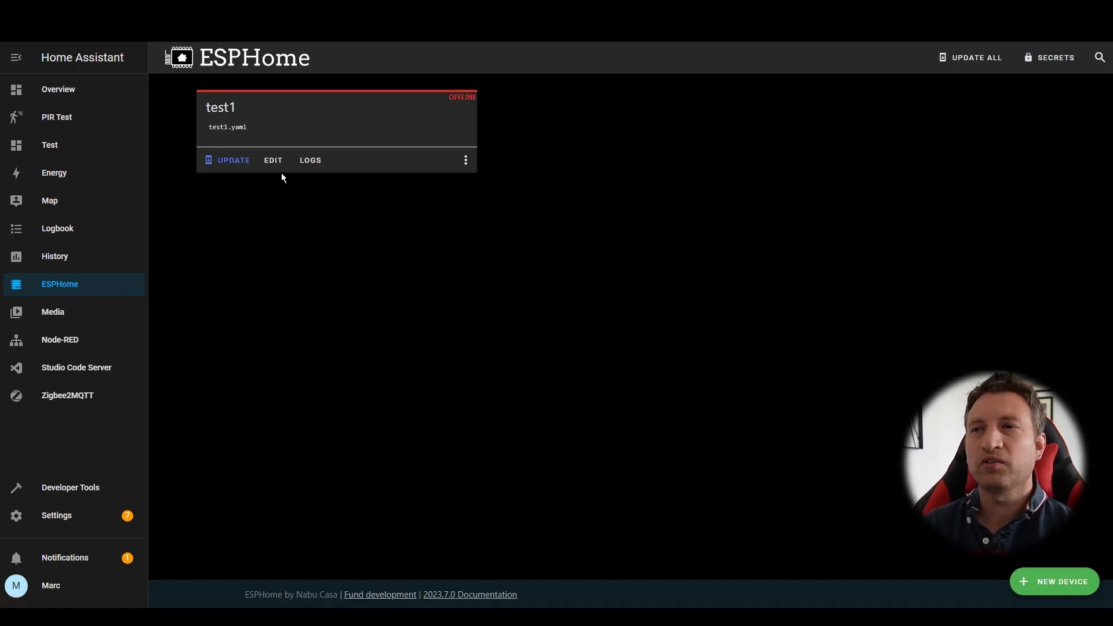
mouse_move(456, 209)
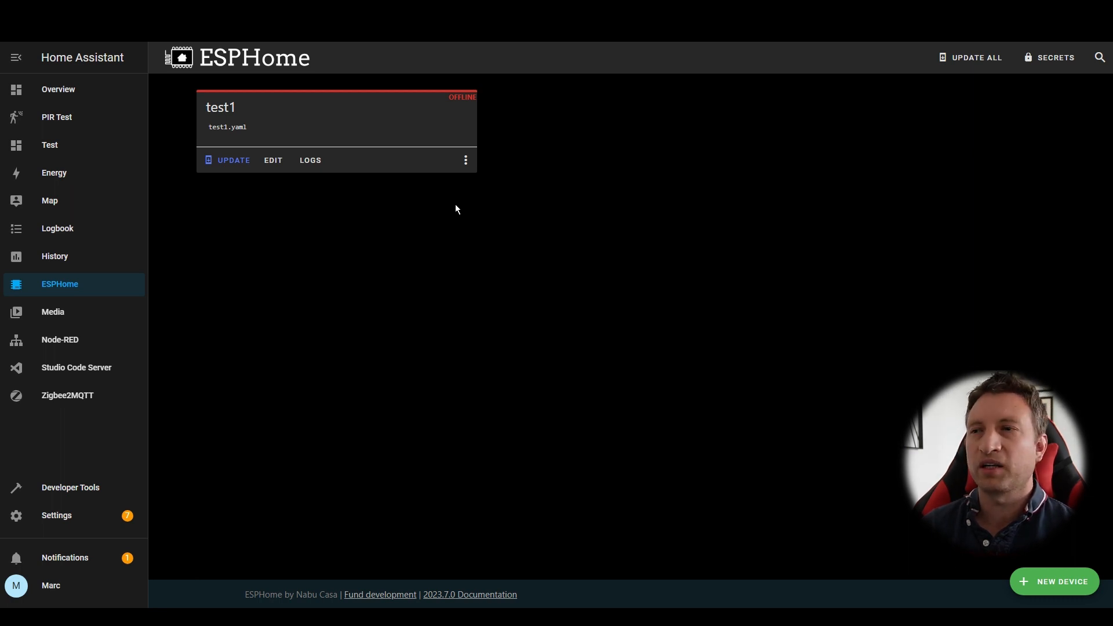
Start installing test1.yaml from the device card's actions menu.
click(465, 160)
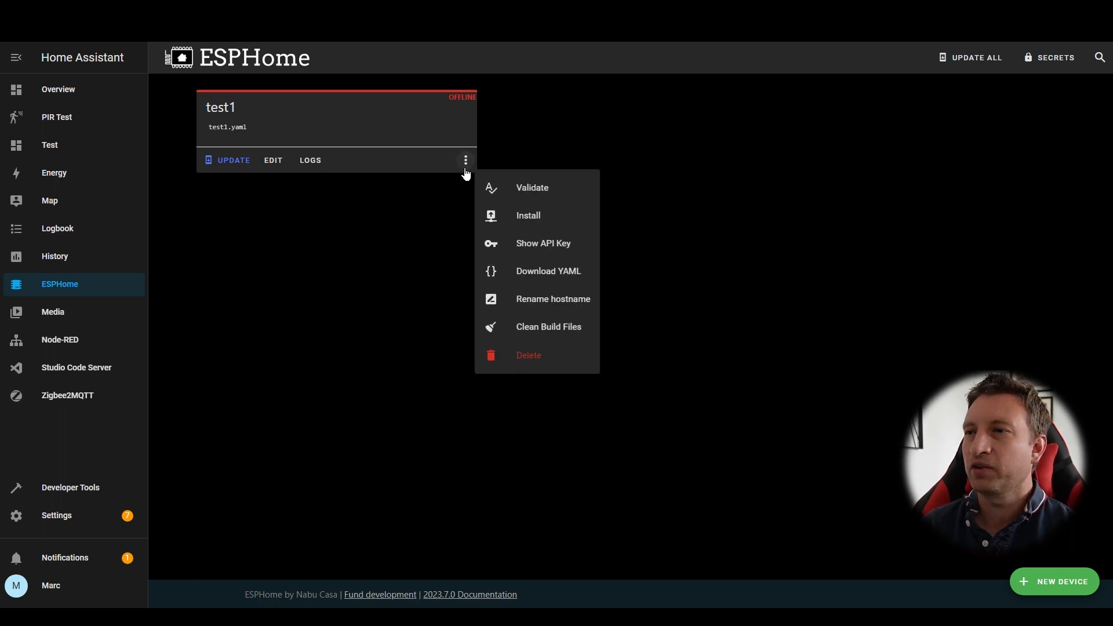
click(529, 215)
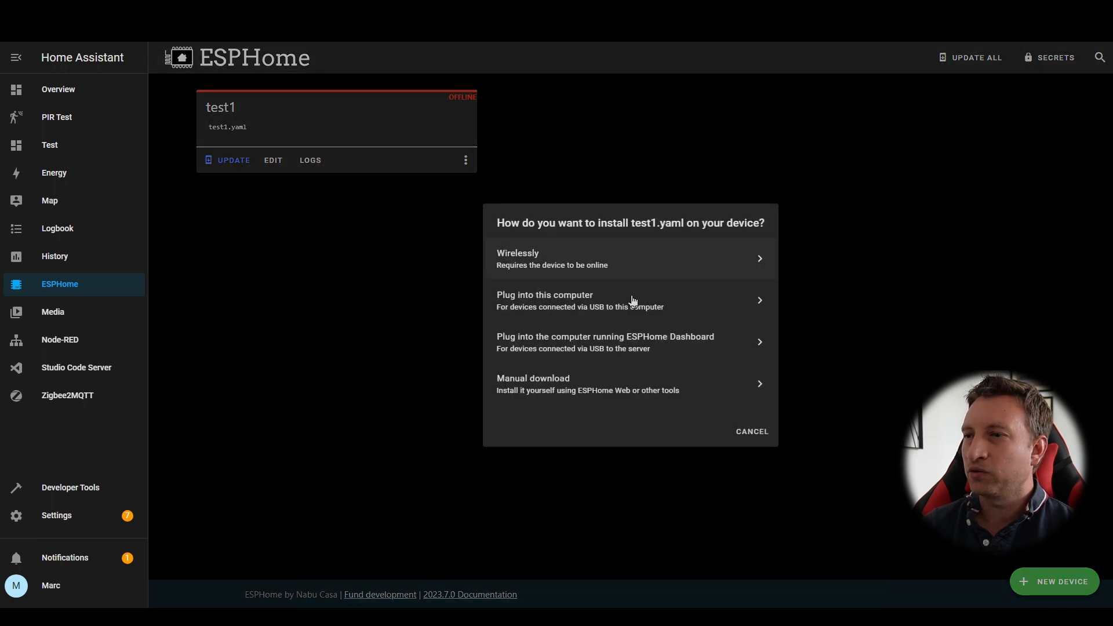
mouse_move(618, 262)
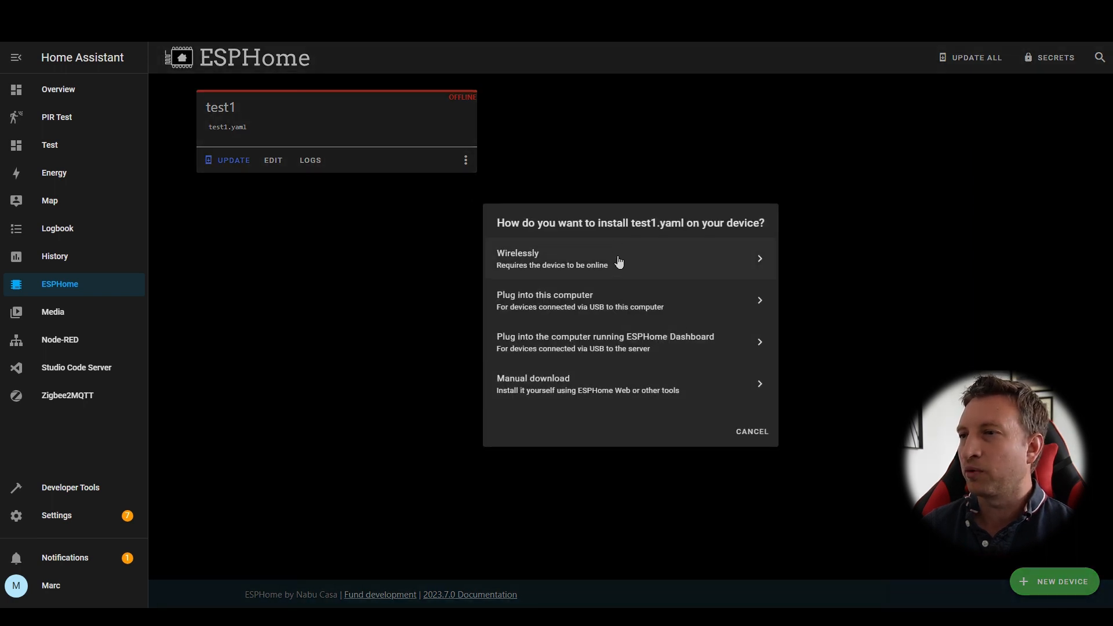
mouse_move(646, 268)
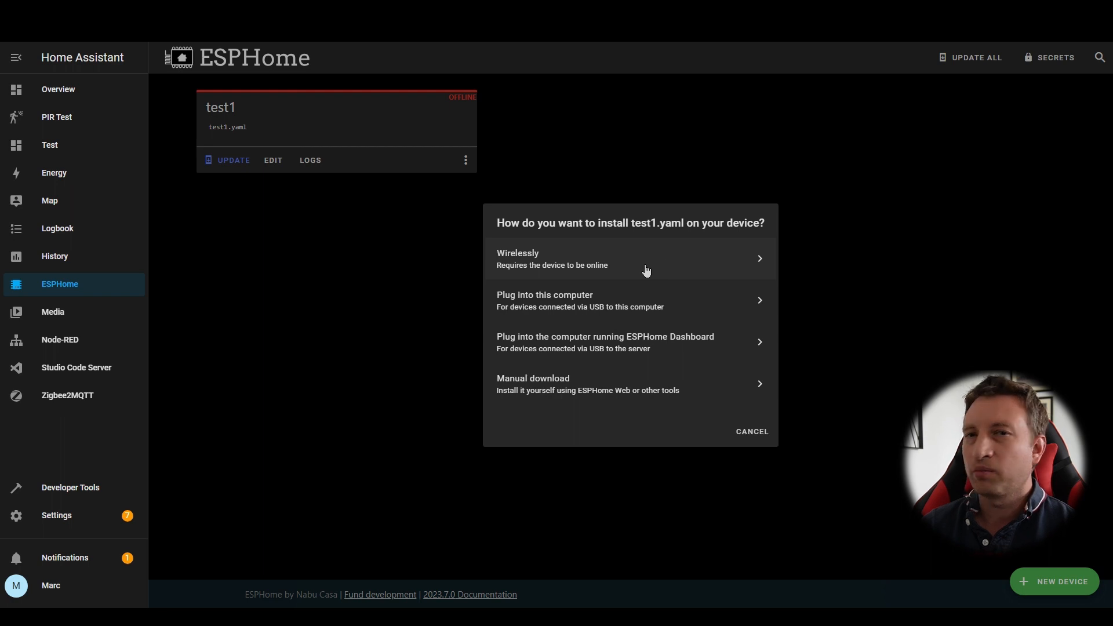
mouse_move(635, 299)
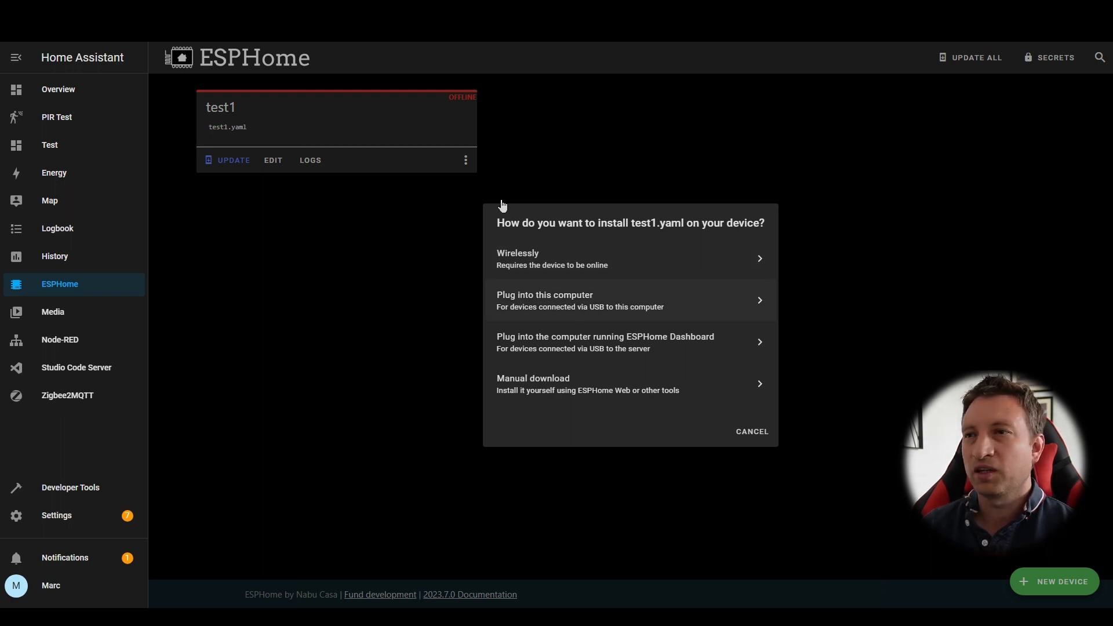
mouse_move(570, 191)
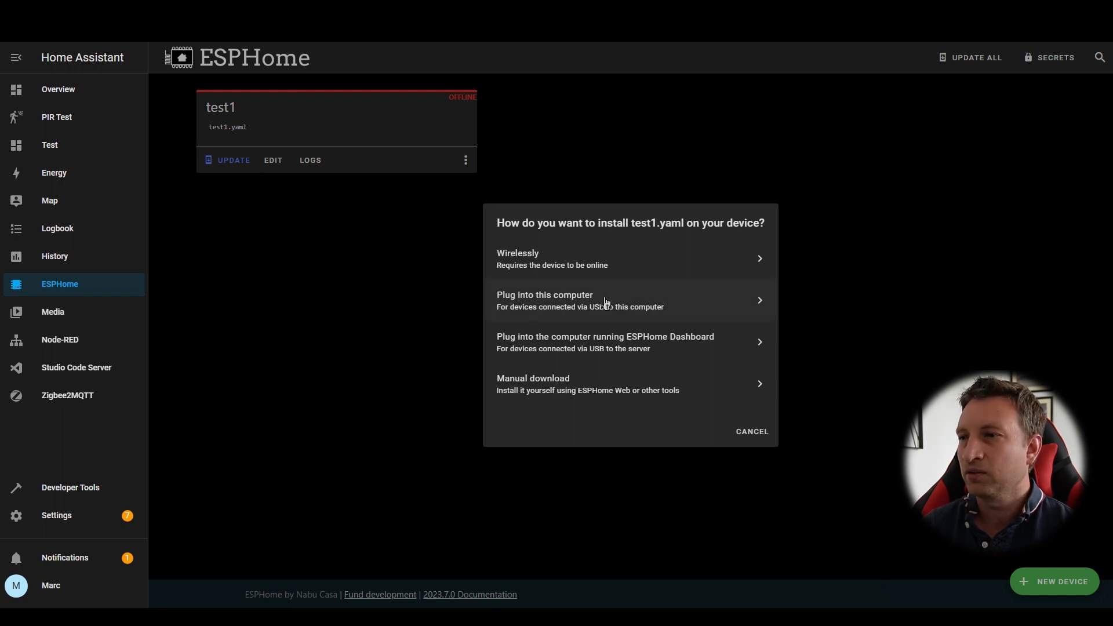
mouse_move(617, 353)
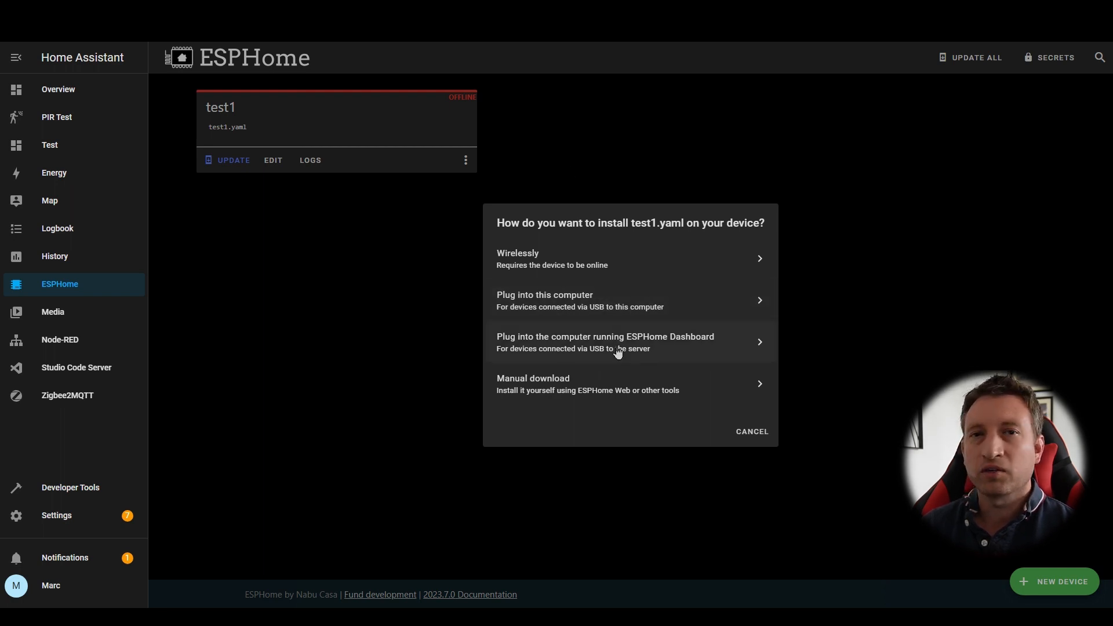
mouse_move(436, 263)
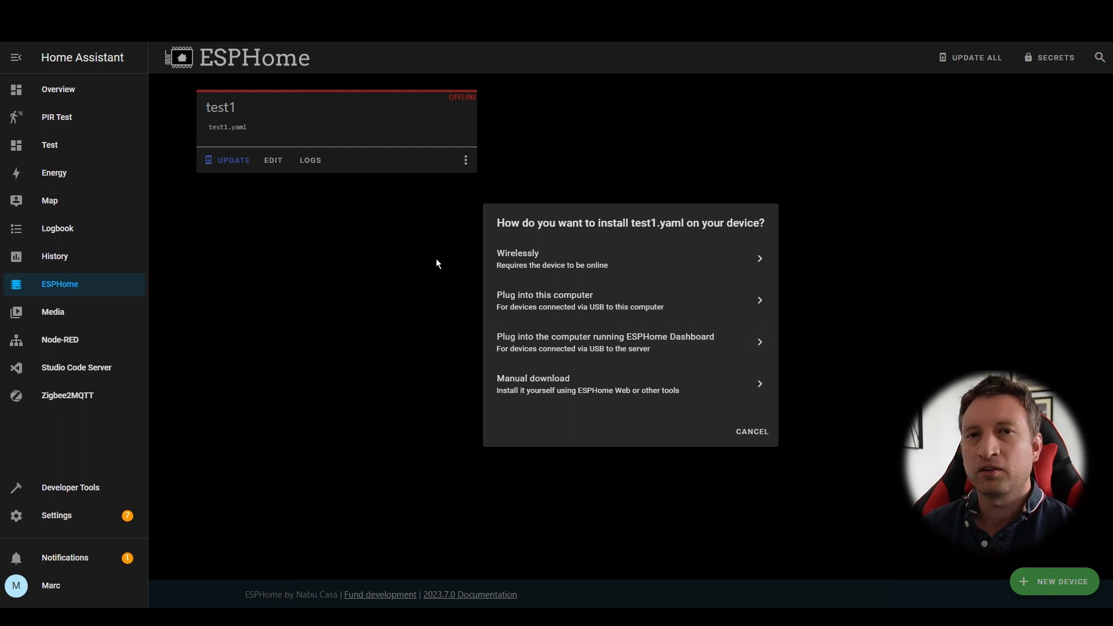
mouse_move(601, 178)
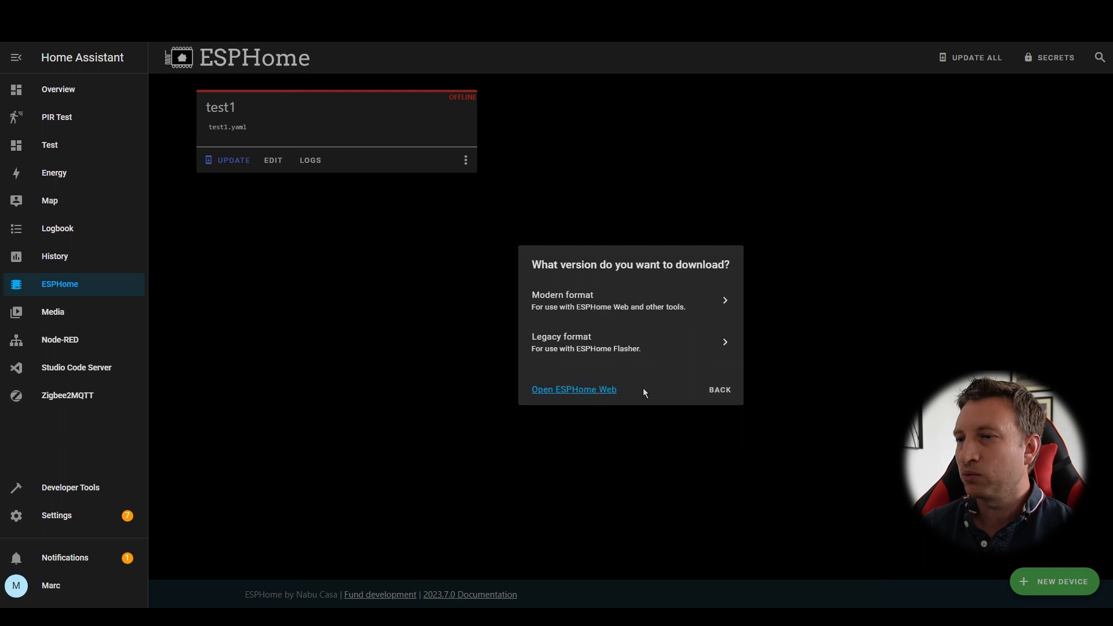
mouse_move(631, 308)
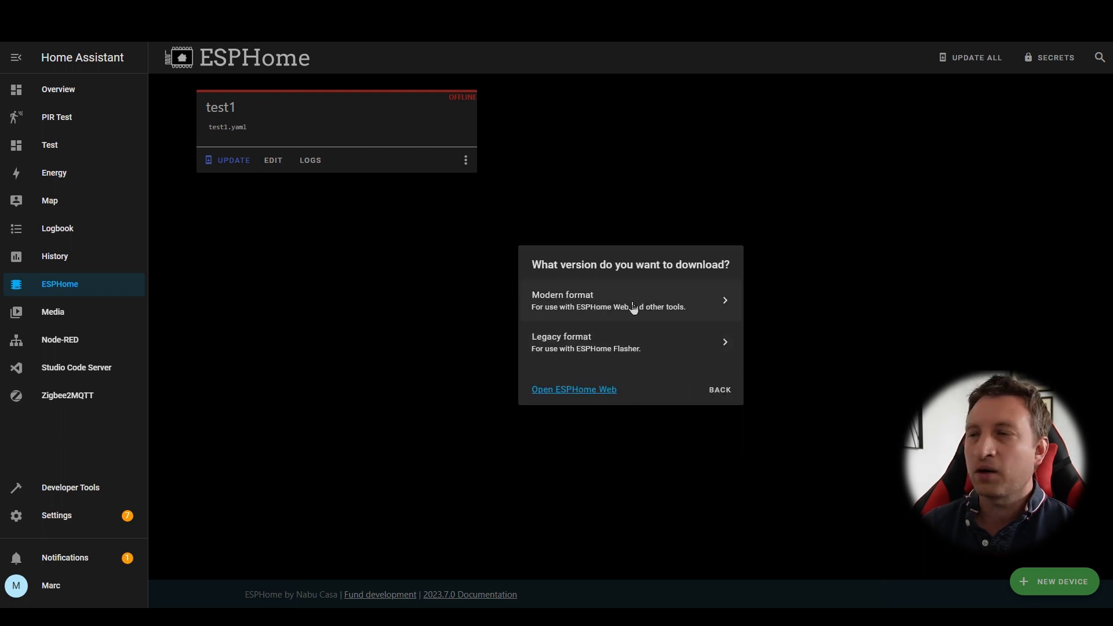
mouse_move(692, 298)
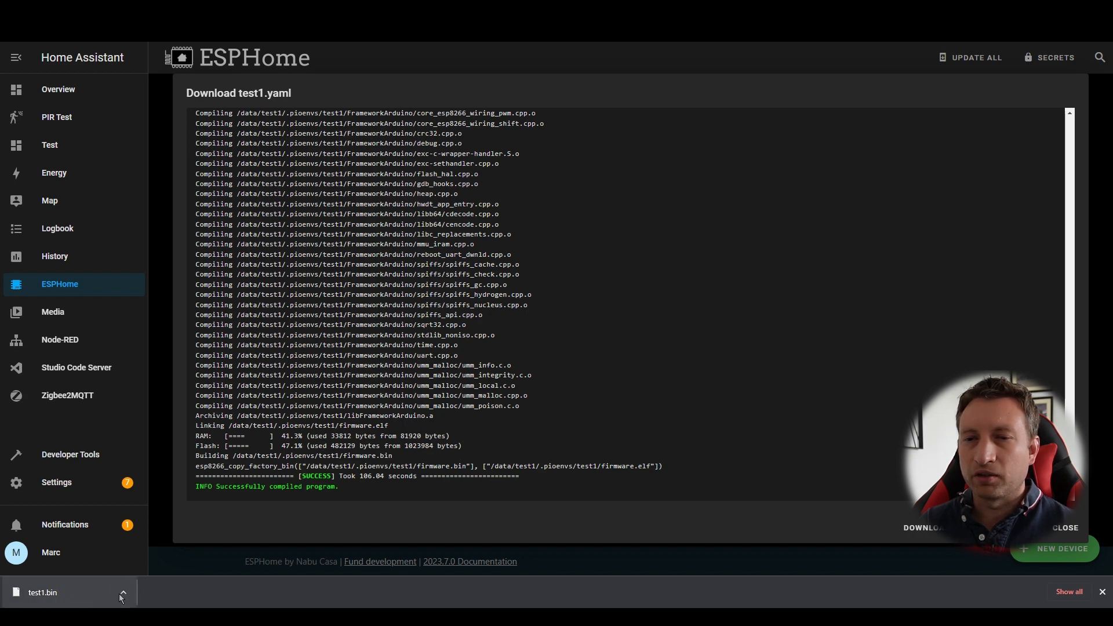
Bring up the new-device notice about USB installation after test1.bin downloads.
click(1064, 528)
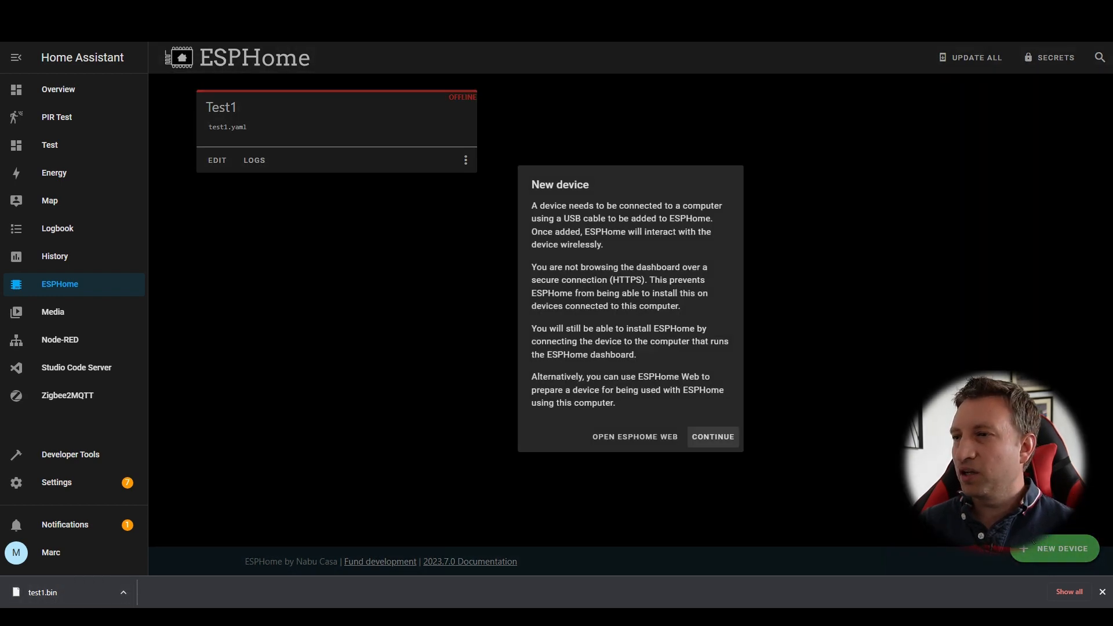
mouse_move(634, 437)
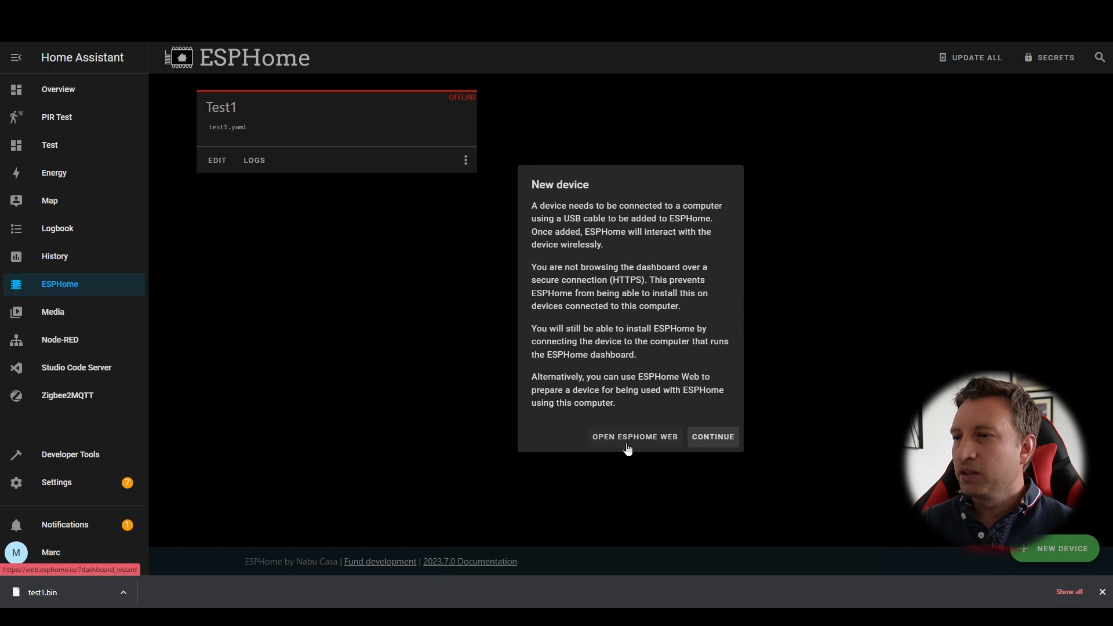
Connect ESPHome Web to the ESP device on serial port COM7.
click(634, 437)
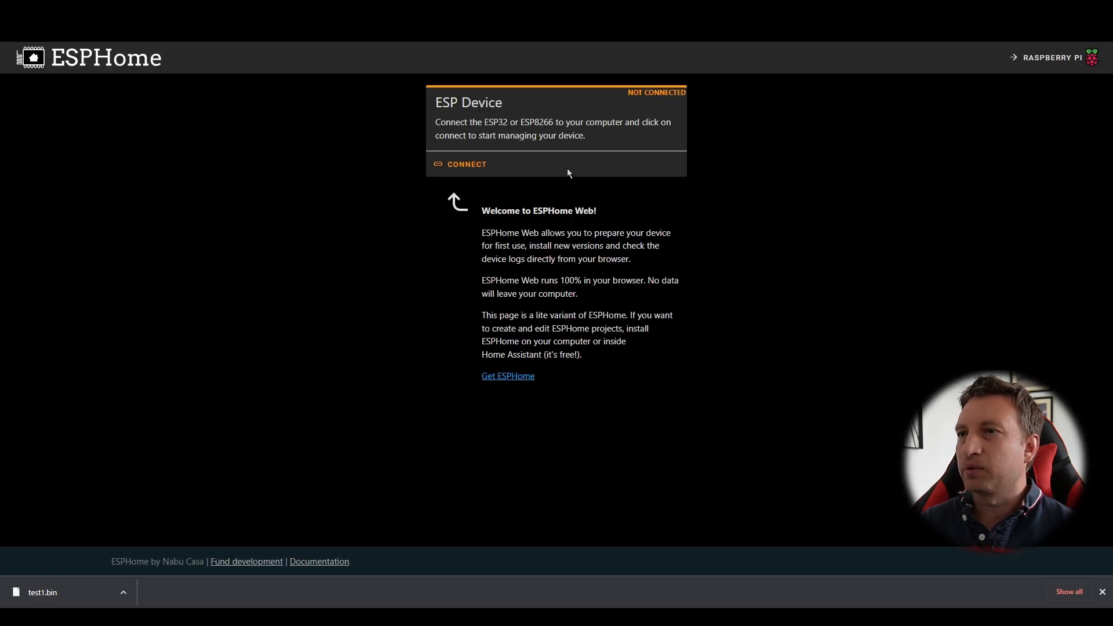
click(460, 164)
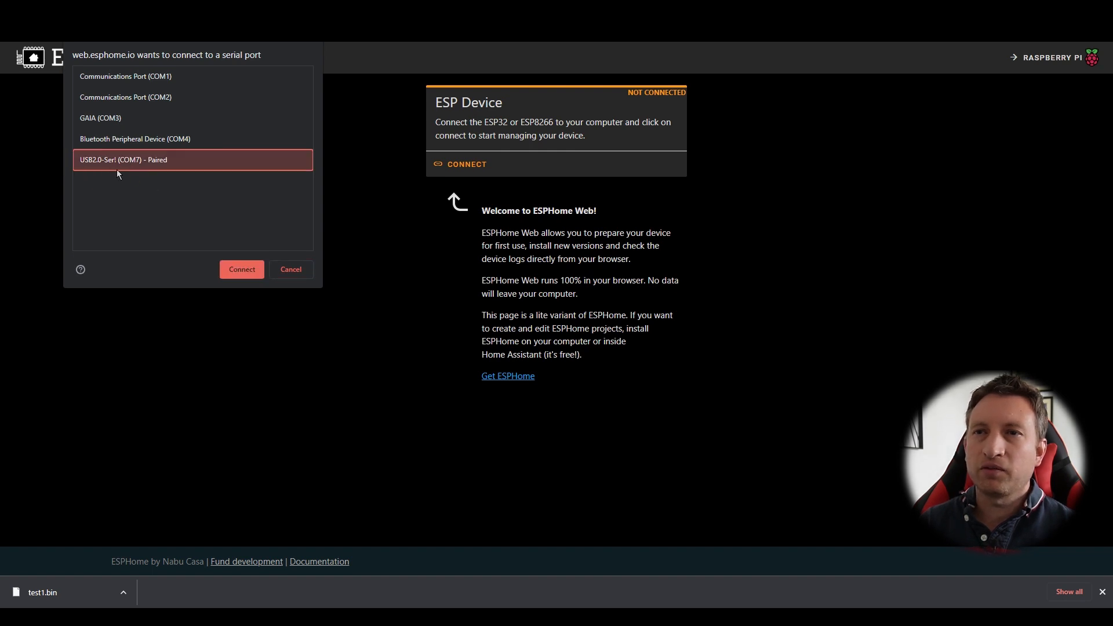
mouse_move(199, 212)
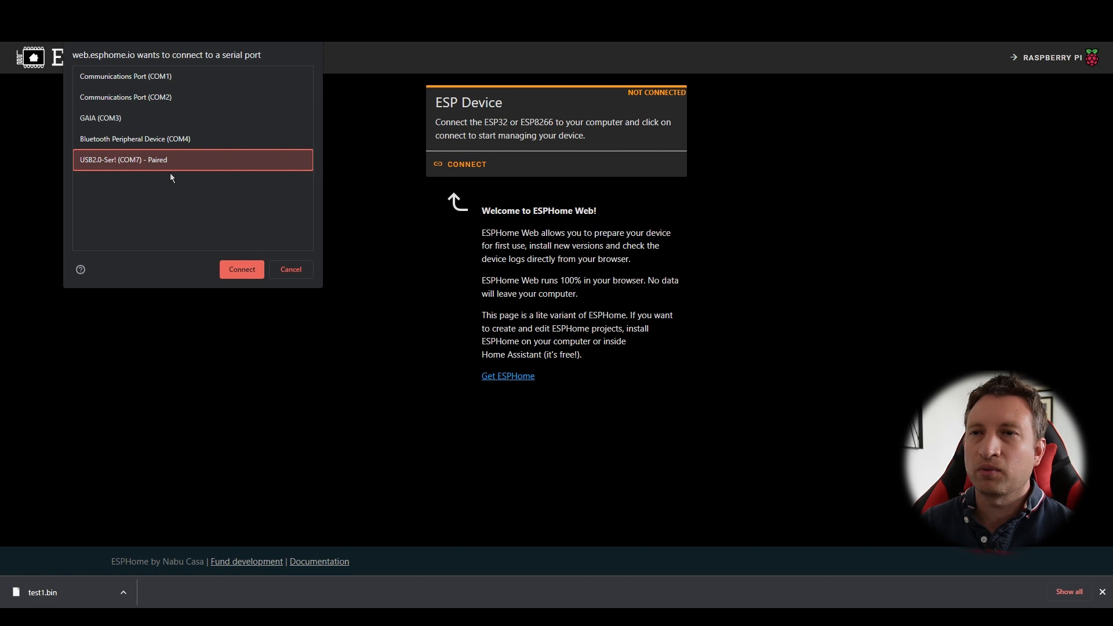
mouse_move(241, 269)
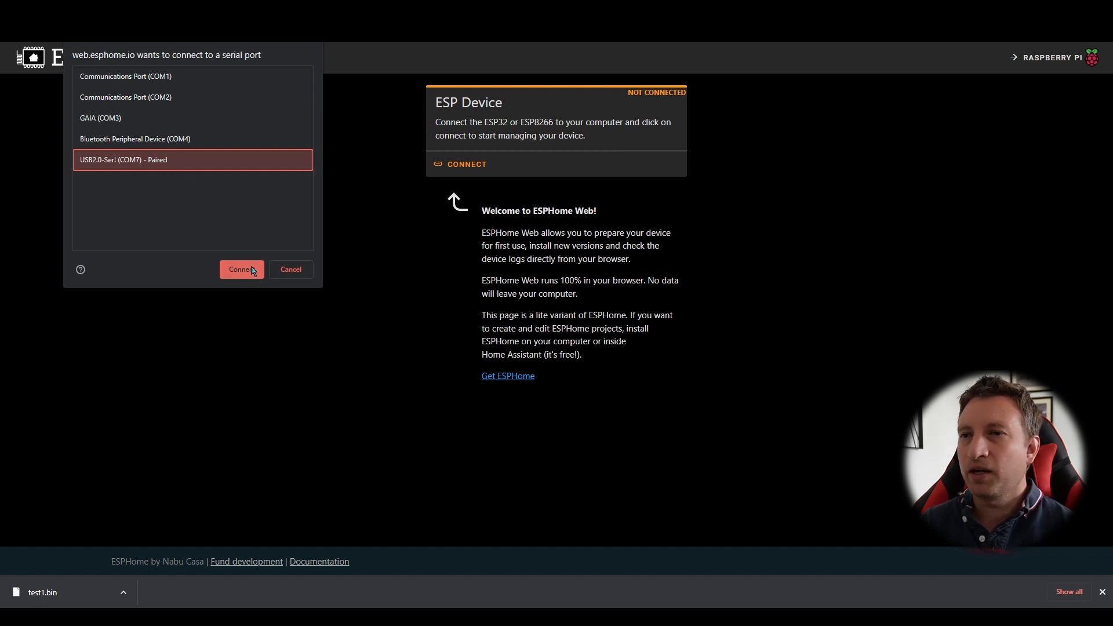
click(240, 269)
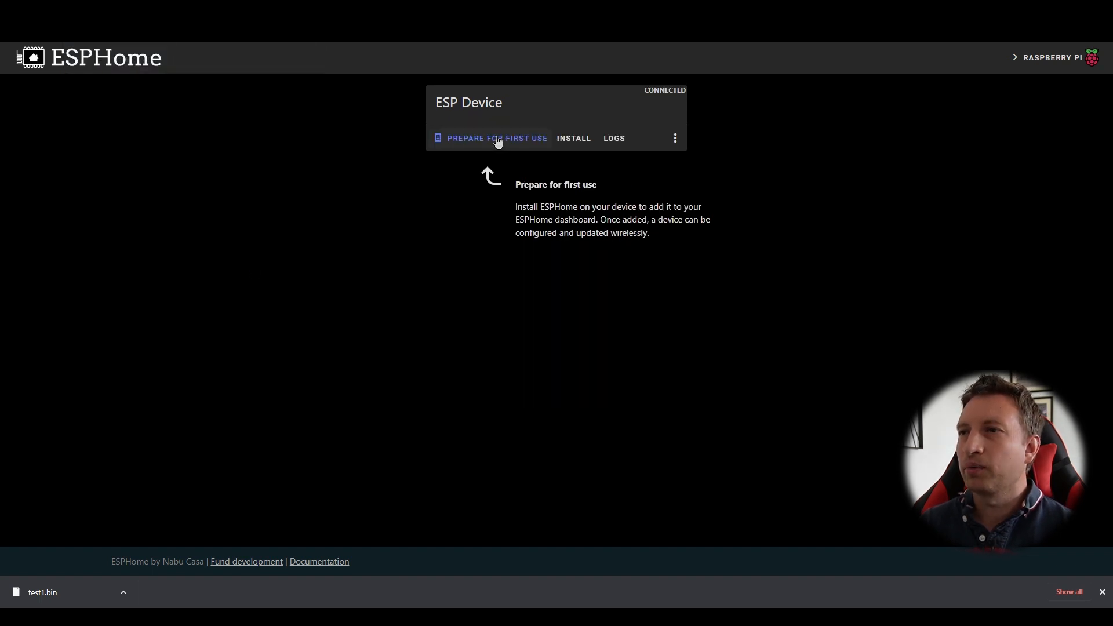
mouse_move(586, 147)
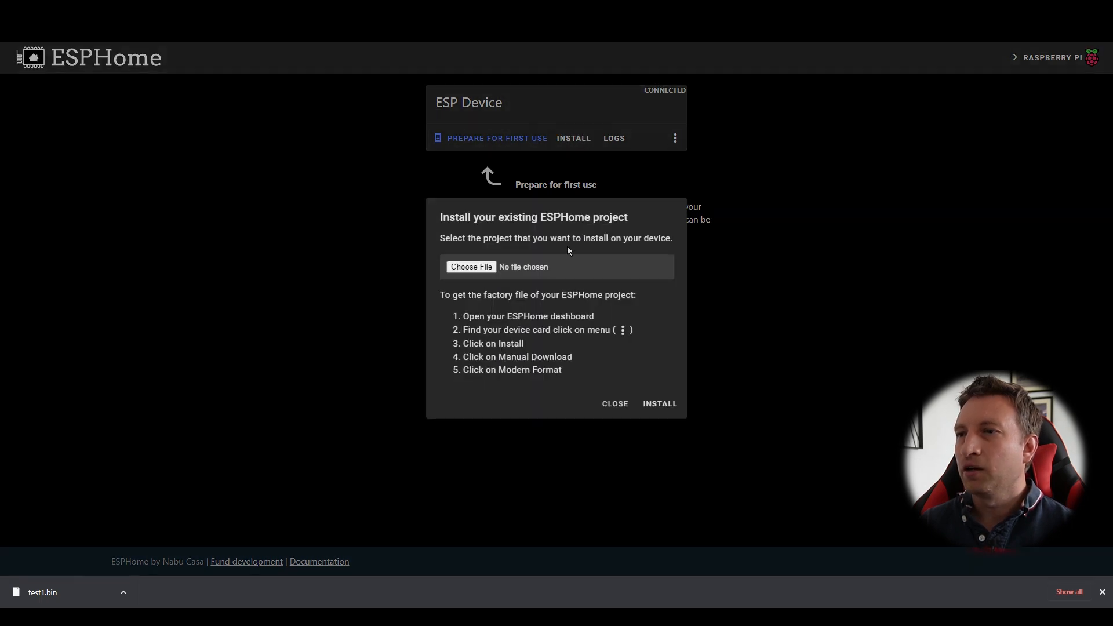
mouse_move(472, 268)
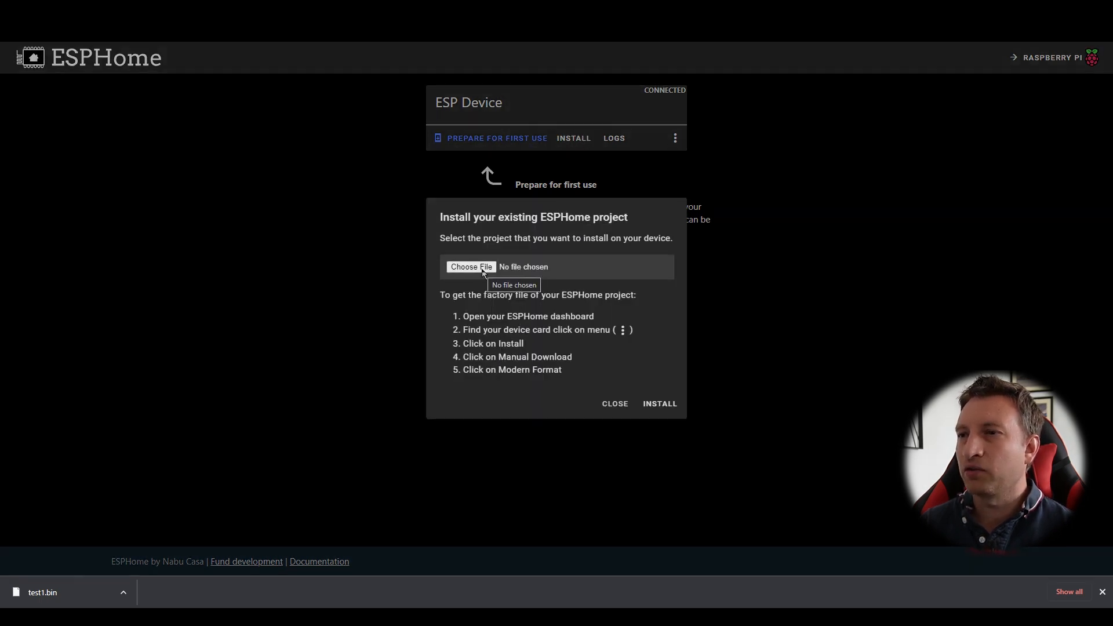
Flash the downloaded test1.bin firmware onto the connected device.
click(470, 267)
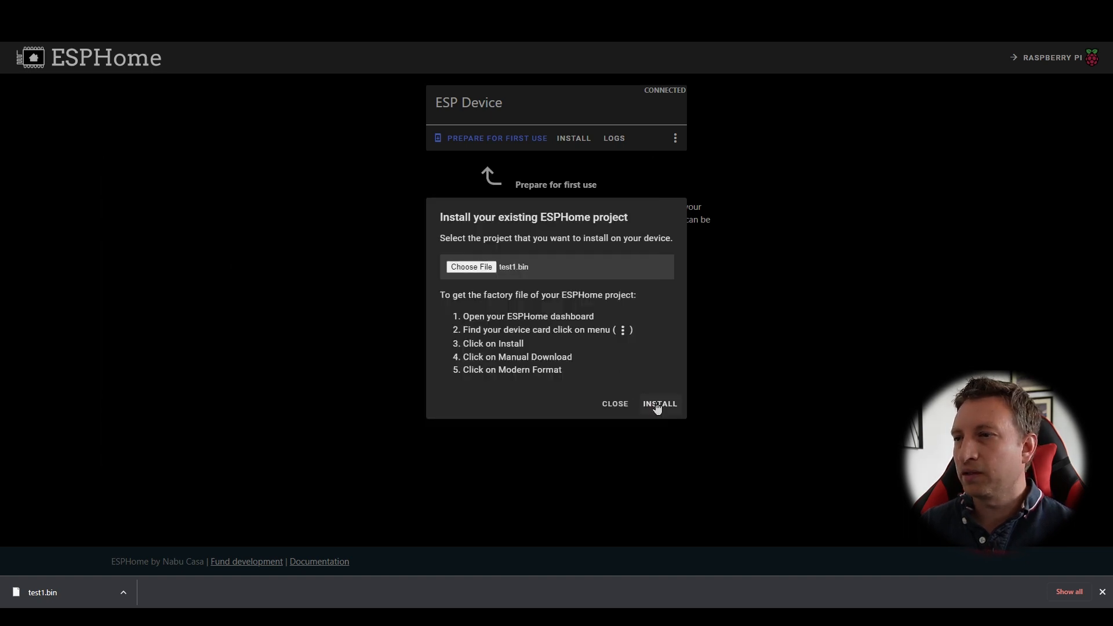
click(660, 404)
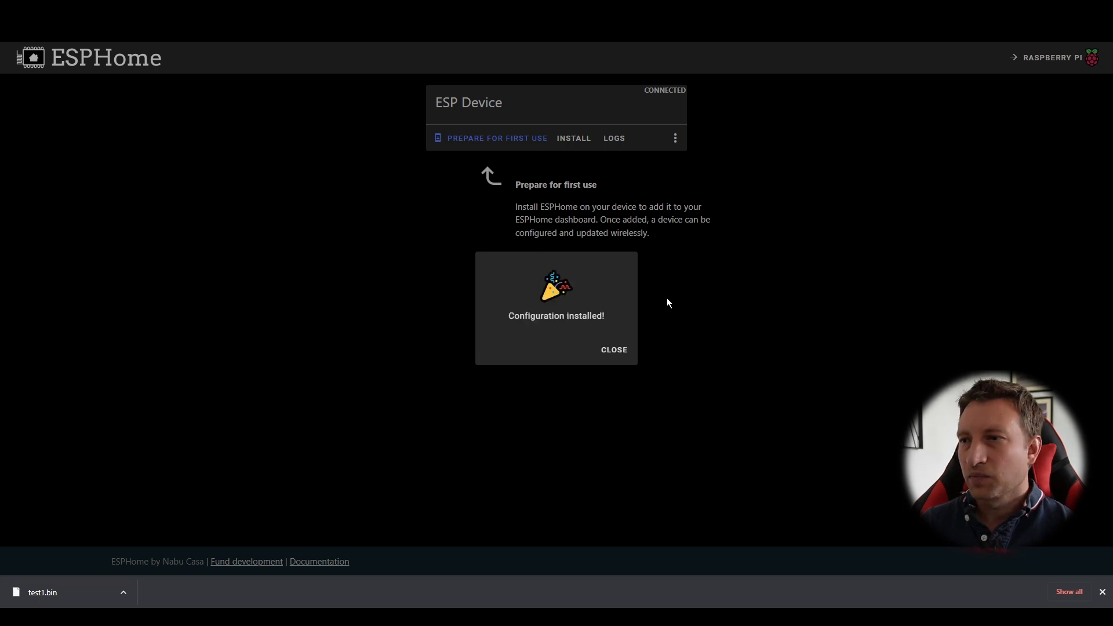
Dismiss the install message and review Test1's live logs confirming connection to test1.local.
click(613, 349)
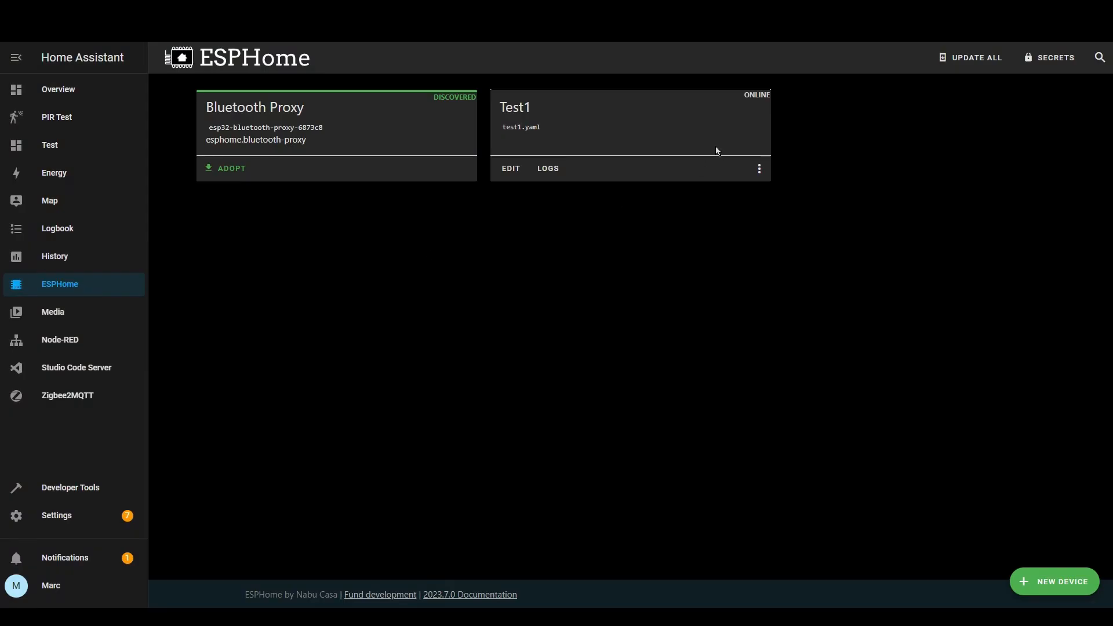
mouse_move(685, 111)
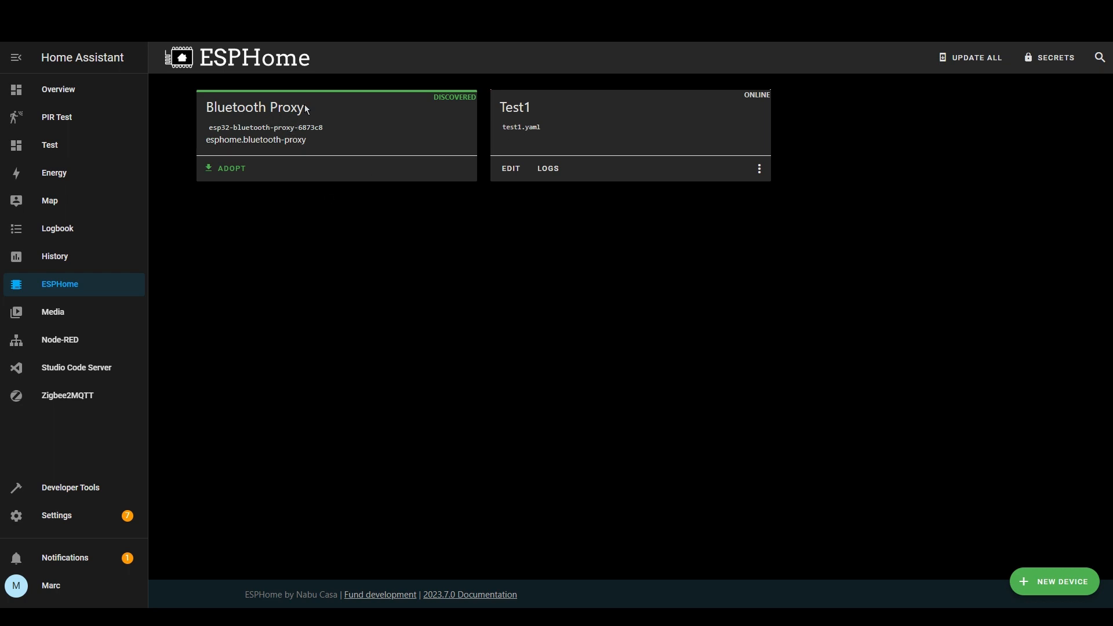
mouse_move(207, 111)
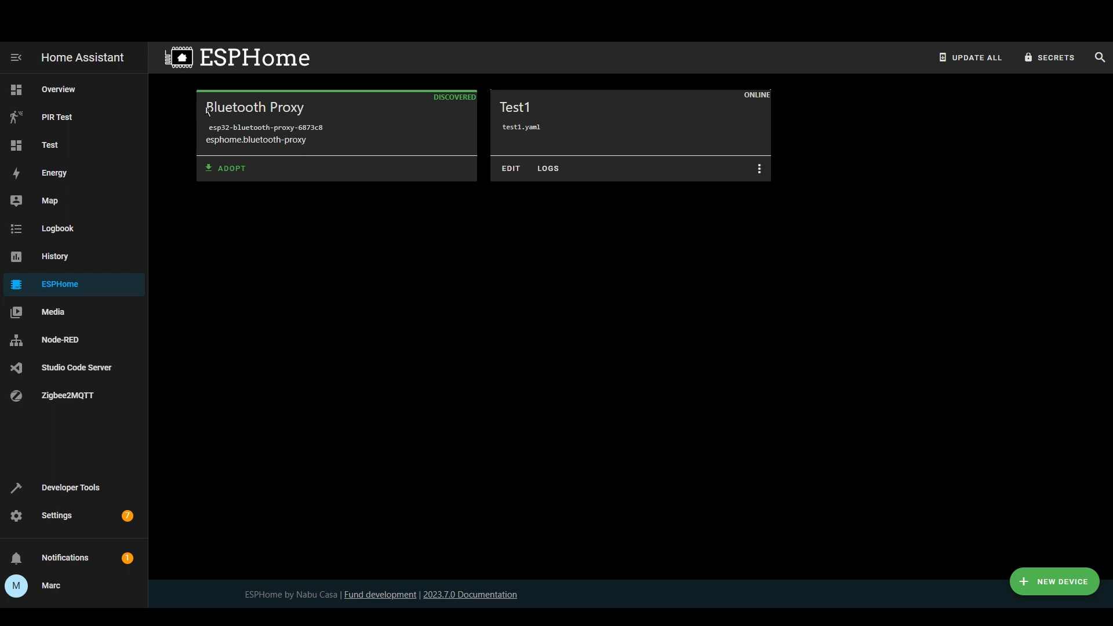
mouse_move(555, 233)
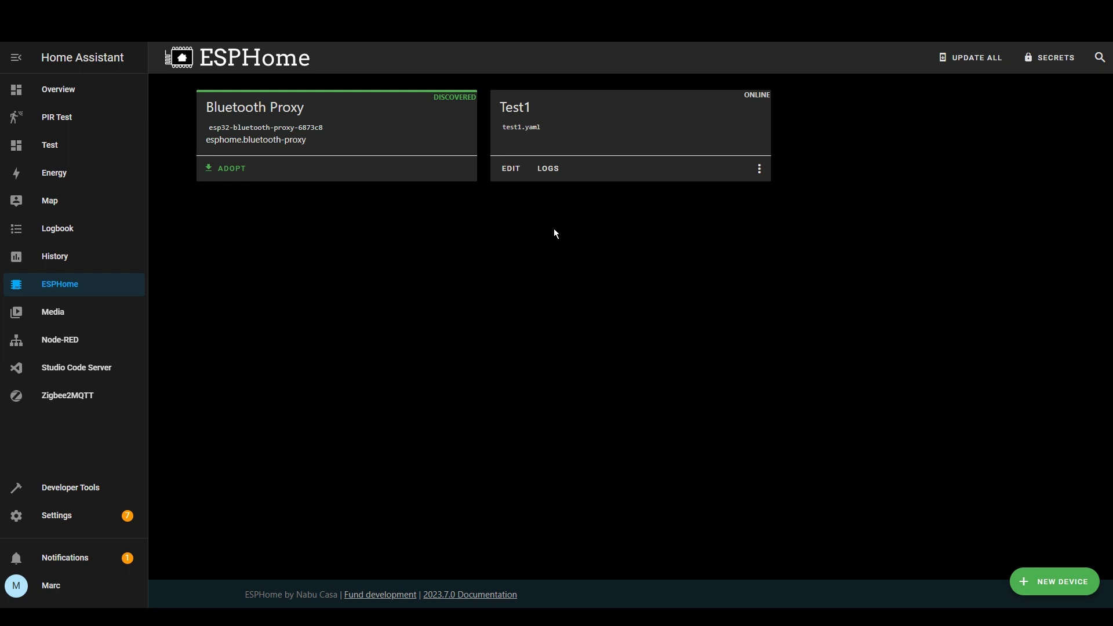
click(547, 168)
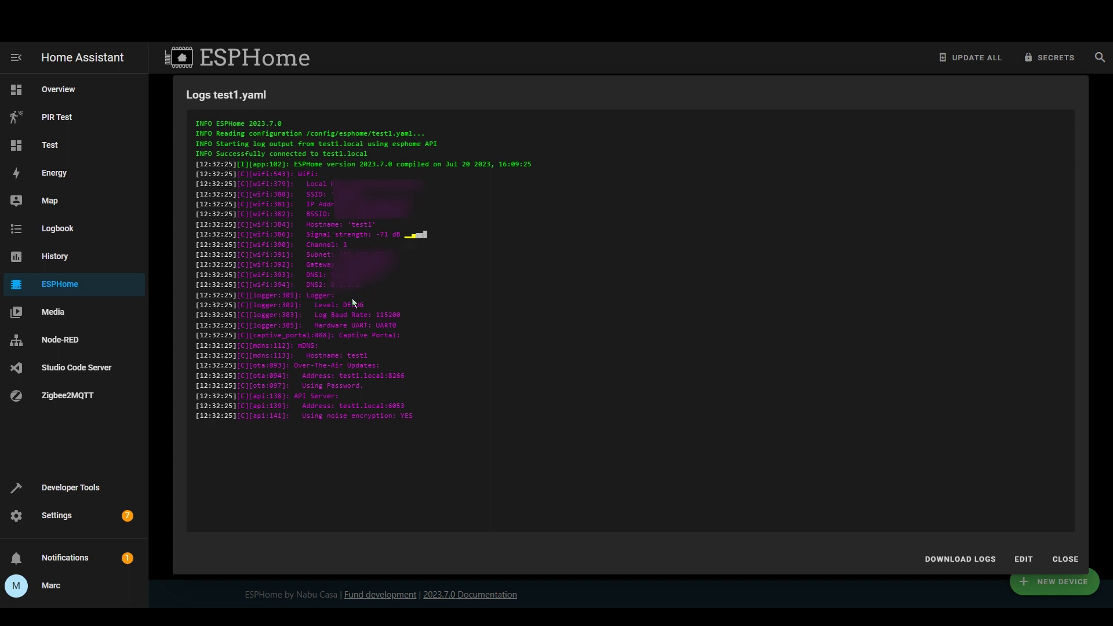
mouse_move(554, 298)
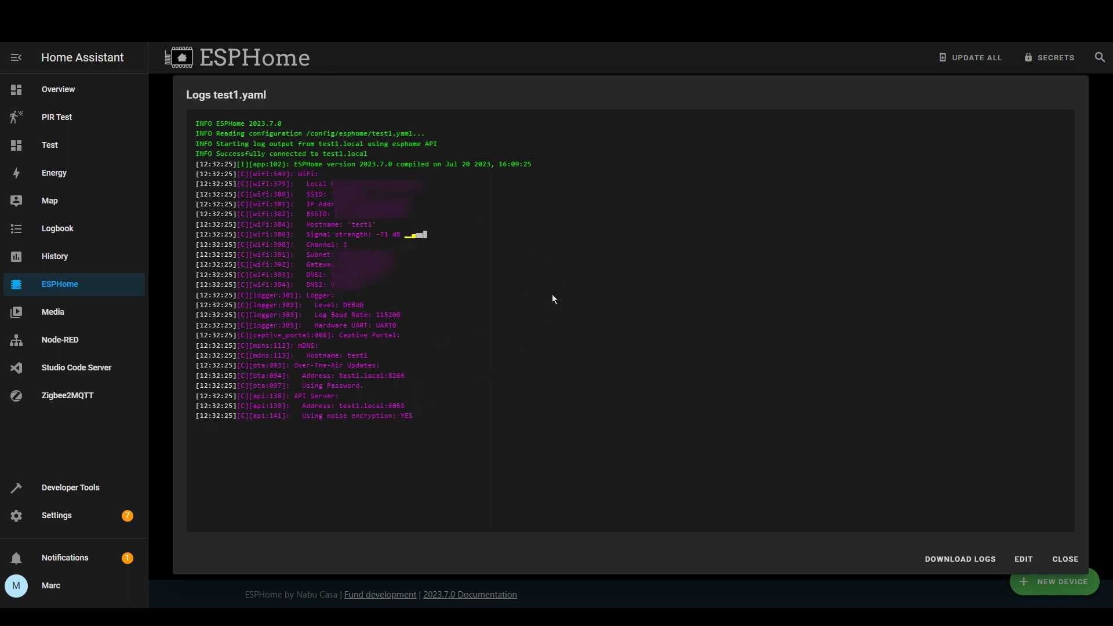
click(1063, 559)
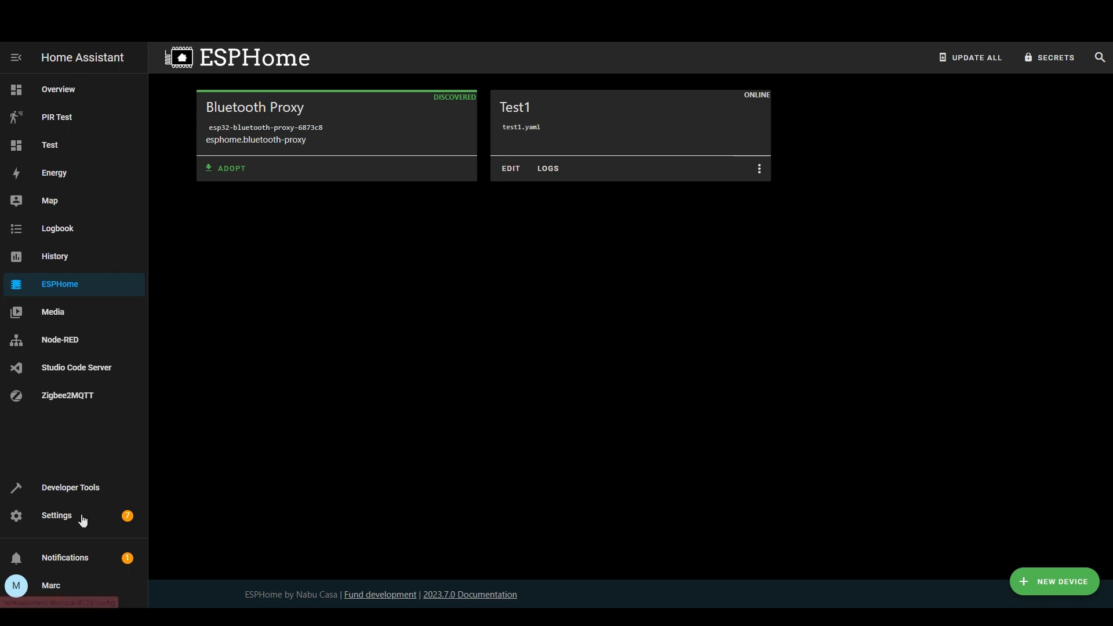
Add the discovered Test1 node as an ESPHome integration in Settings.
click(57, 515)
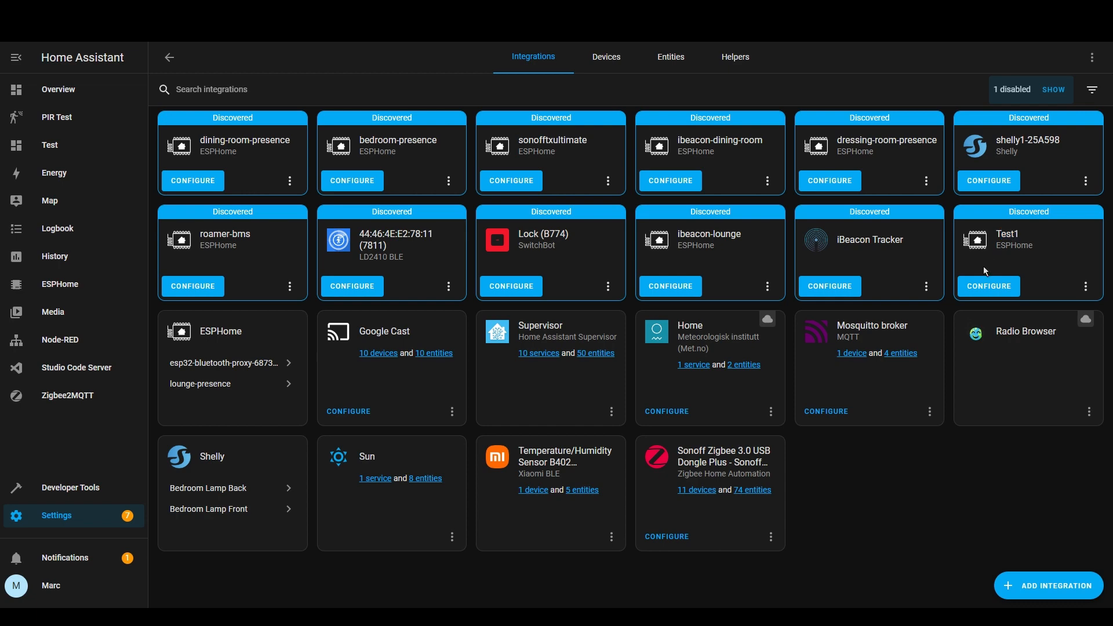
click(986, 287)
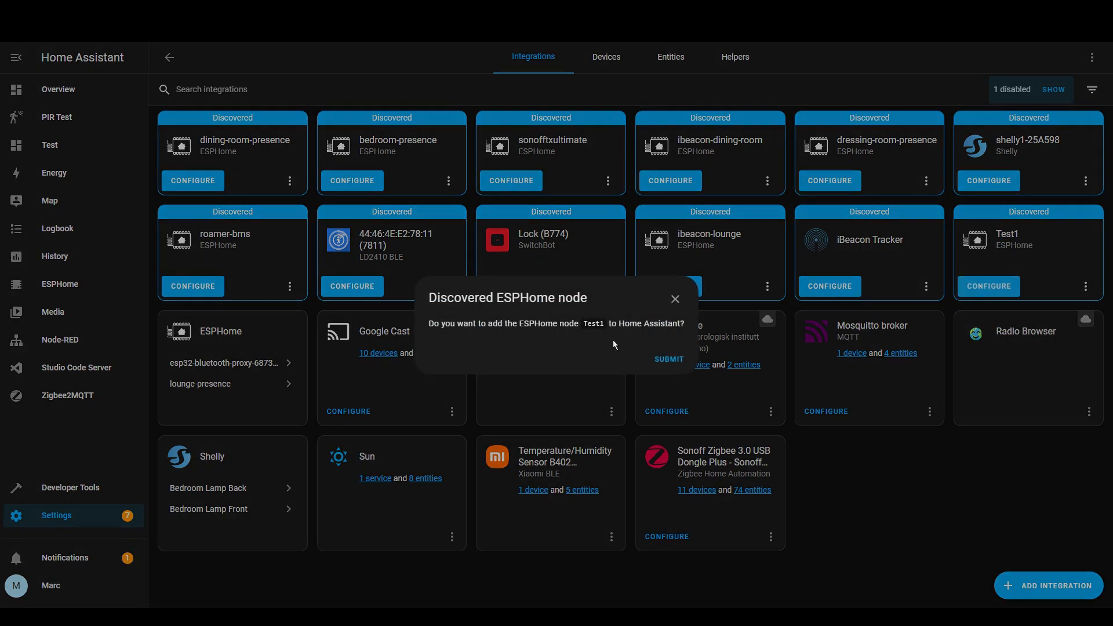
click(668, 358)
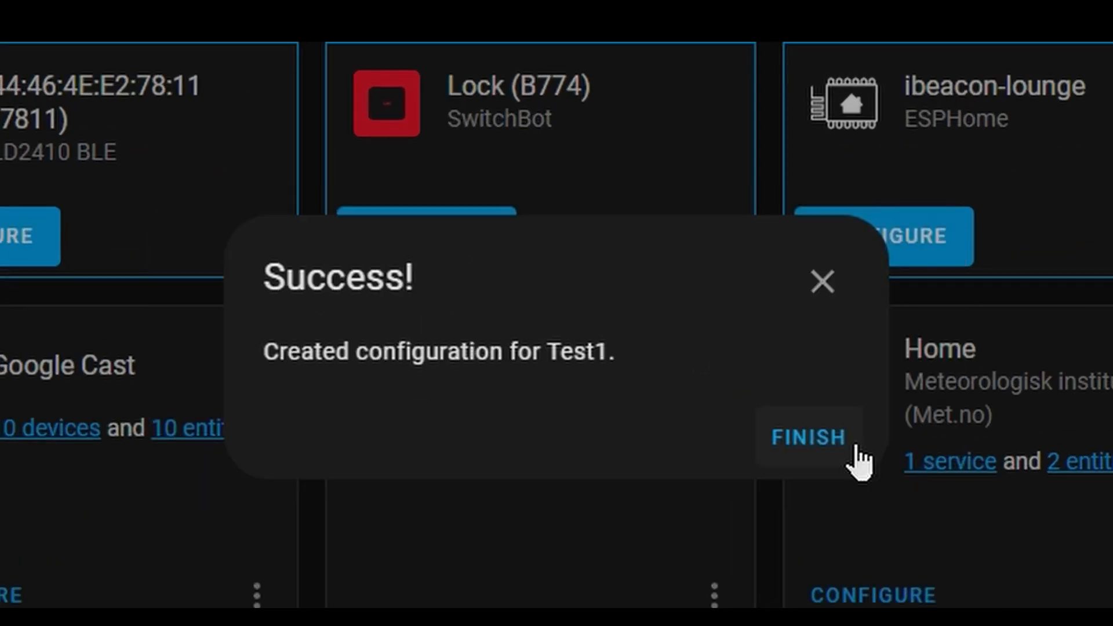
click(806, 437)
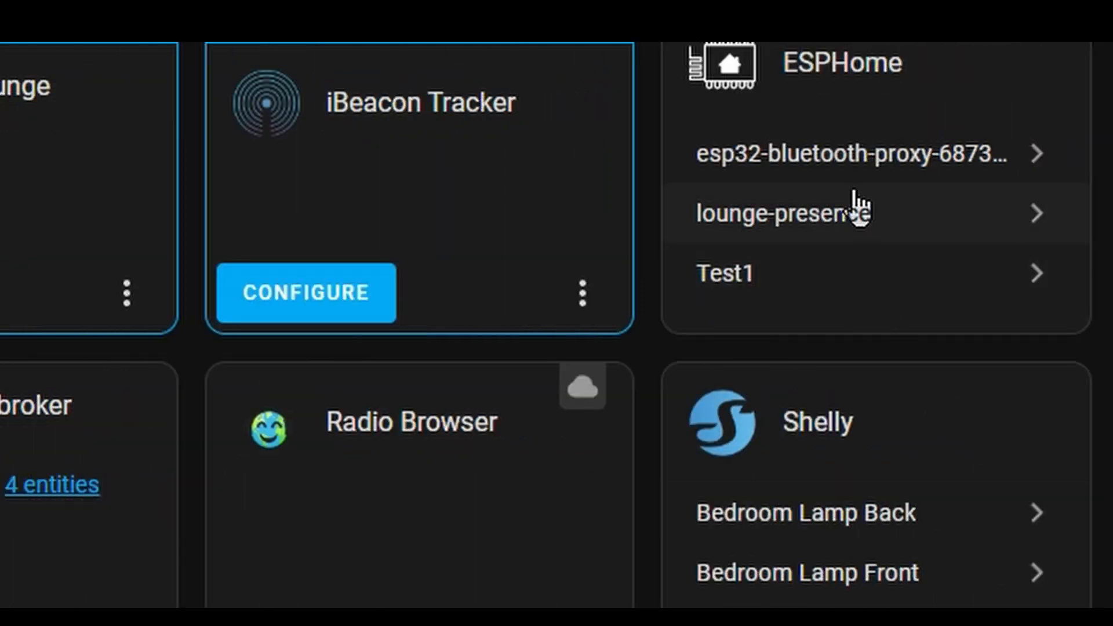
mouse_move(826, 192)
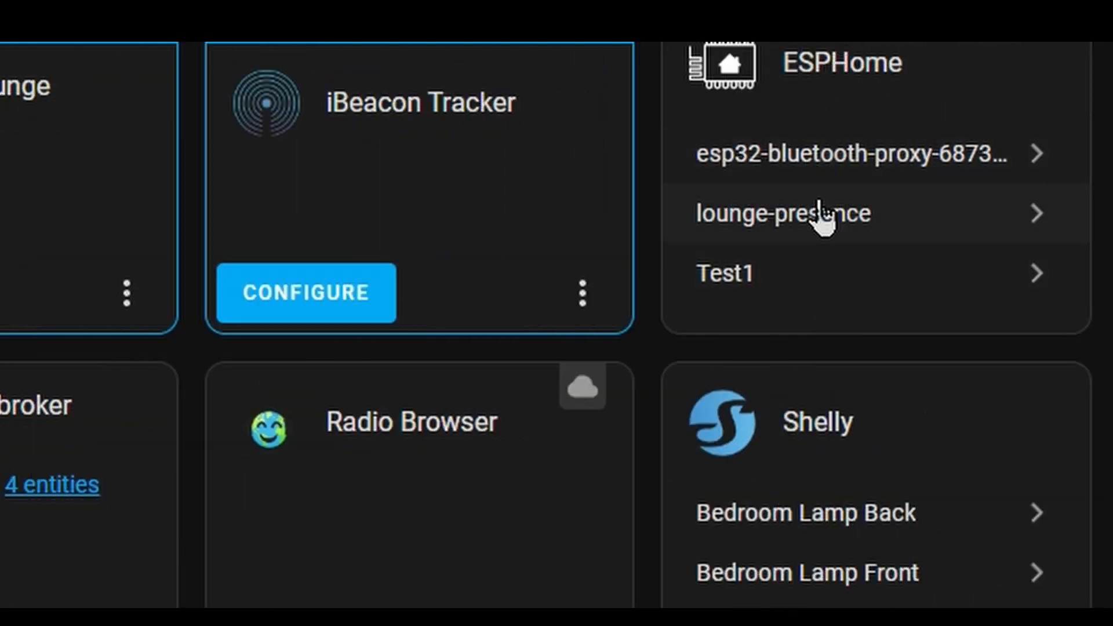
mouse_move(809, 277)
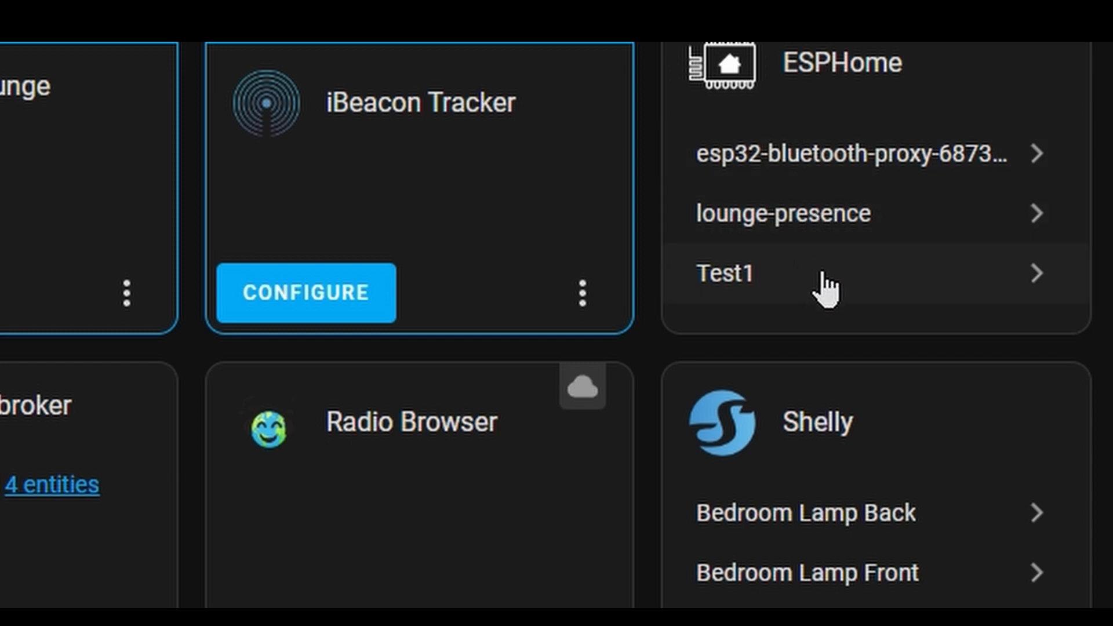
View the Test1 device page showing its firmware up to date.
click(723, 274)
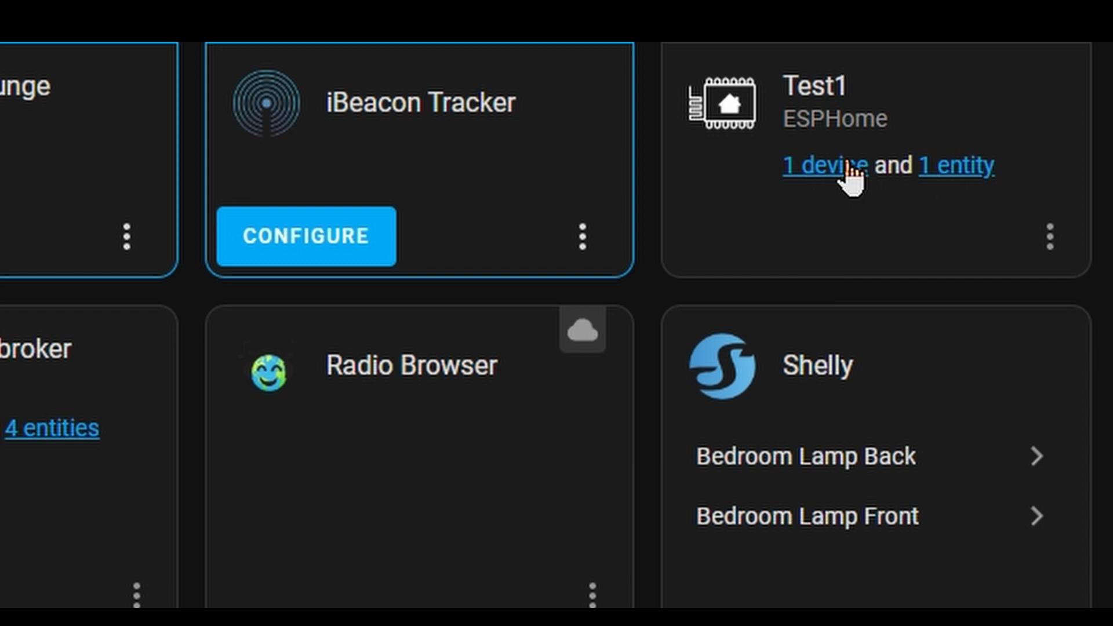
click(821, 164)
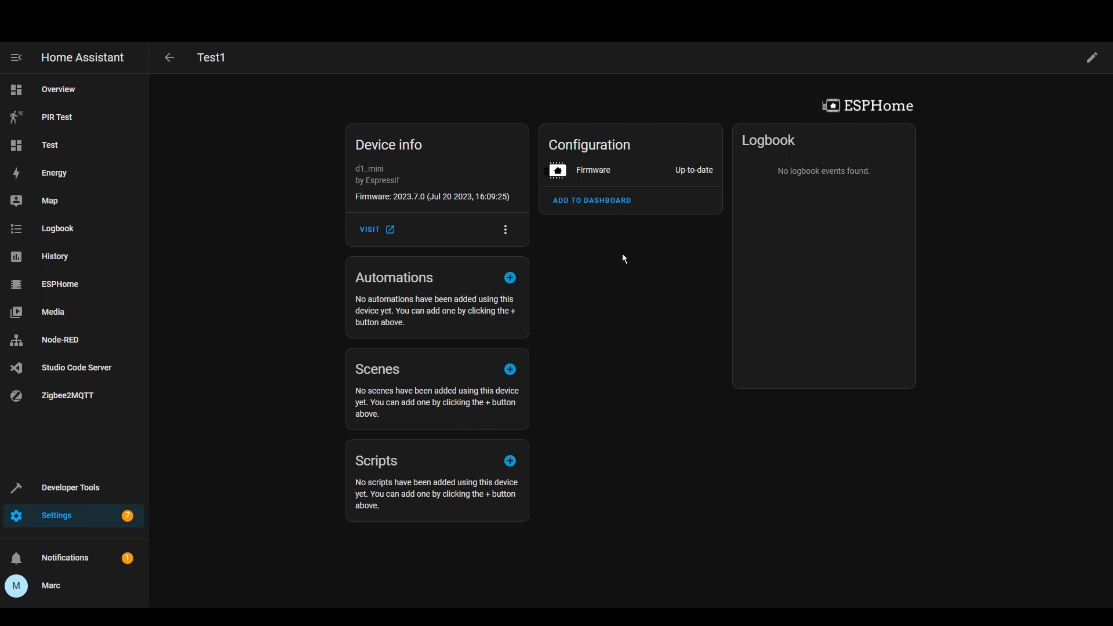
mouse_move(646, 258)
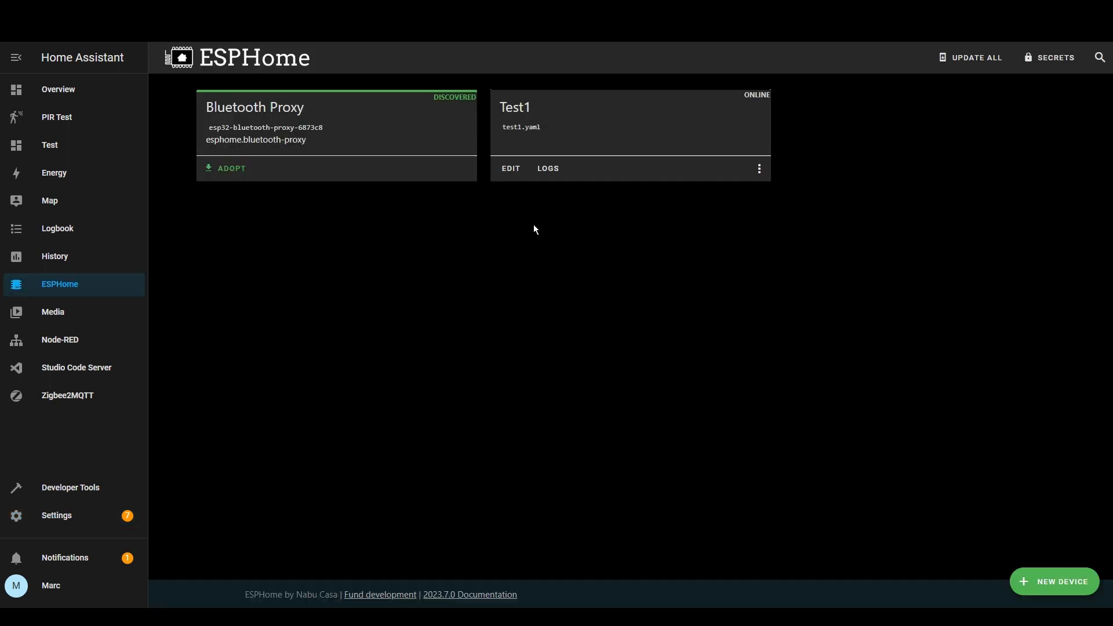
Add a Touch Button GPIO binary sensor to test1.yaml, save it and install wirelessly.
click(510, 169)
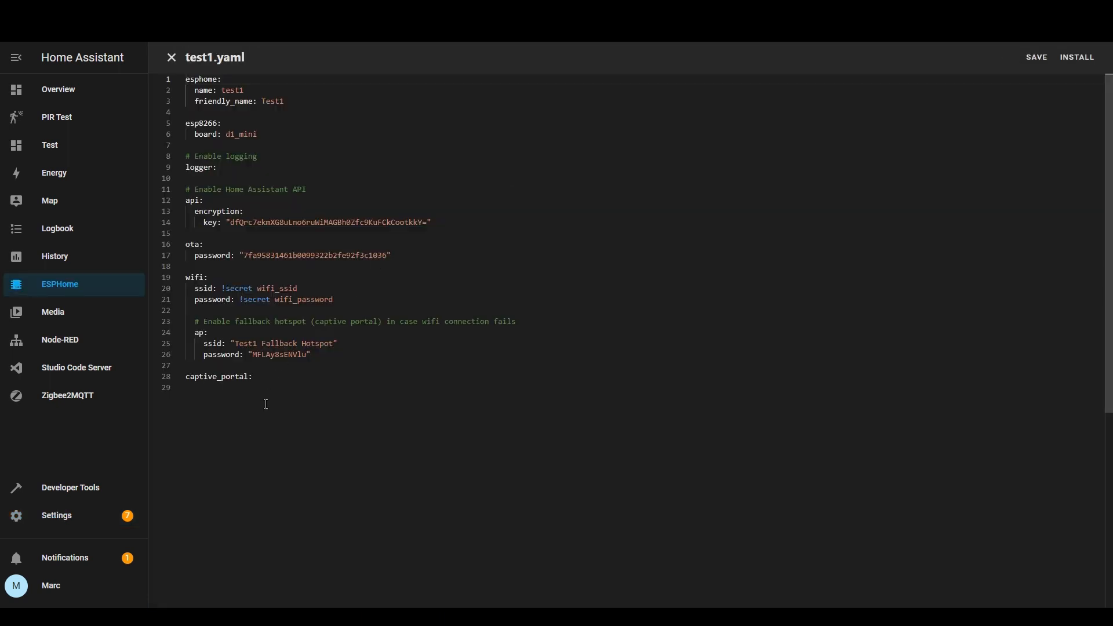
key(enter)
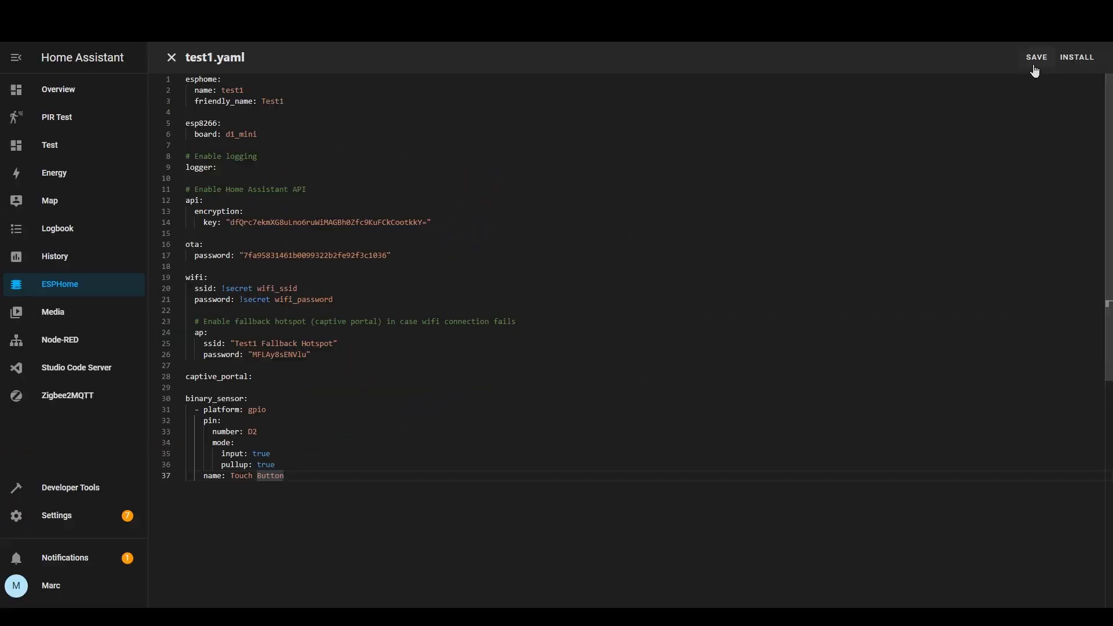
click(1076, 58)
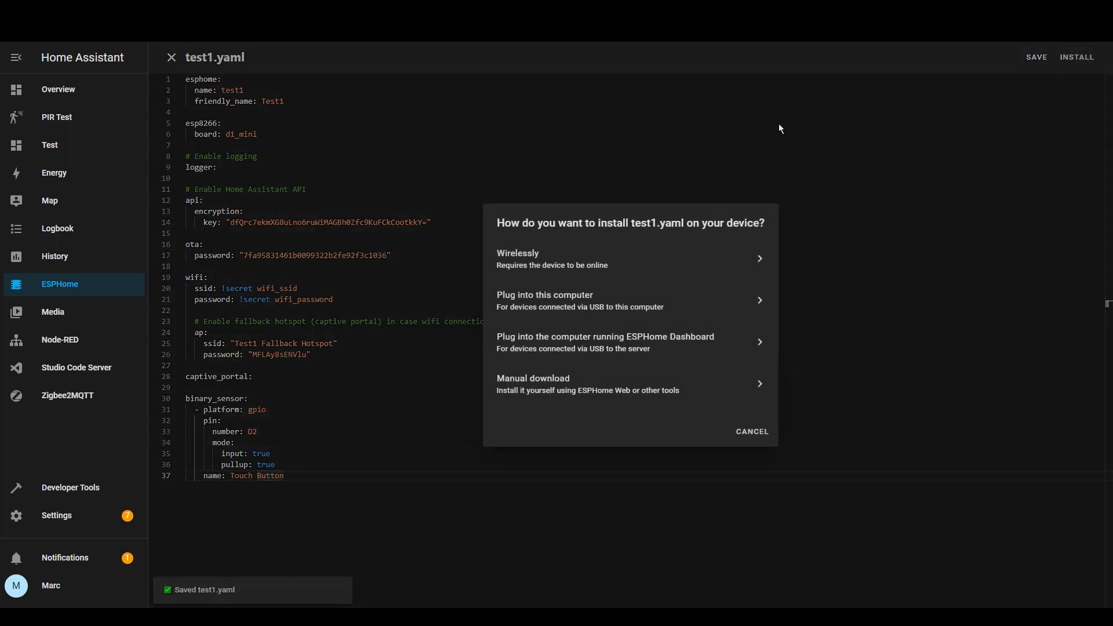
mouse_move(584, 271)
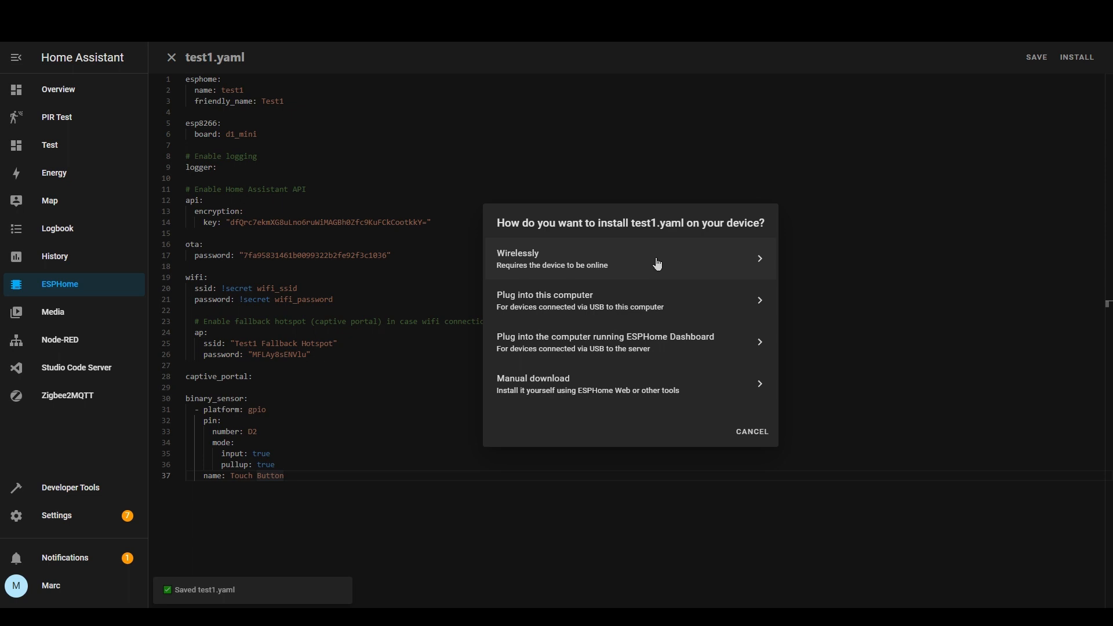
click(628, 258)
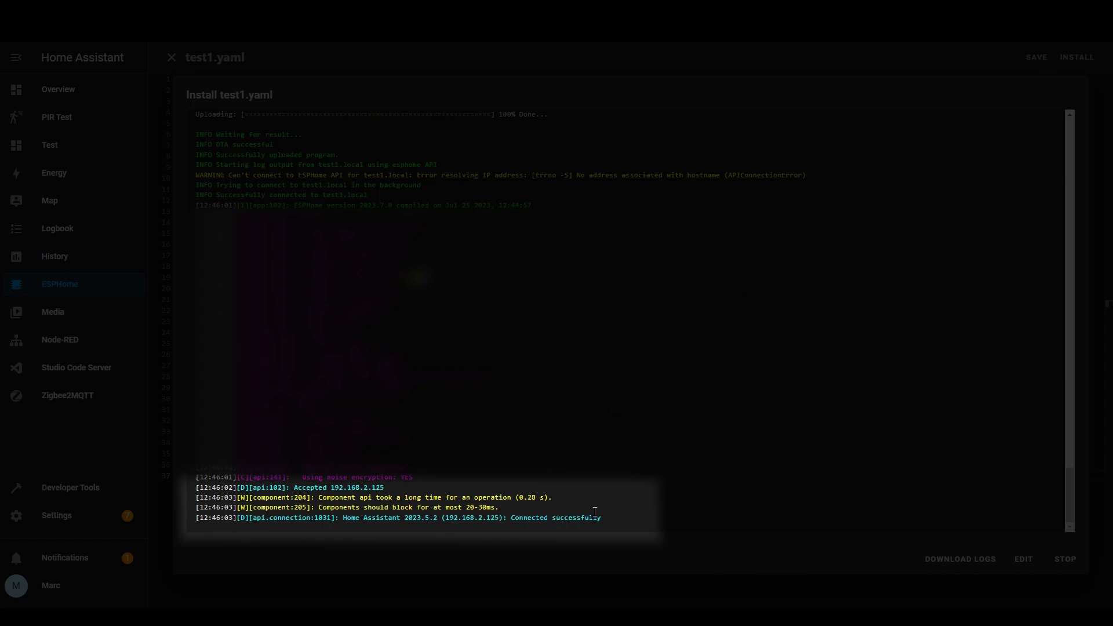
mouse_move(541, 511)
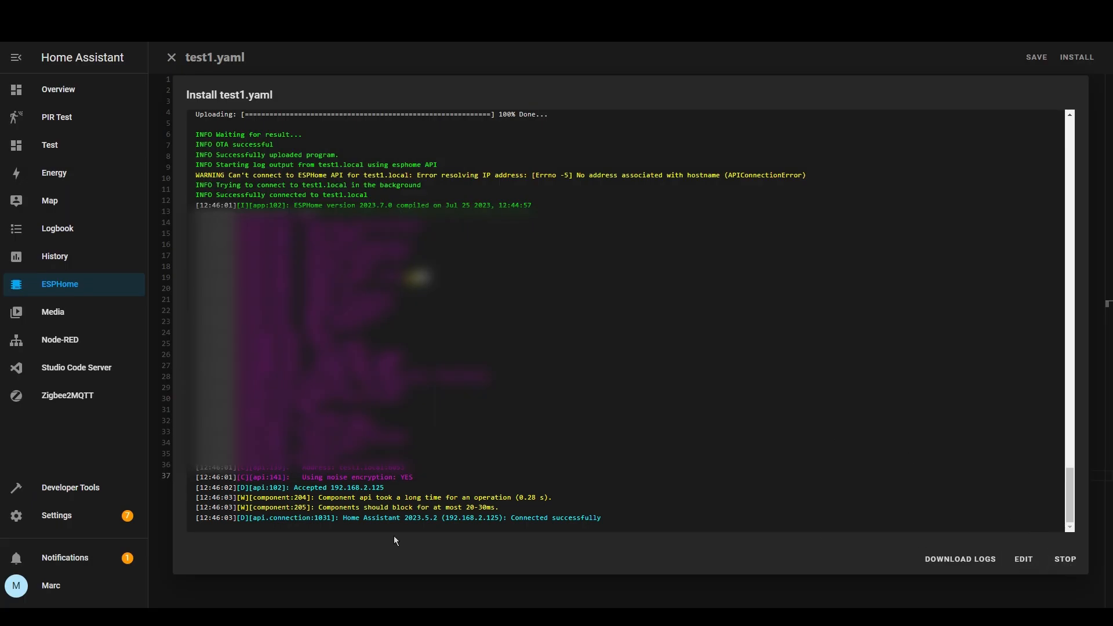
mouse_move(857, 332)
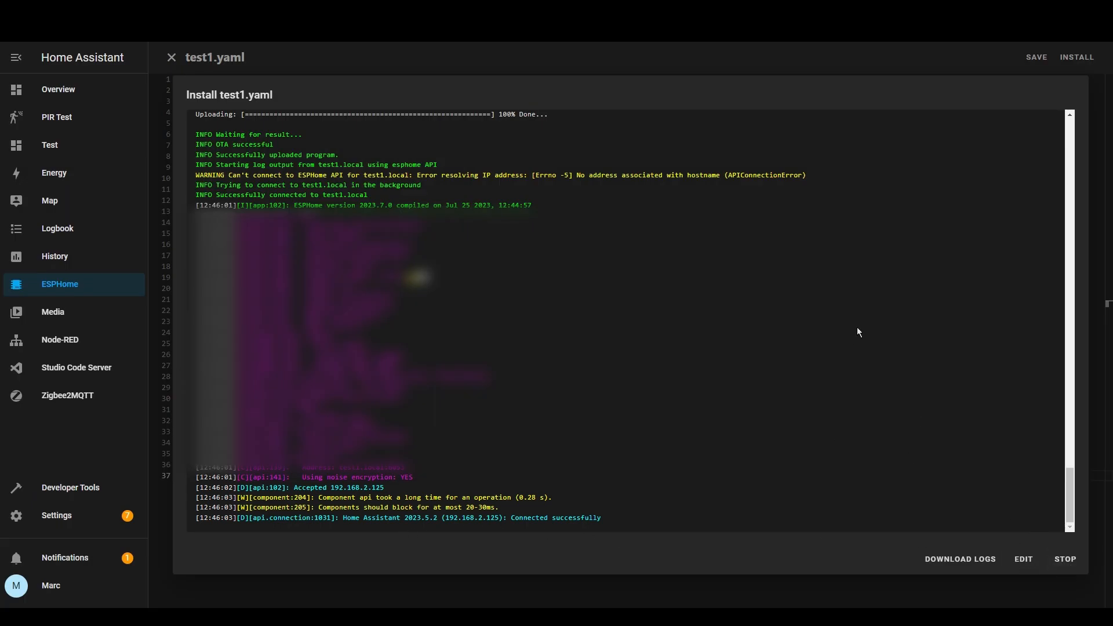
Close the finished install log to return to the dashboard.
click(172, 58)
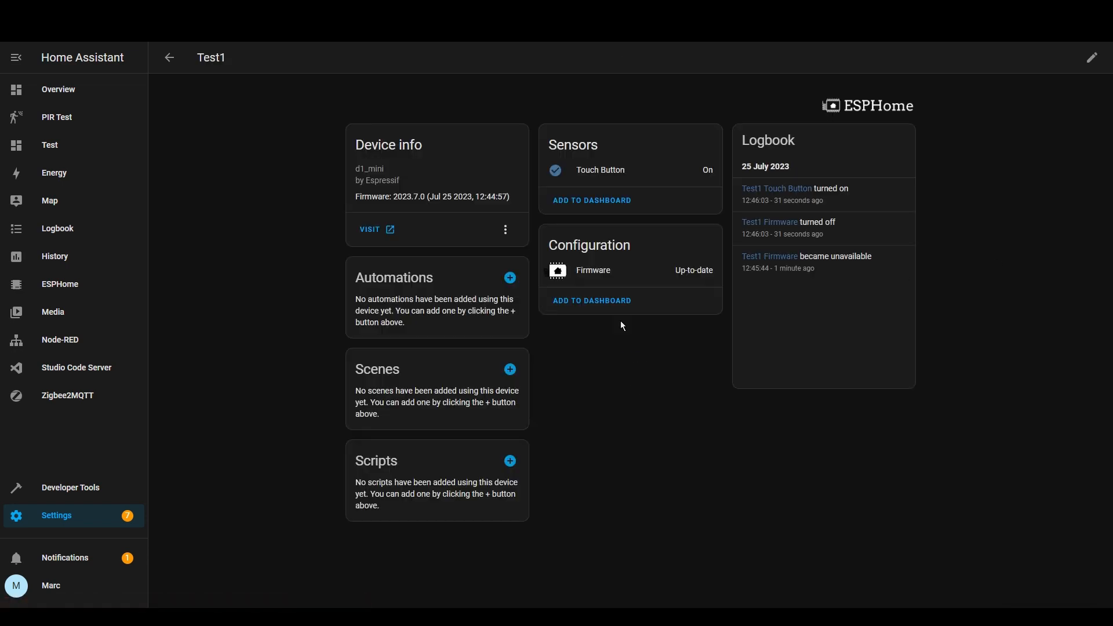
mouse_move(613, 174)
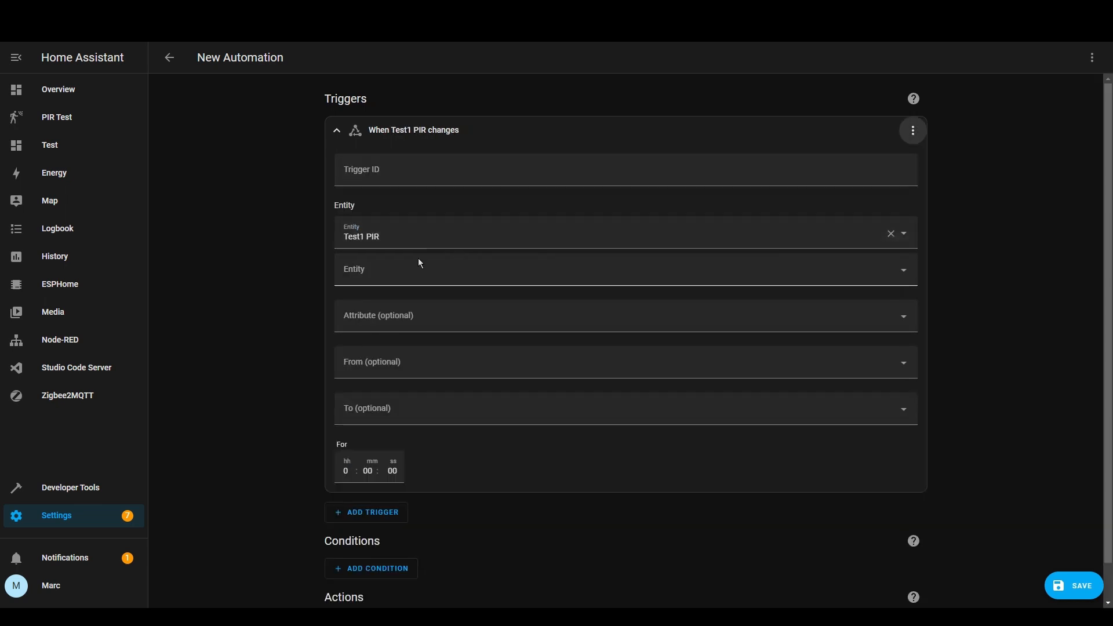
Name the first trigger 'motion' and start a Trigger ID for the Test1 Touch Button trigger.
text(motion)
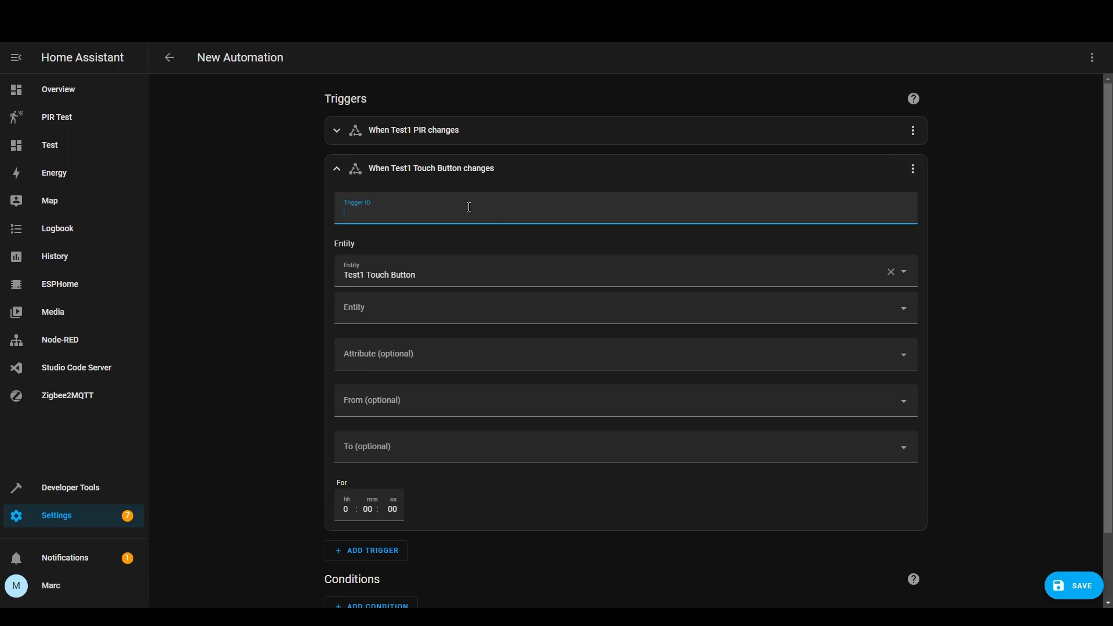
click(340, 168)
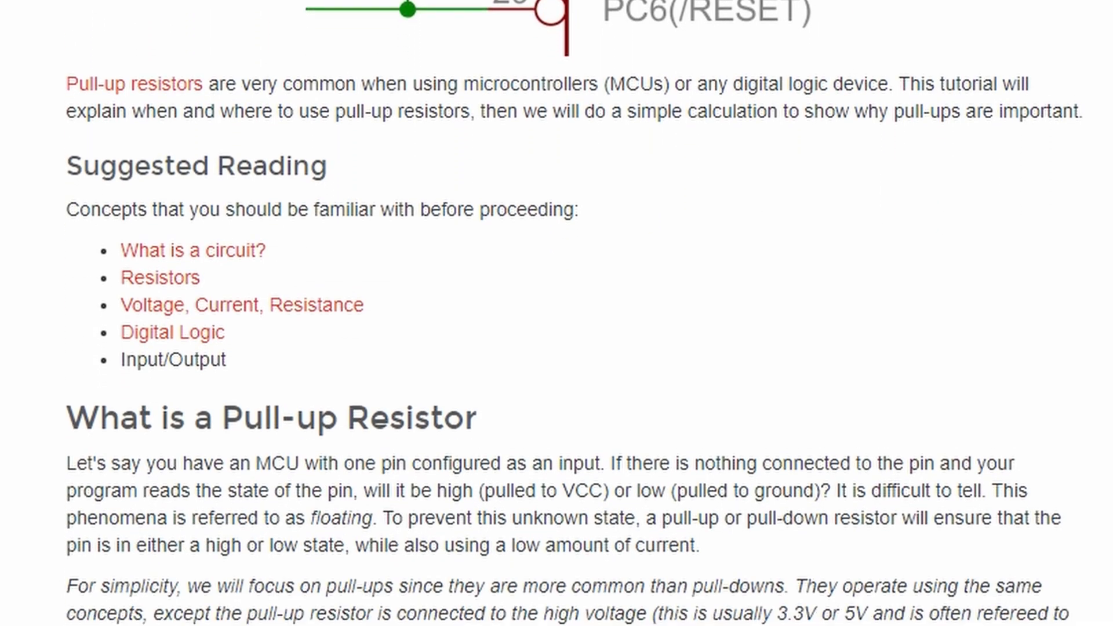
Scroll the pull-up resistor tutorial to the 'What is a Pull-up Resistor' section.
scroll(down, 3)
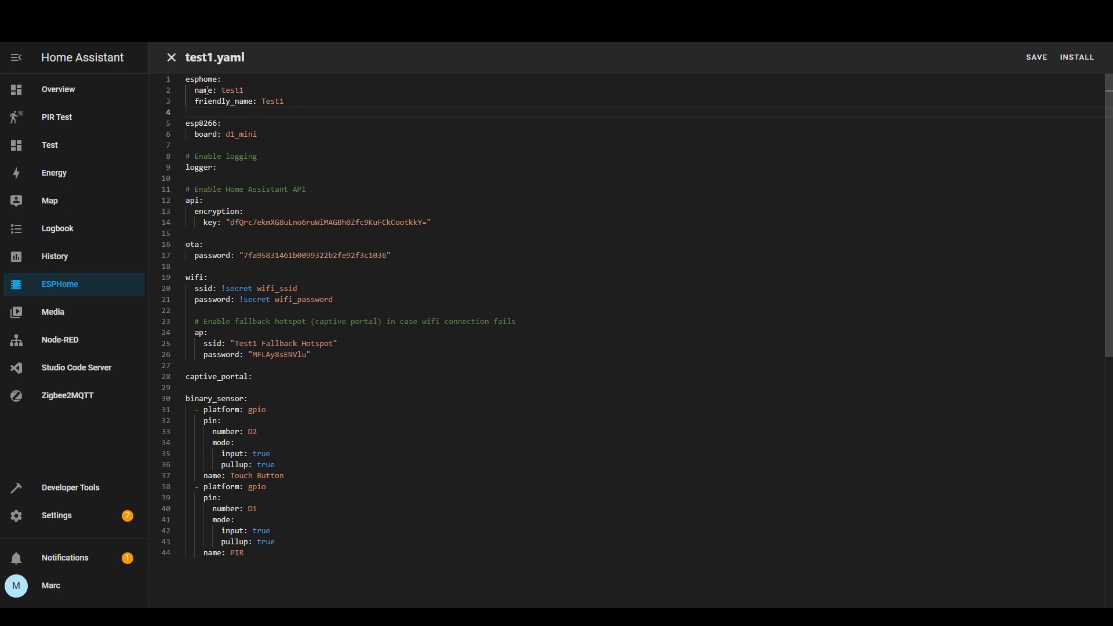
mouse_move(368, 151)
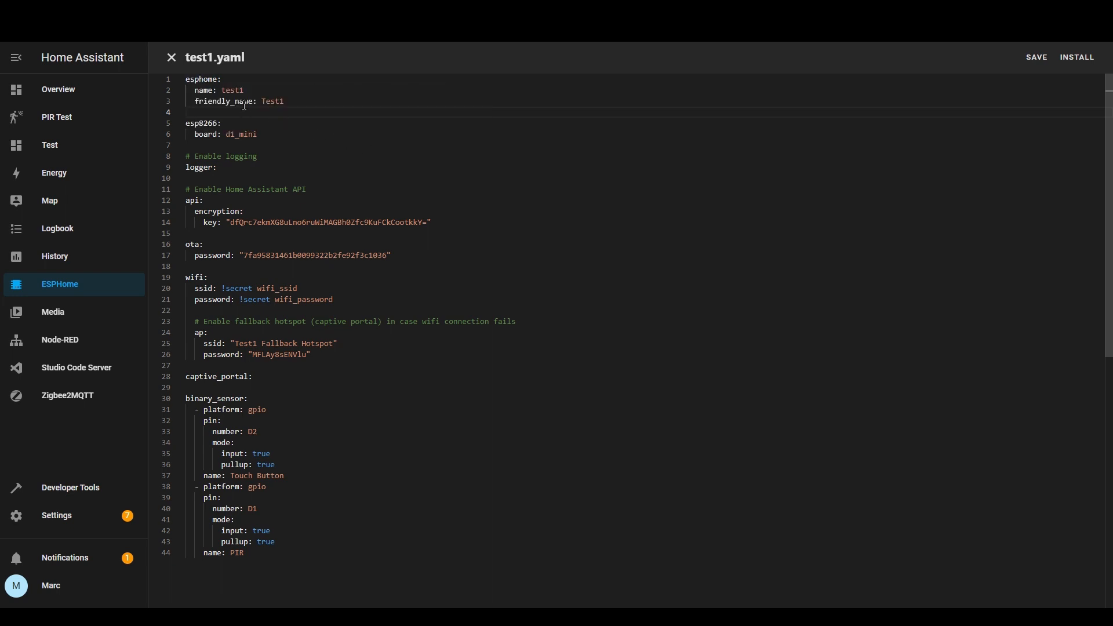
mouse_move(271, 101)
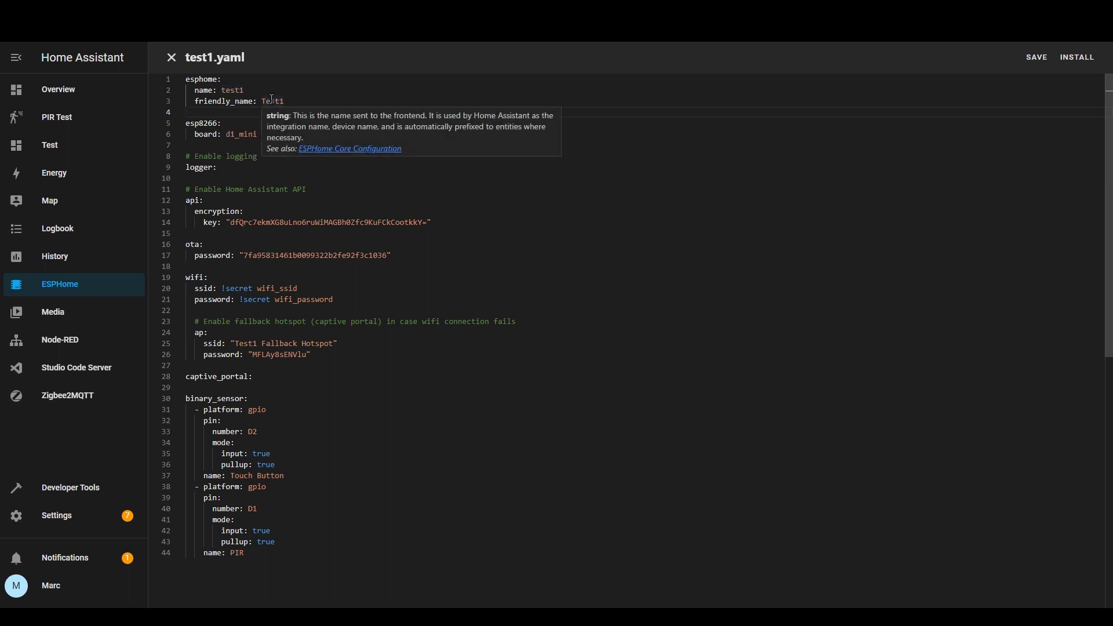
mouse_move(215, 114)
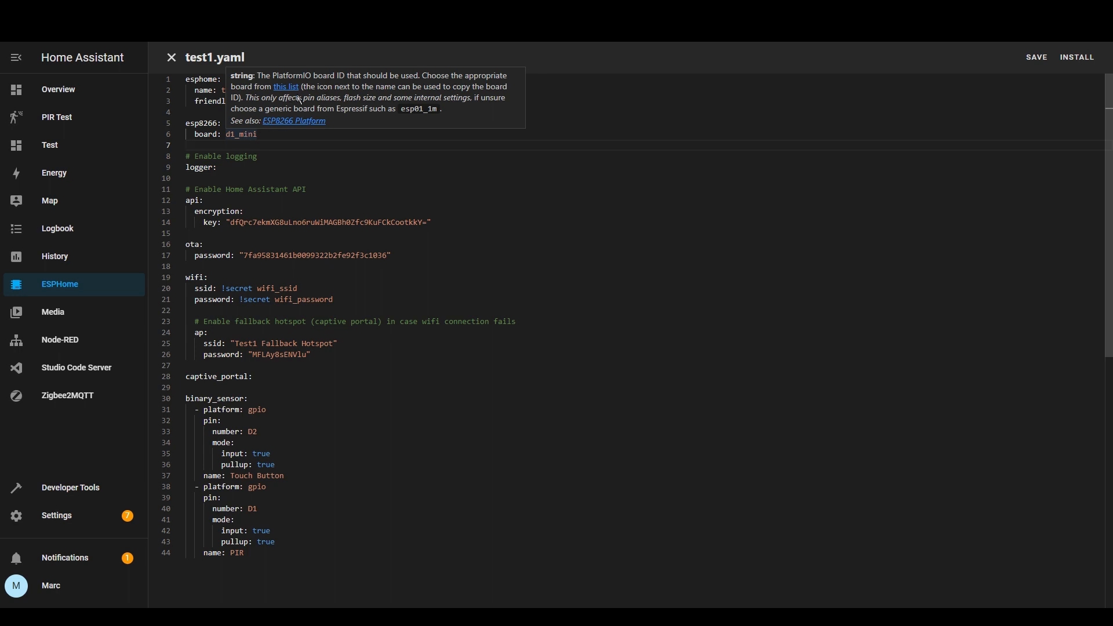
mouse_move(284, 131)
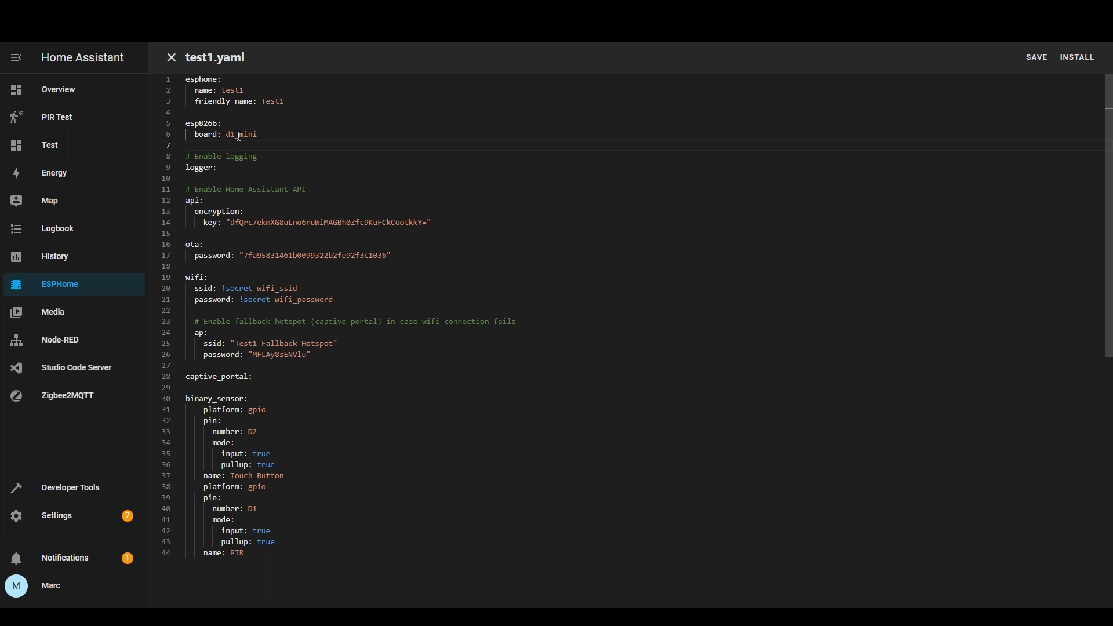
mouse_move(213, 135)
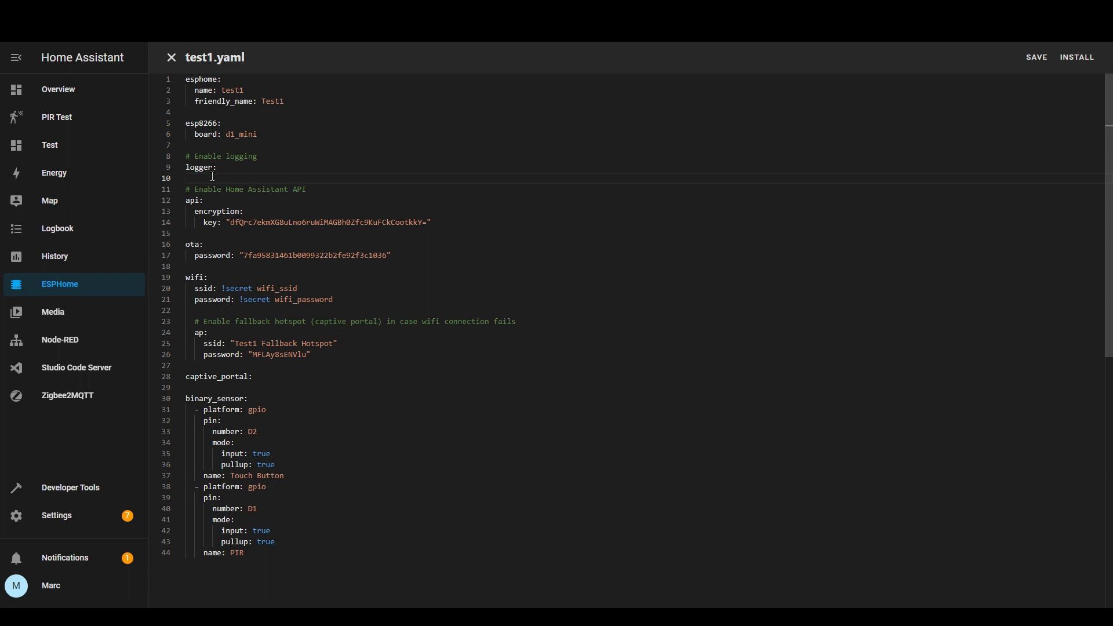
mouse_move(209, 150)
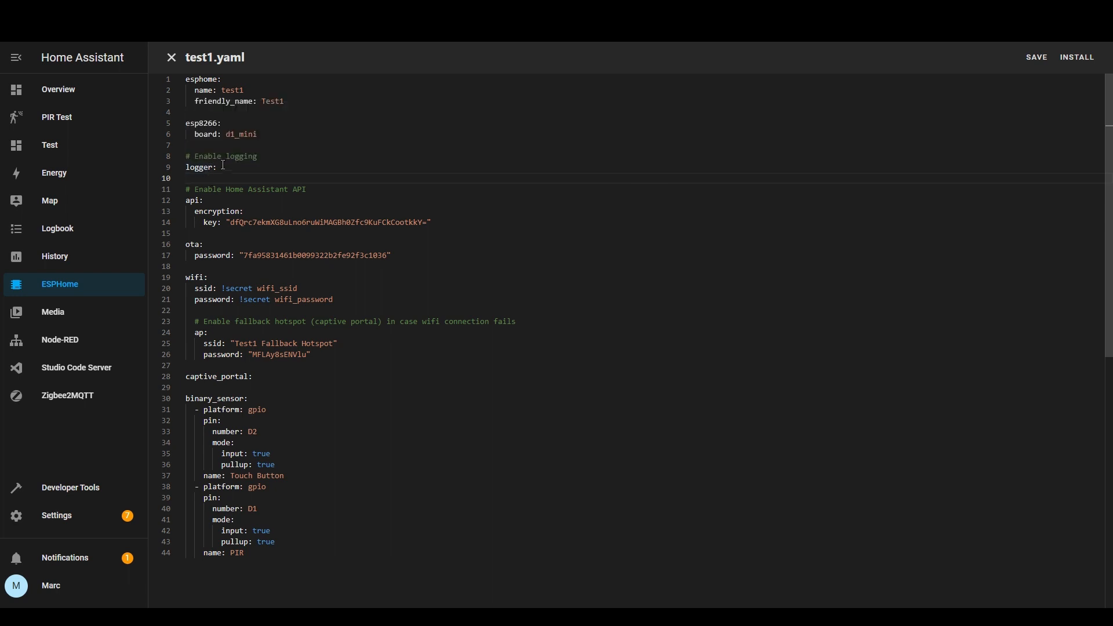
mouse_move(197, 167)
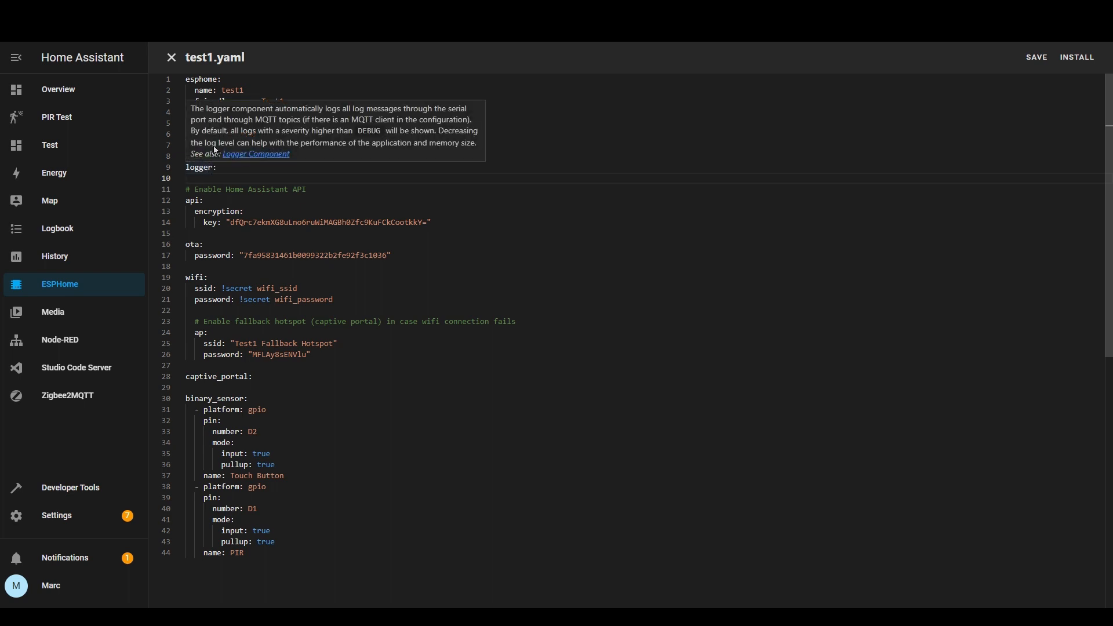
mouse_move(255, 153)
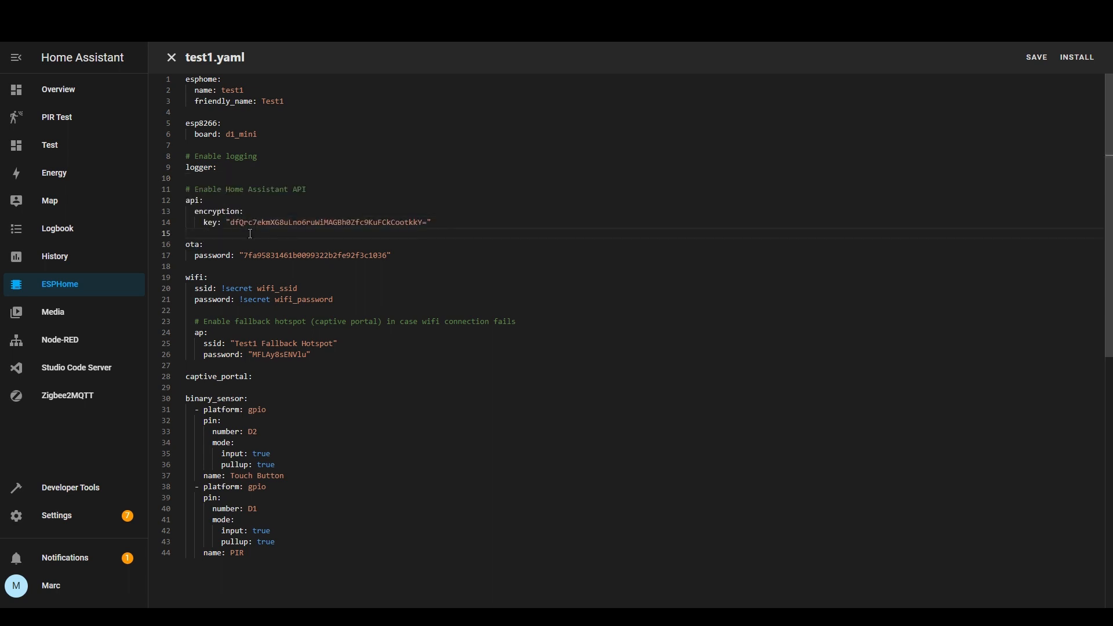
mouse_move(264, 226)
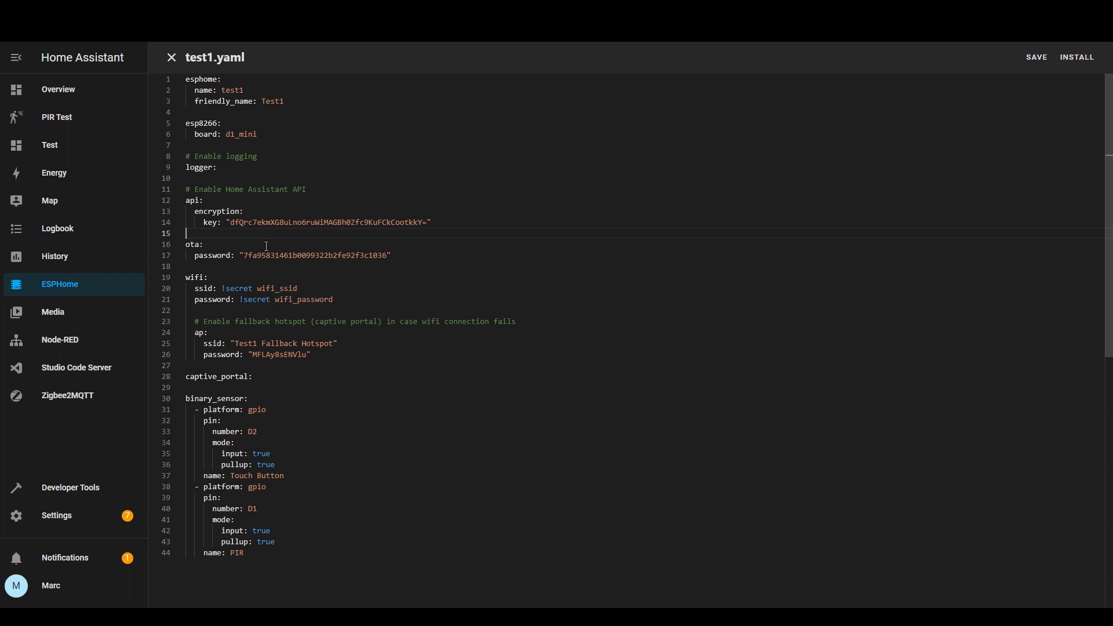
mouse_move(266, 255)
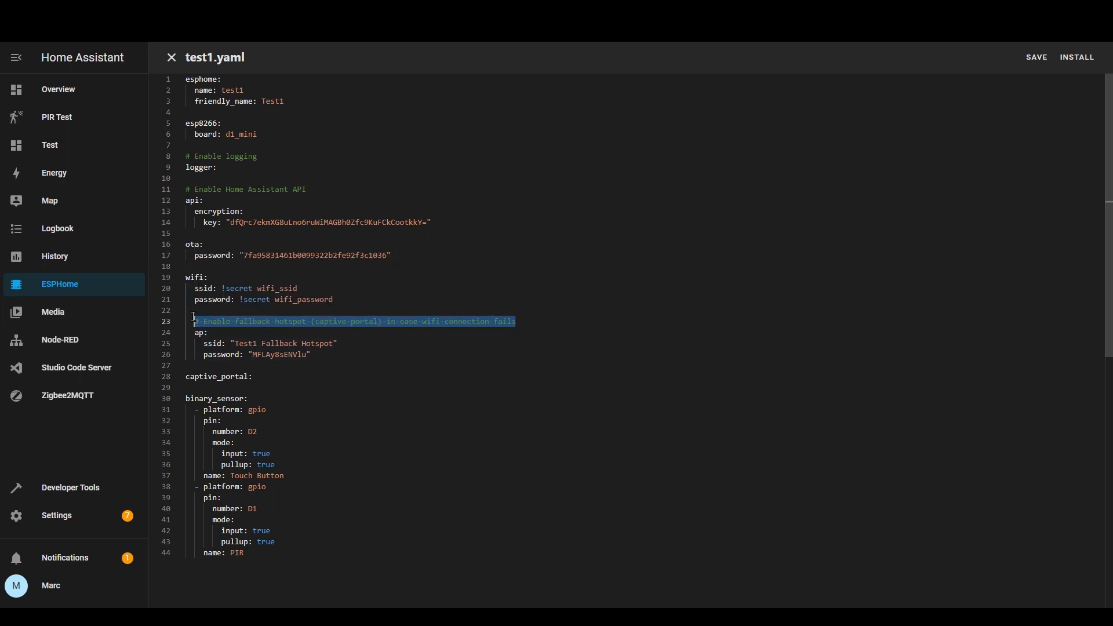
click(201, 310)
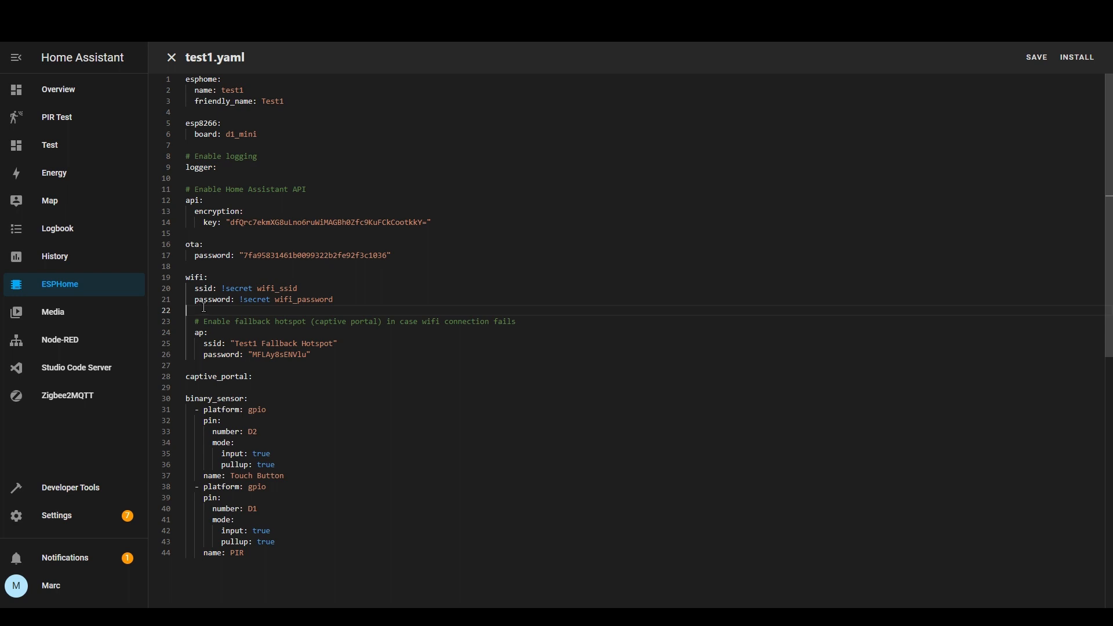
mouse_move(207, 375)
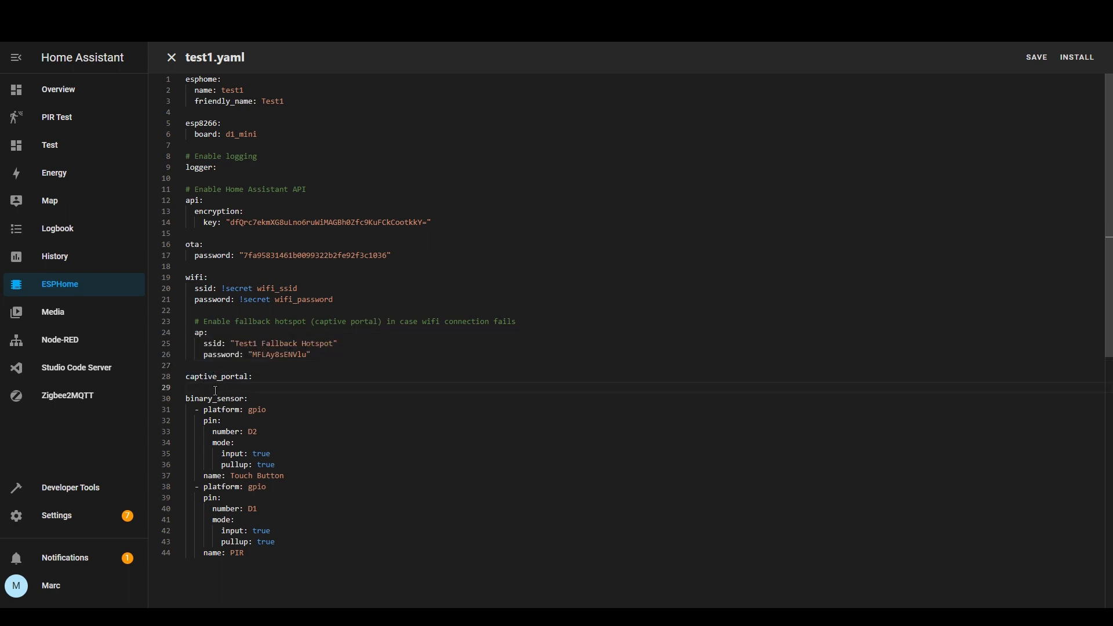
drag(215, 389, 259, 554)
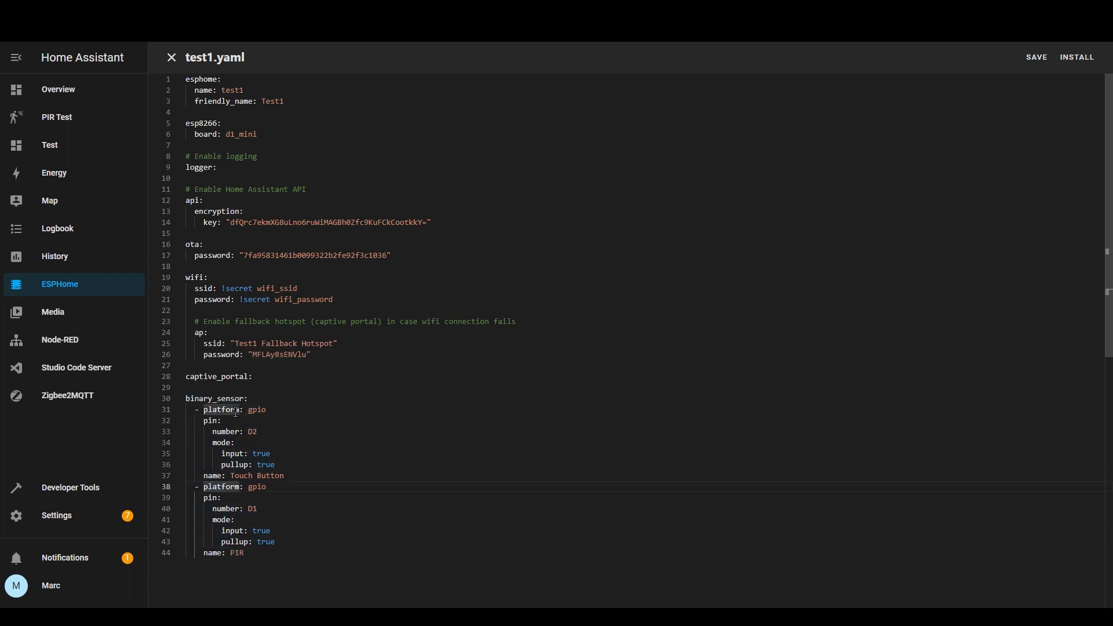
mouse_move(255, 409)
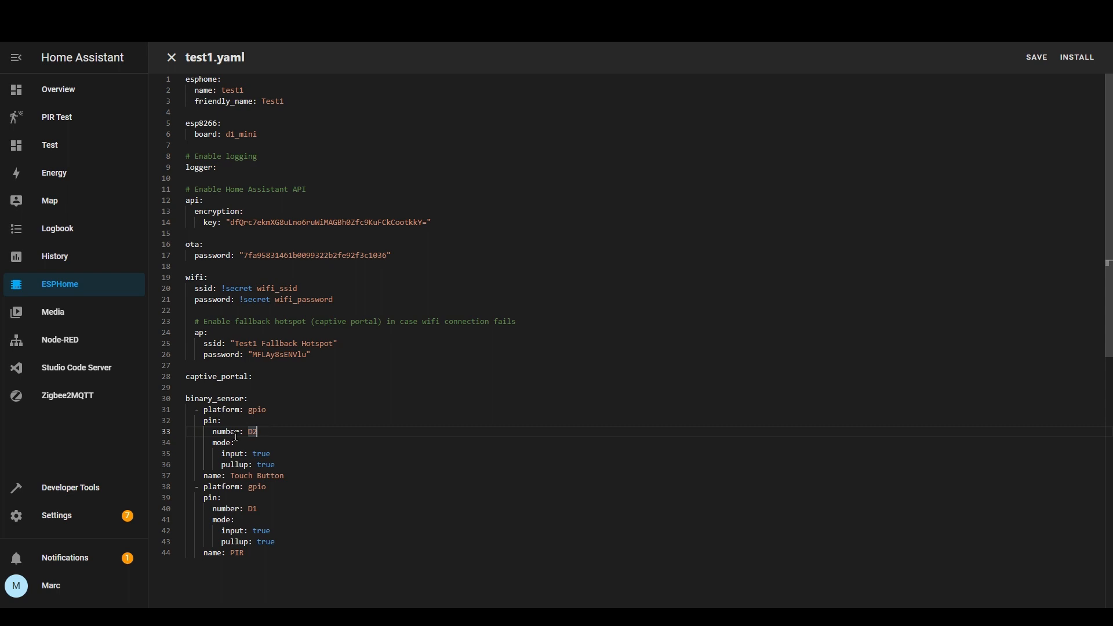
mouse_move(228, 431)
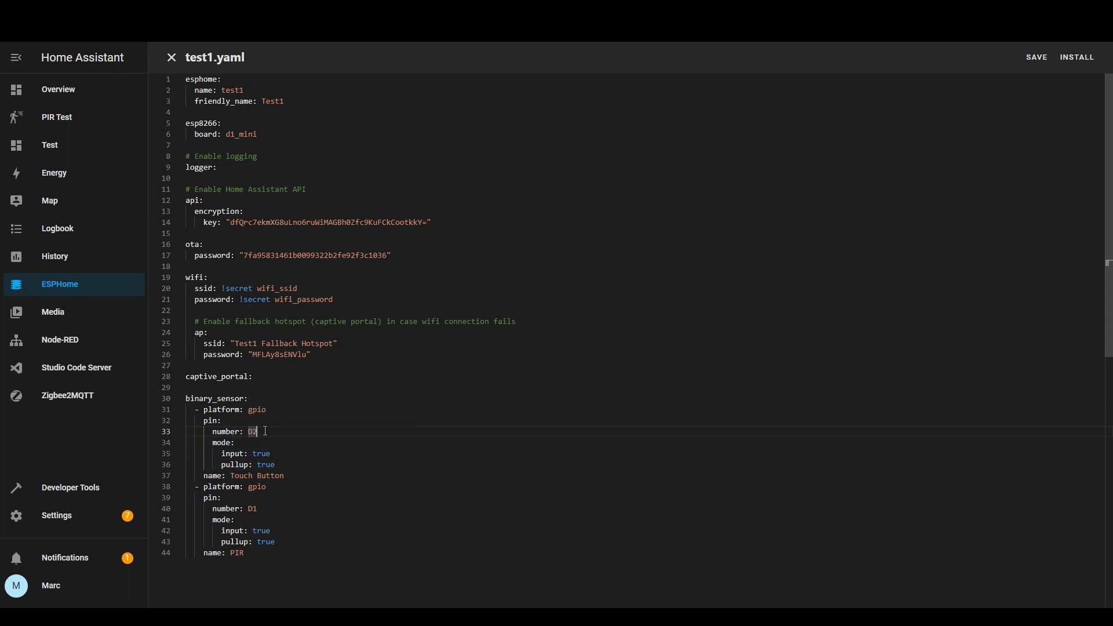
click(236, 441)
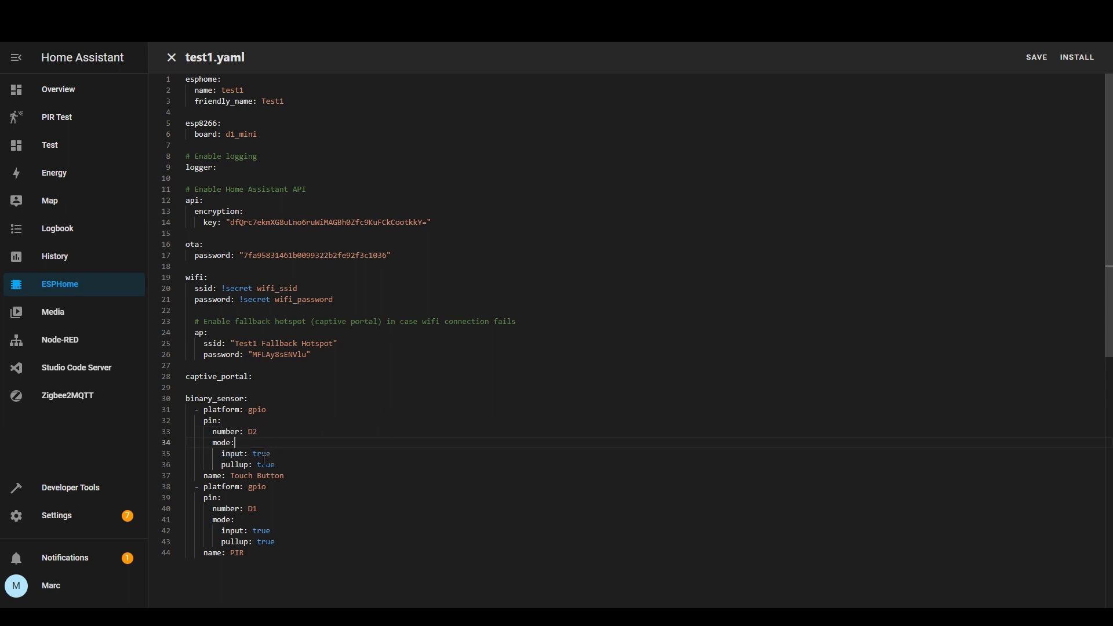
mouse_move(227, 441)
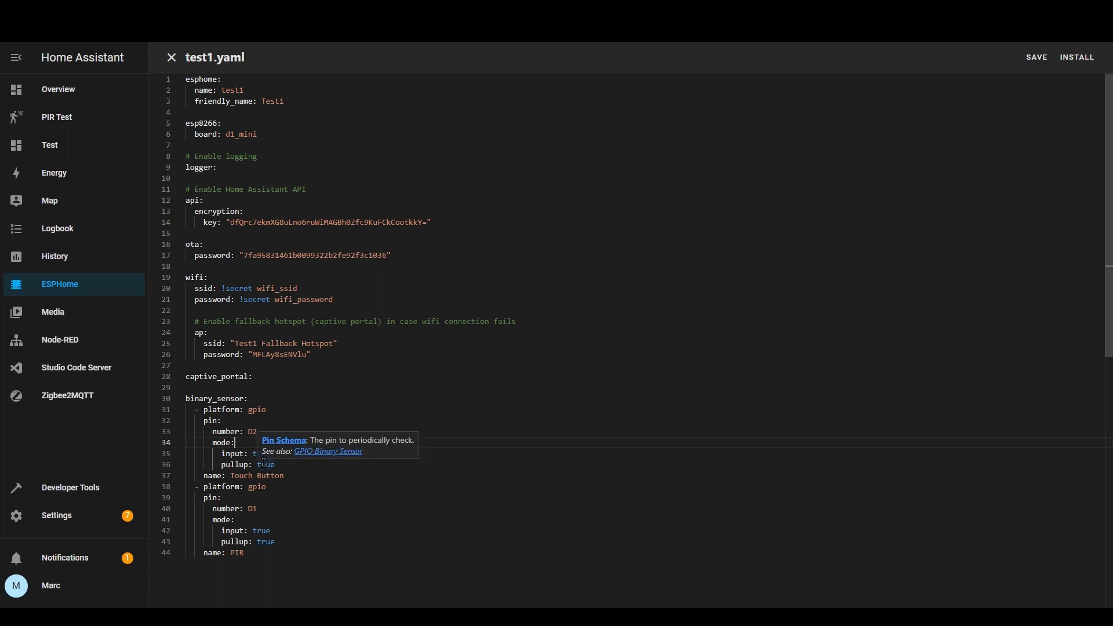
mouse_move(297, 451)
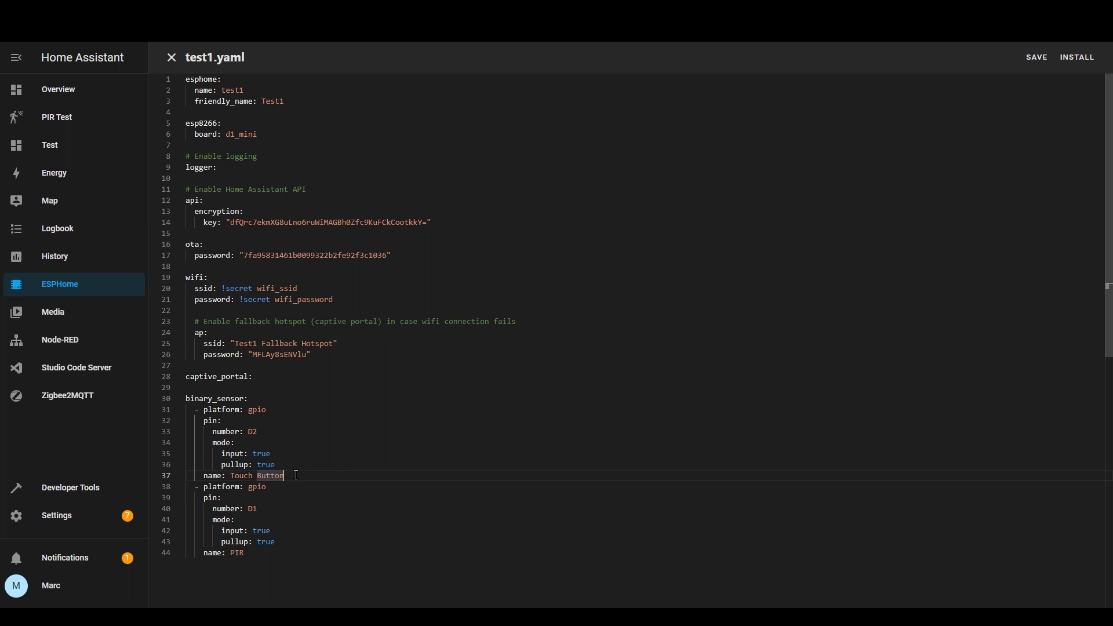
mouse_move(232, 90)
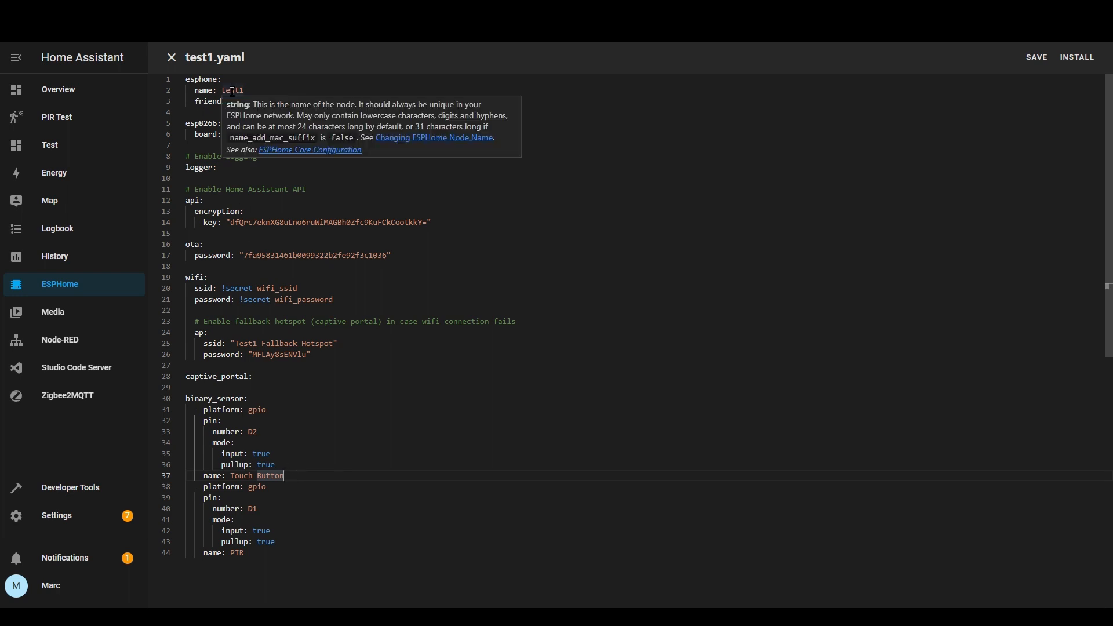
mouse_move(300, 473)
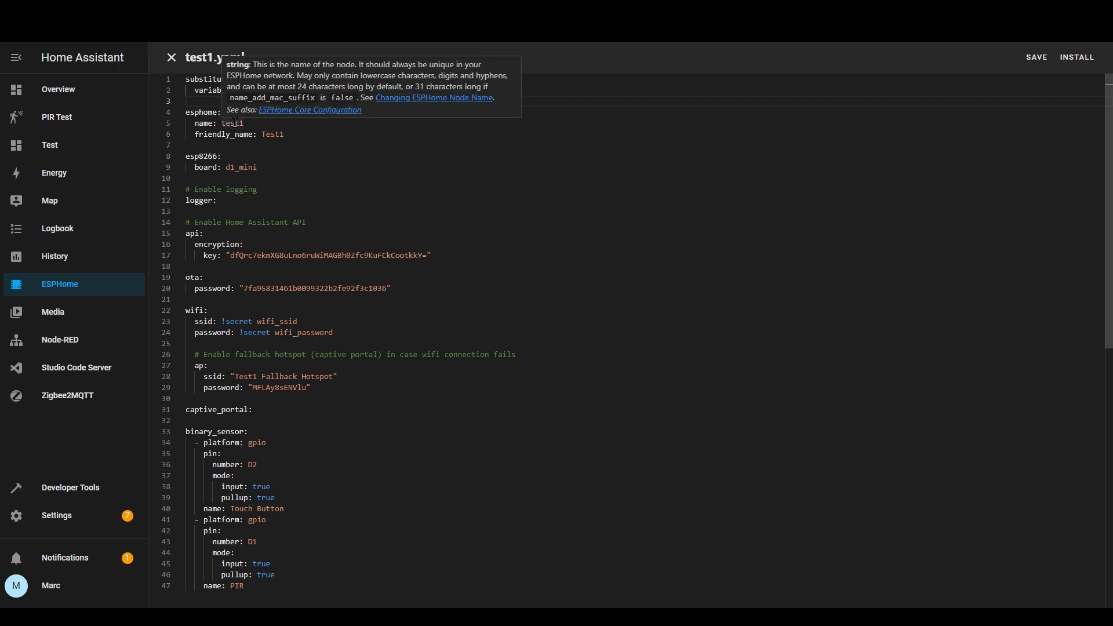
Set the node name to ${variable1} from the substitutions block.
text(${variable1})
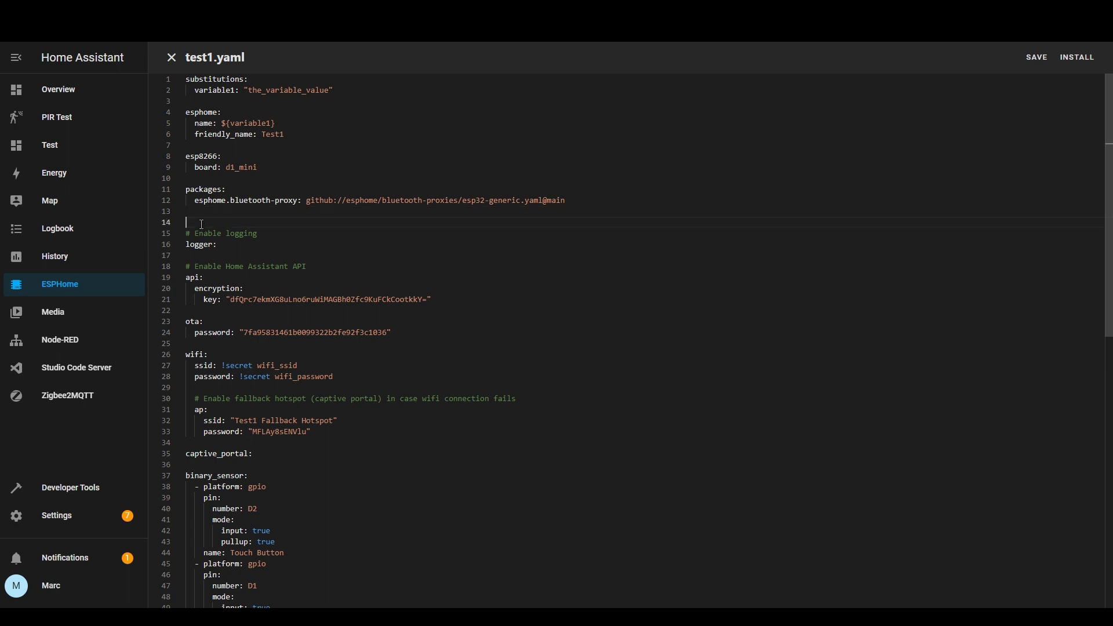
Delete the stray blank line and select the bluetooth-proxy package URL.
key(Backspace)
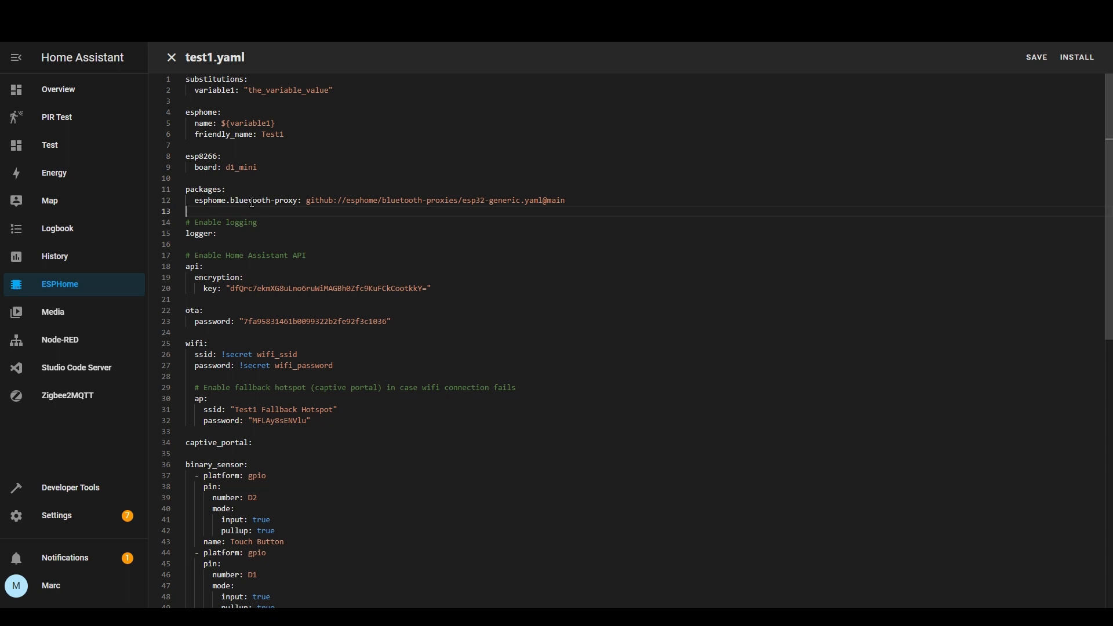
mouse_move(565, 199)
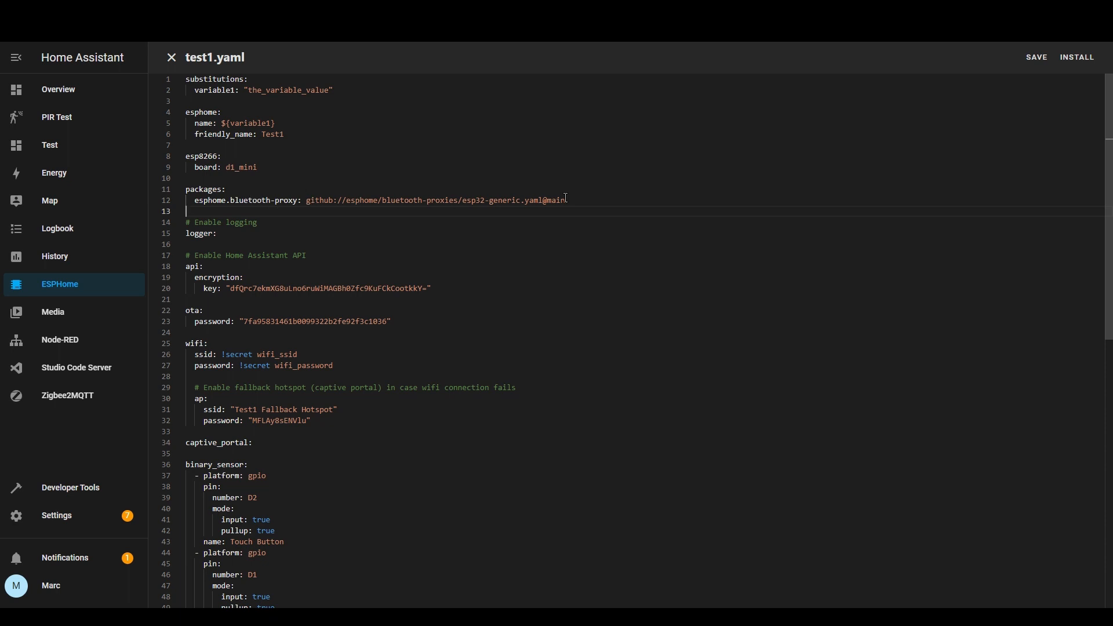
drag(306, 200, 564, 199)
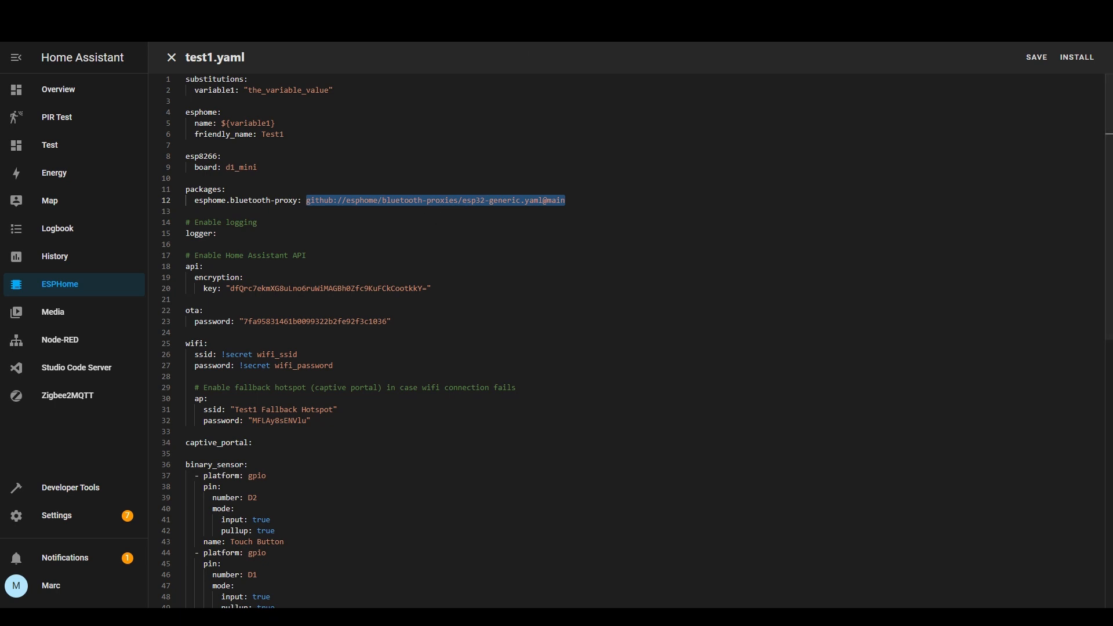
View esp32-generic.yaml in the esphome/bluetooth-proxies repo and scroll its contents.
click(435, 201)
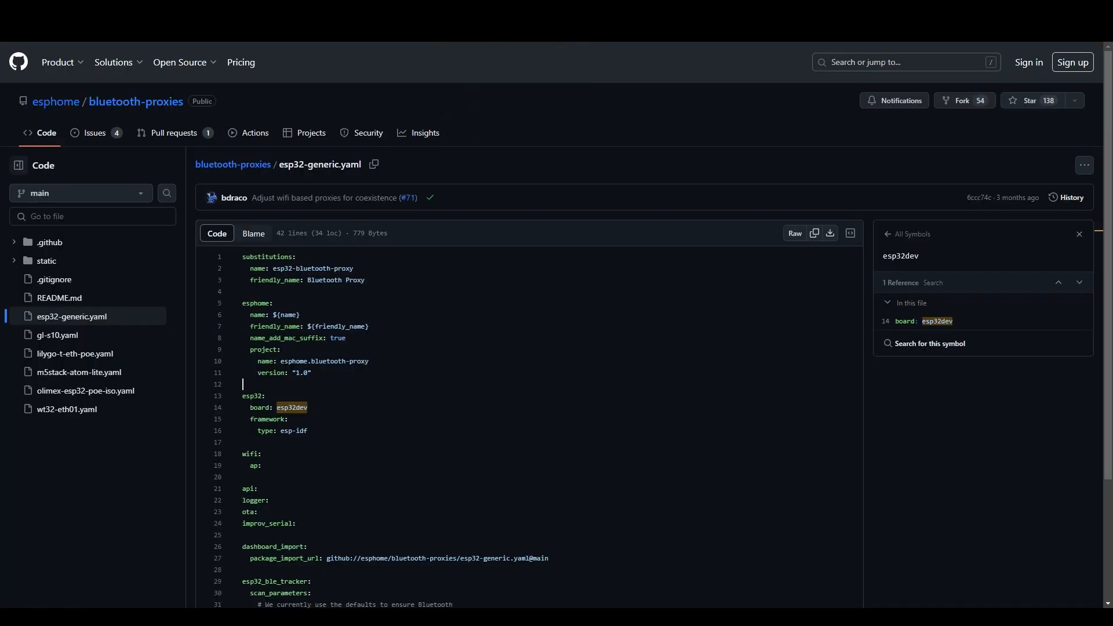
mouse_move(349, 304)
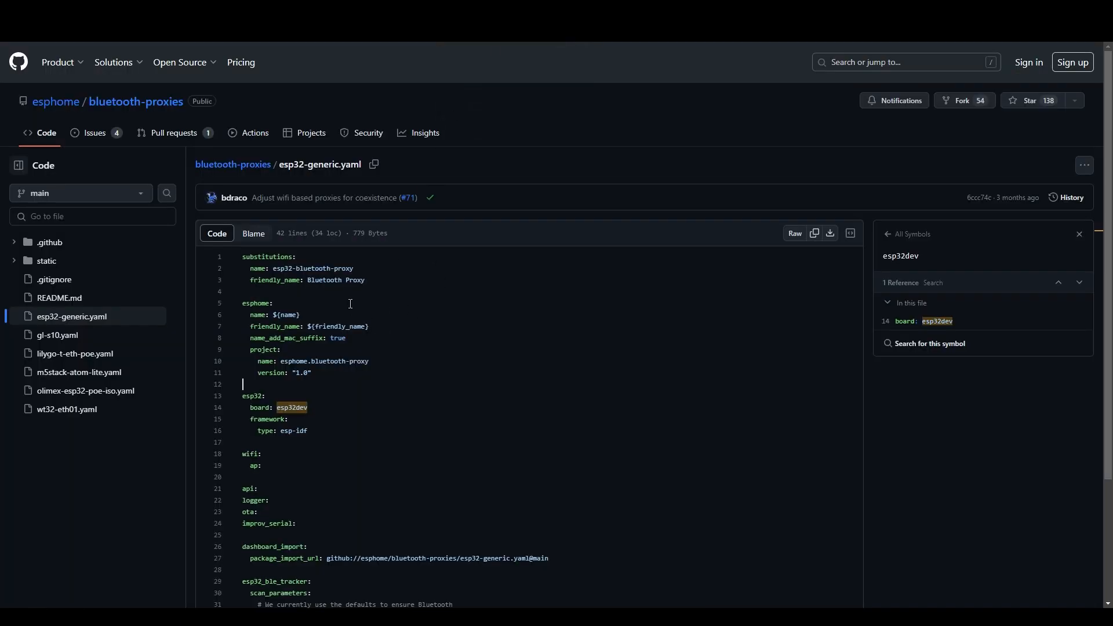
mouse_move(412, 331)
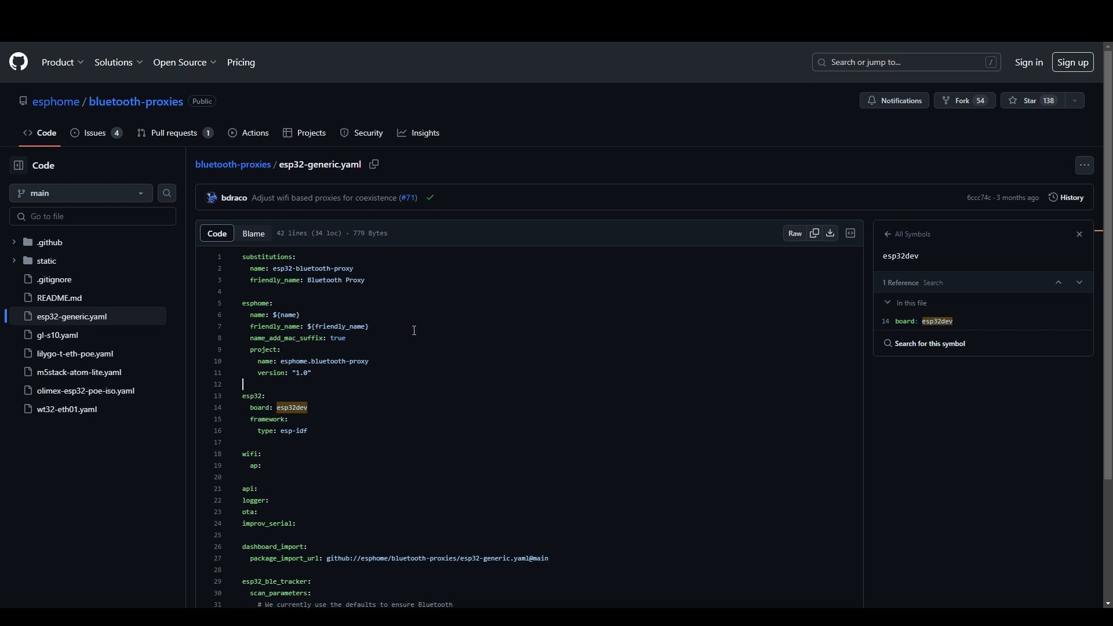
scroll(down, 3)
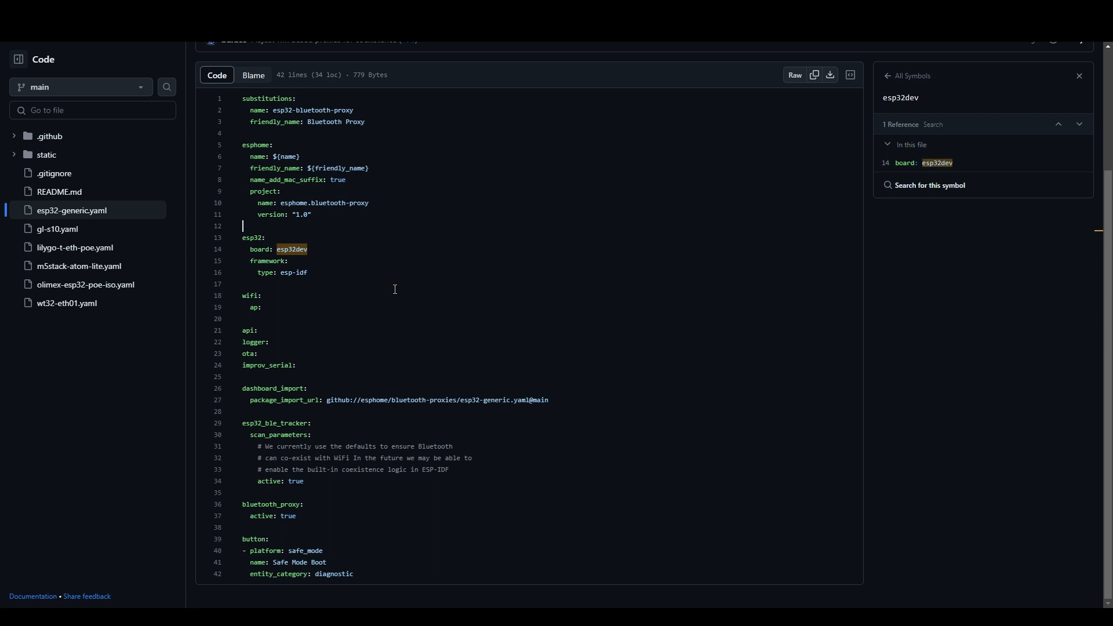
mouse_move(394, 331)
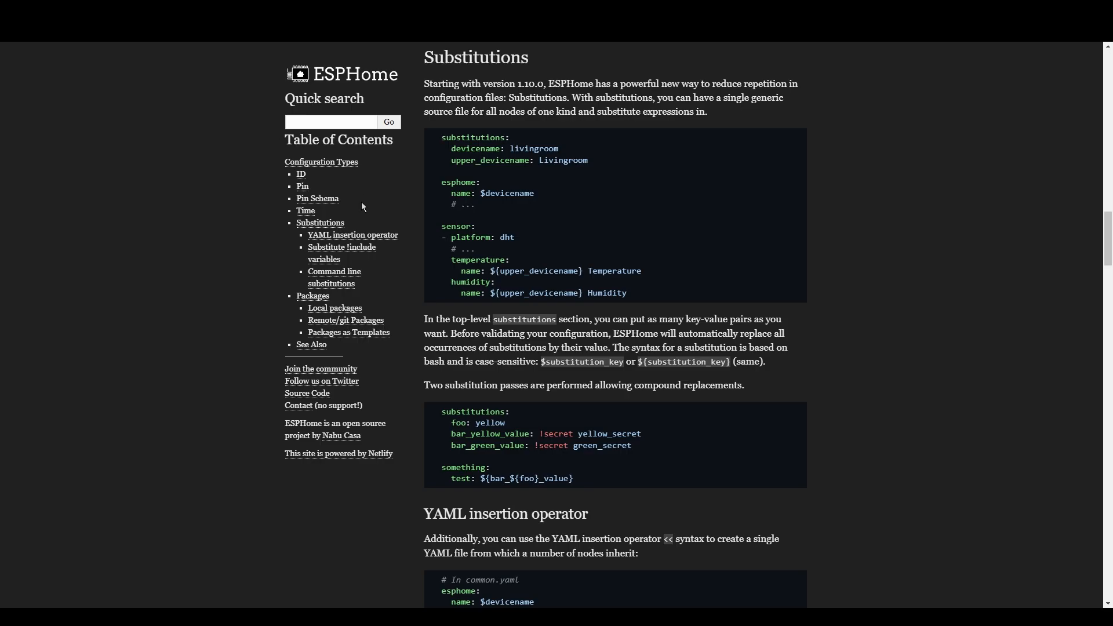
mouse_move(320, 226)
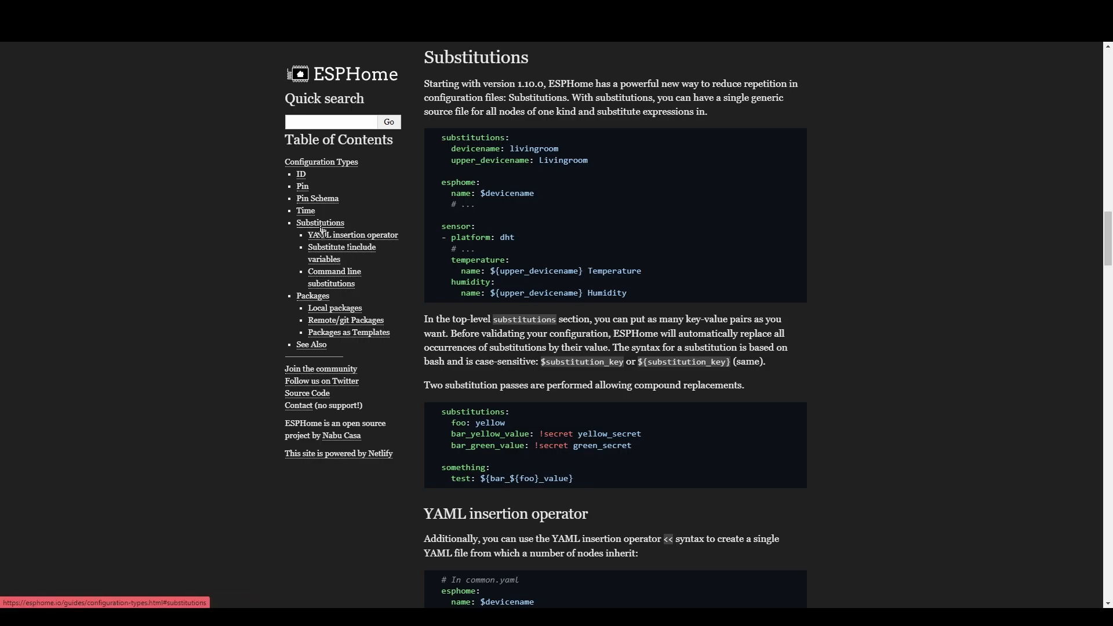
Jump to the Substitutions section of the ESPHome configuration guide.
click(312, 295)
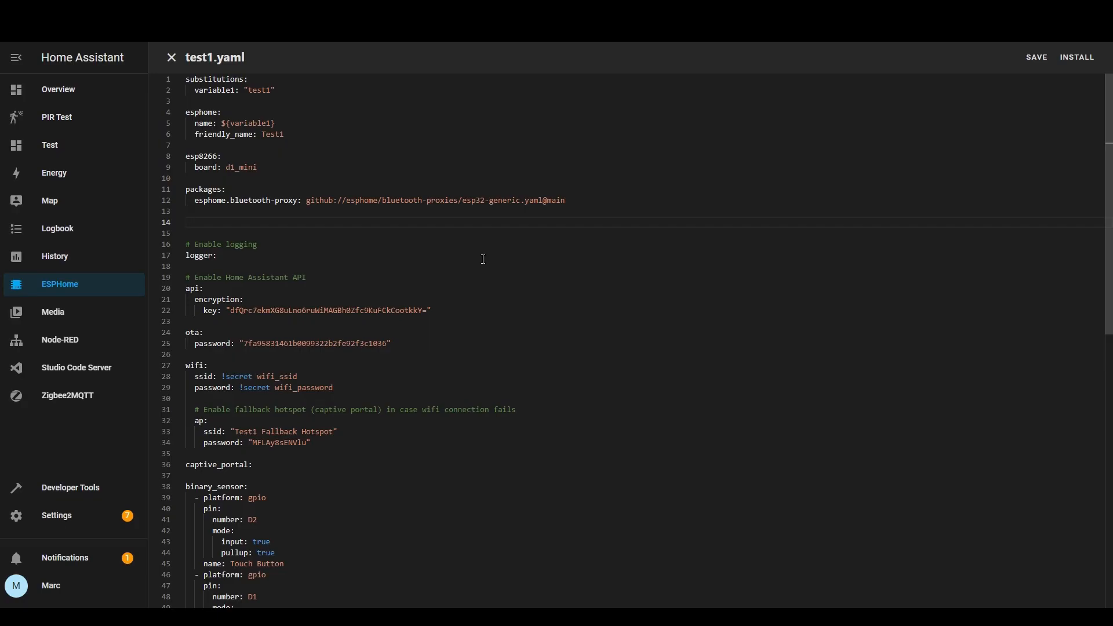
Add a web_server: section on port 80 below the packages block in test1.yaml.
text(web_server:)
click(643, 233)
text(port: 80)
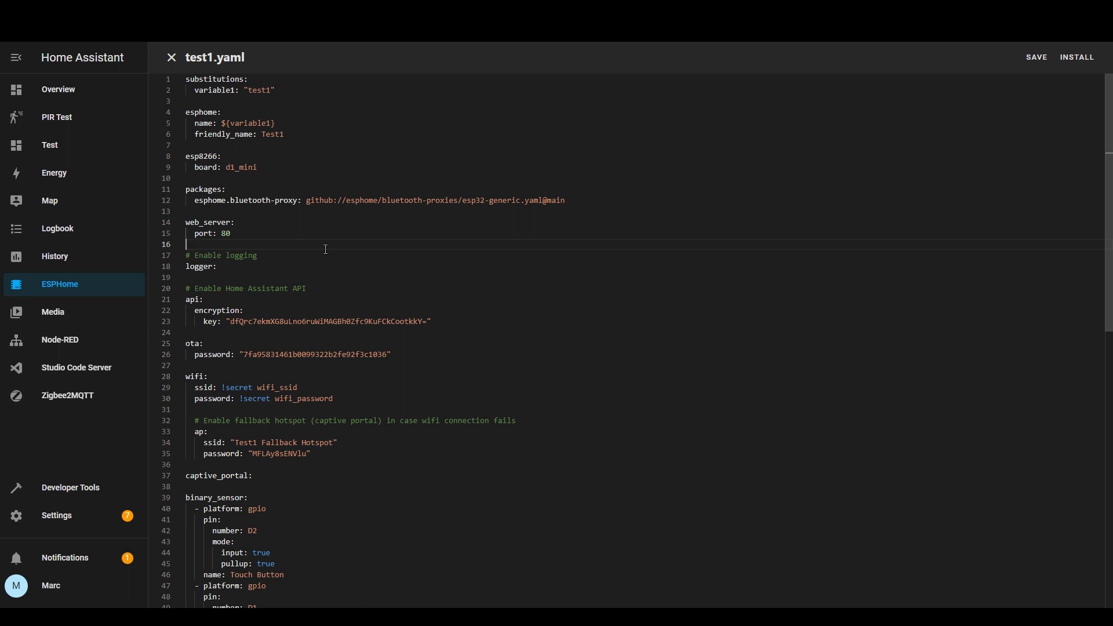
mouse_move(956, 148)
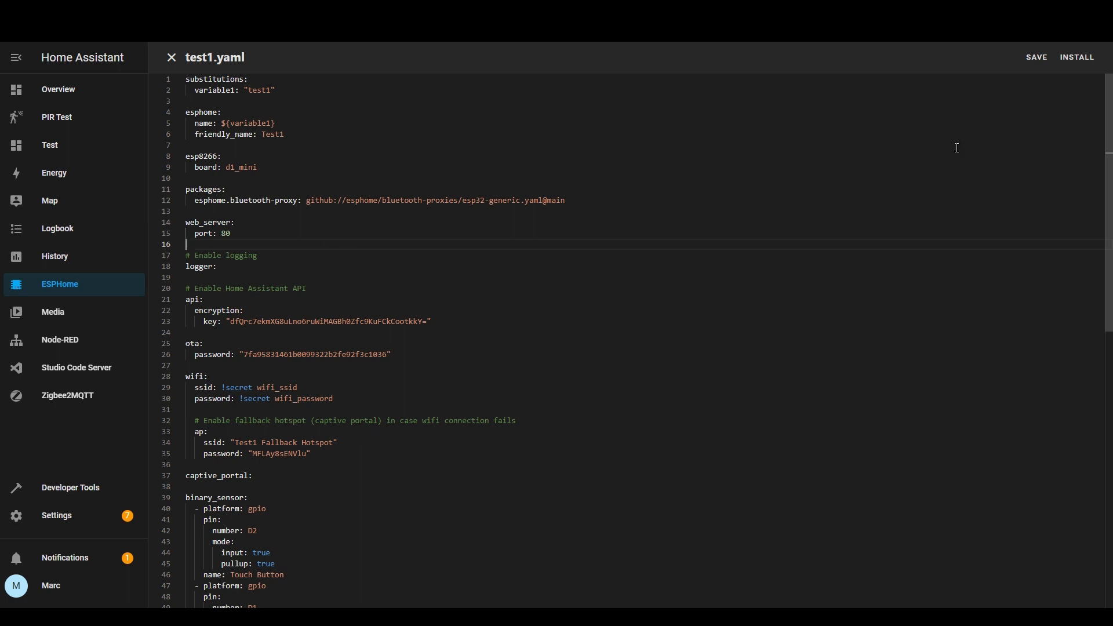
mouse_move(954, 146)
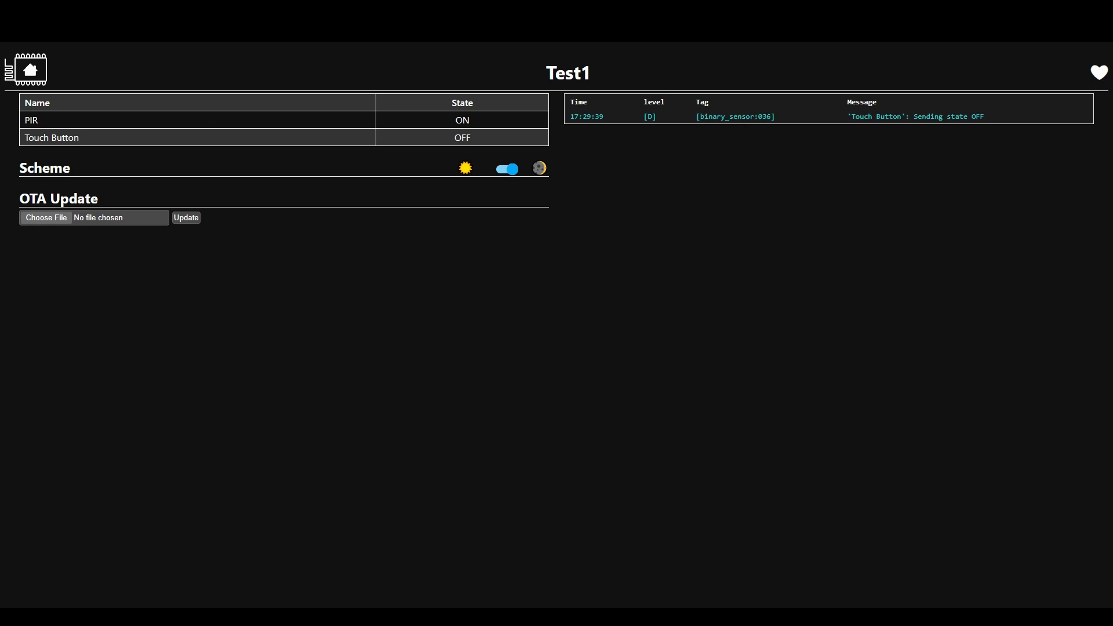
mouse_move(138, 44)
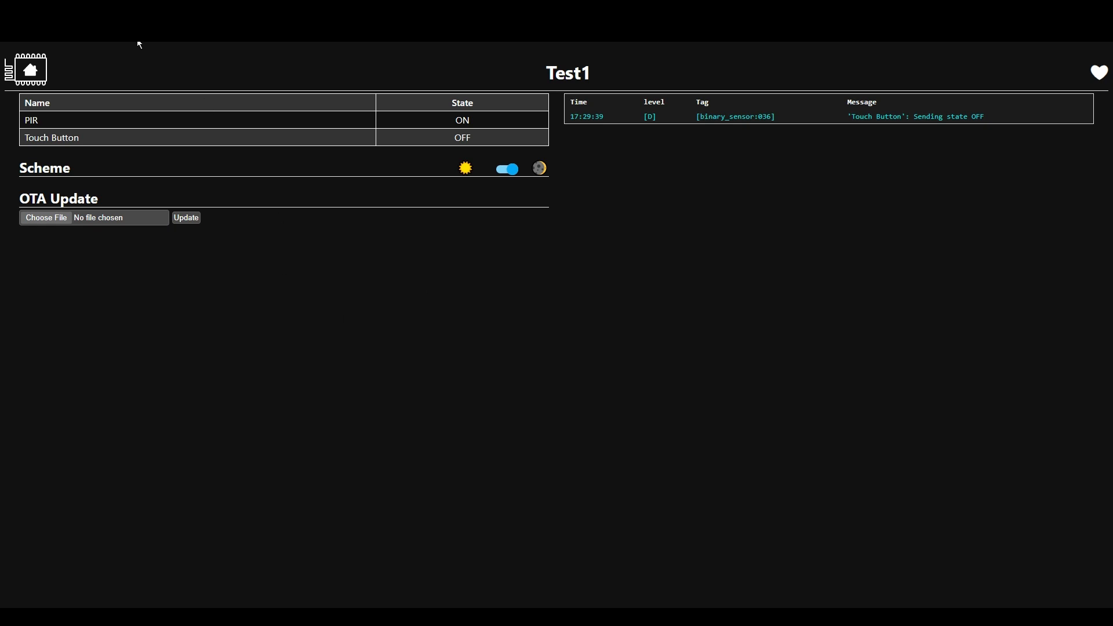
mouse_move(495, 289)
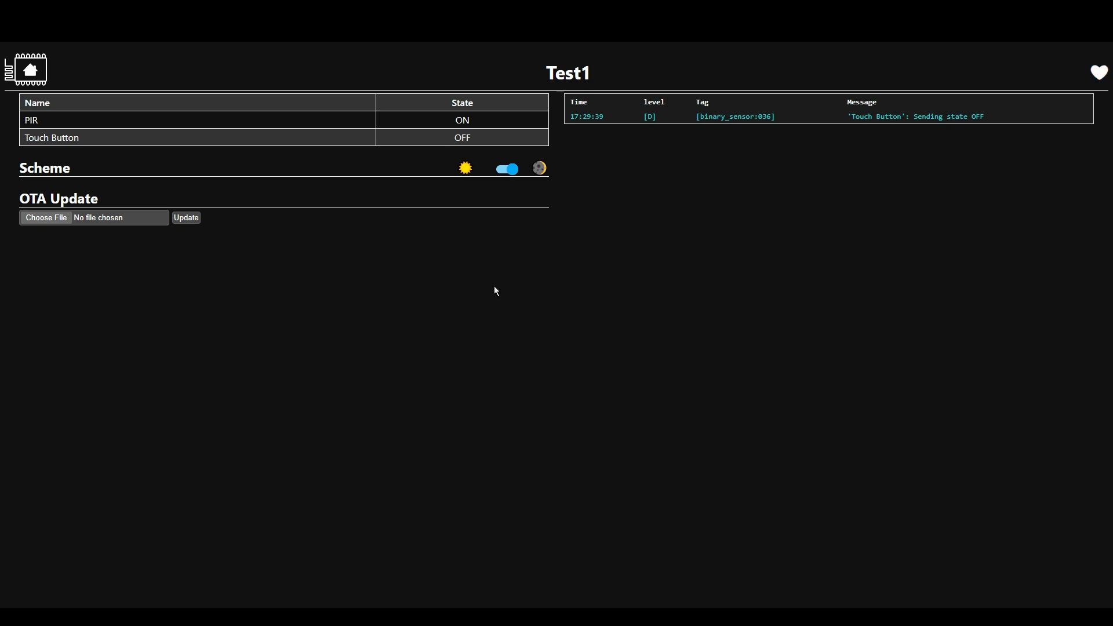
mouse_move(33, 121)
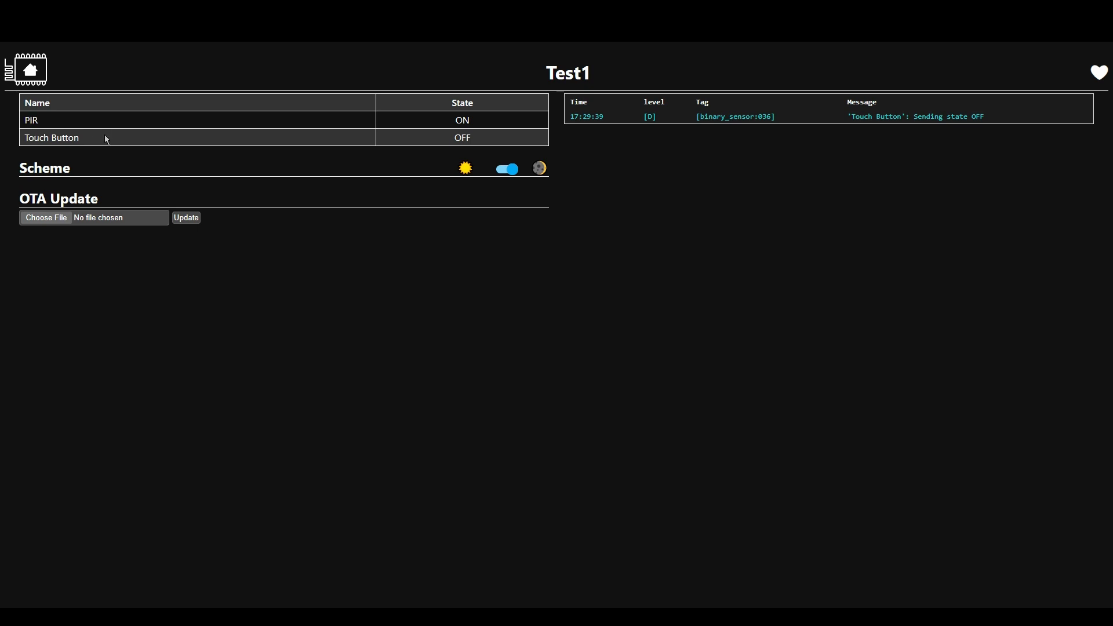
mouse_move(466, 116)
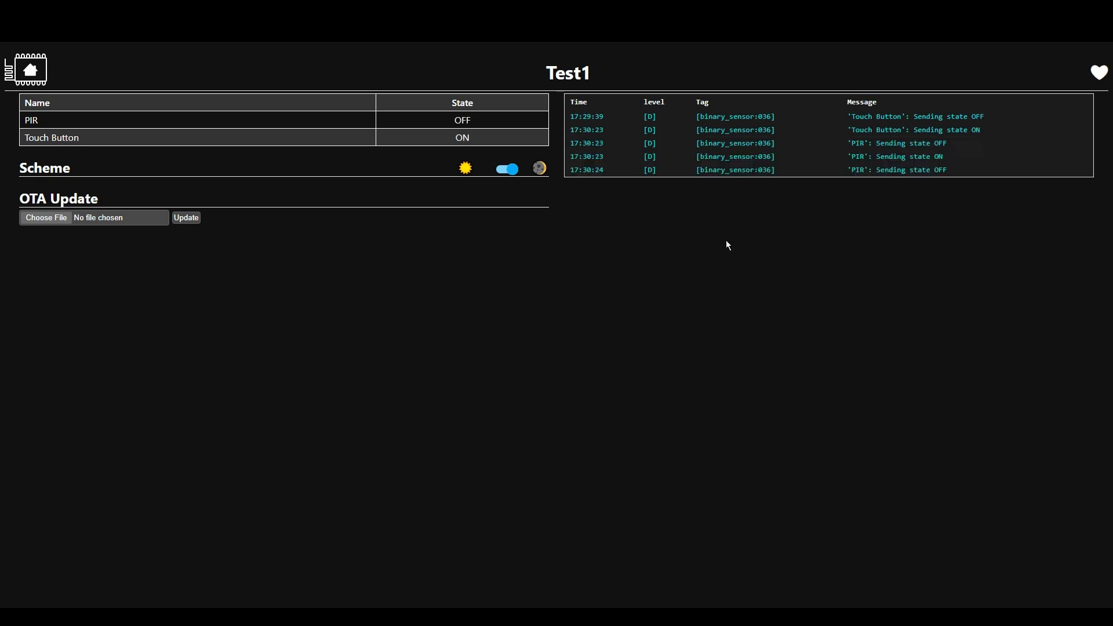
Browse to the Test1 device's web page on port 80 showing PIR and Touch Button states.
click(1098, 72)
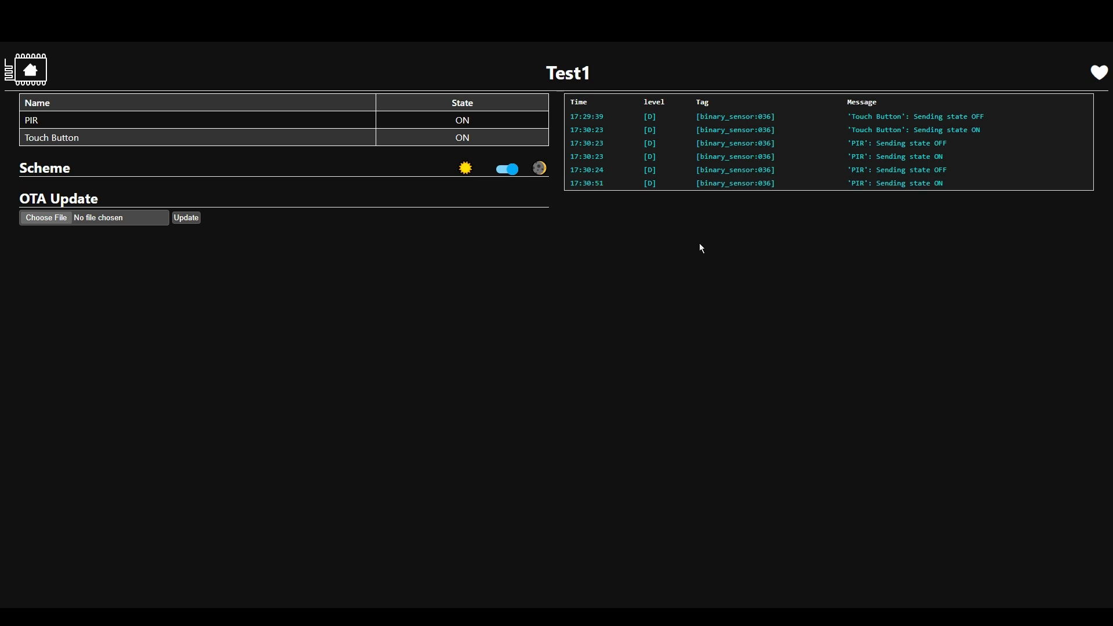
mouse_move(638, 241)
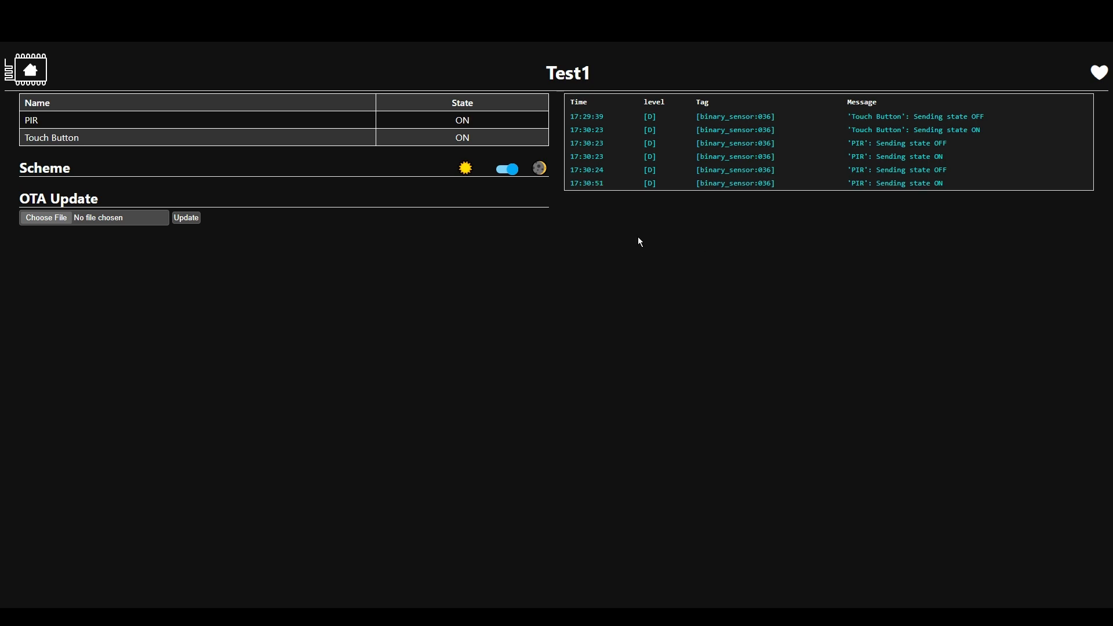